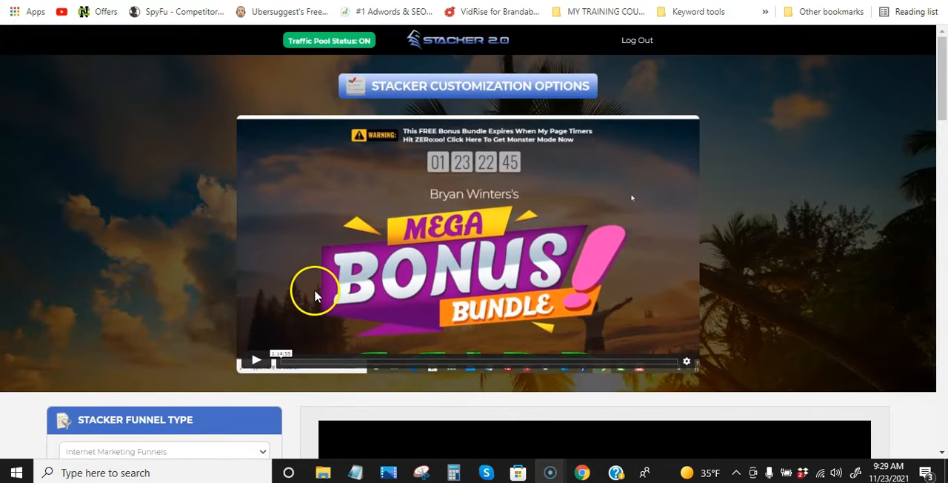
mouse_move(322, 264)
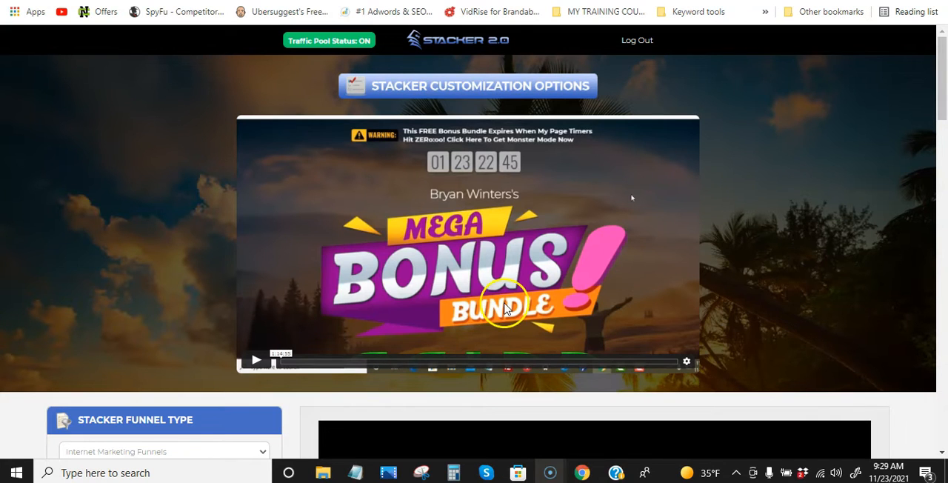
Browse the traffic tools and glance at the ready-made email ad templates.
scroll(down, 3)
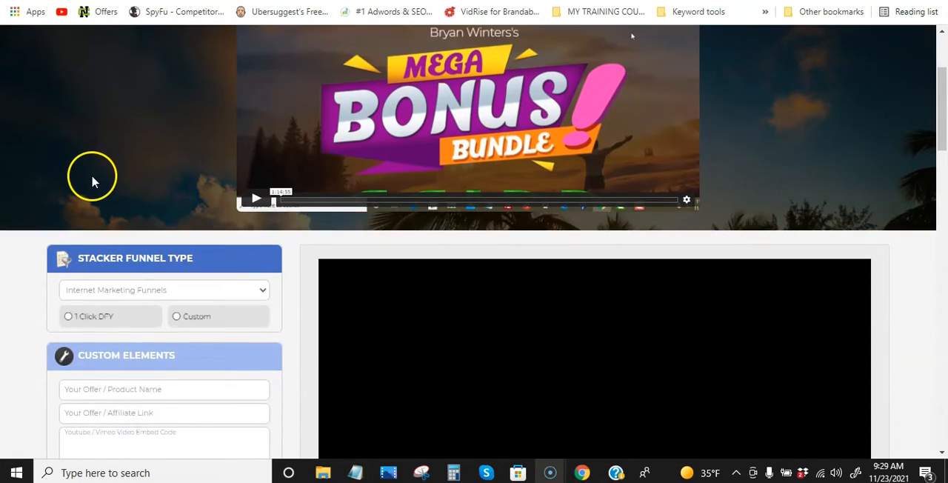
scroll(down, 3)
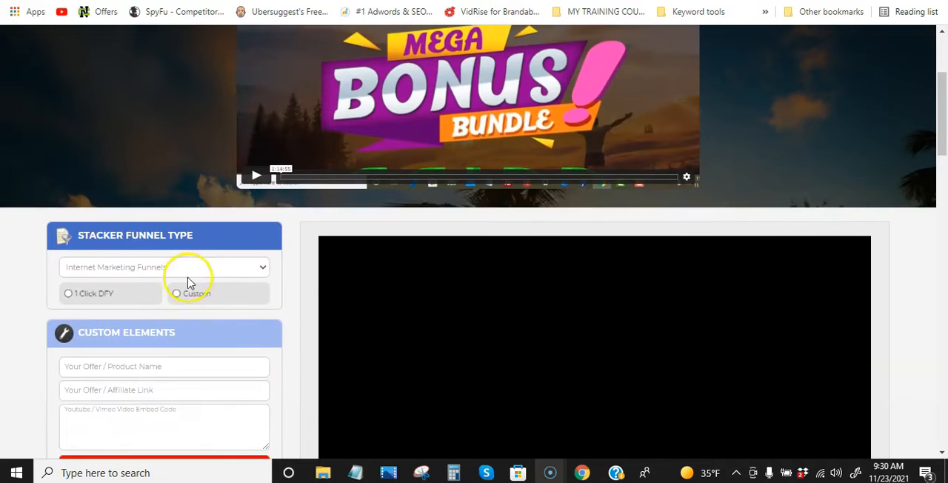
scroll(down, 3)
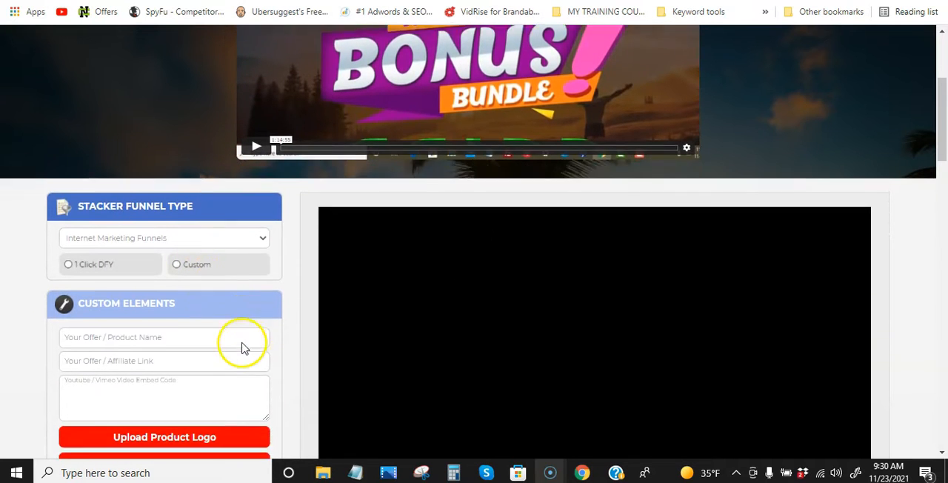
scroll(down, 3)
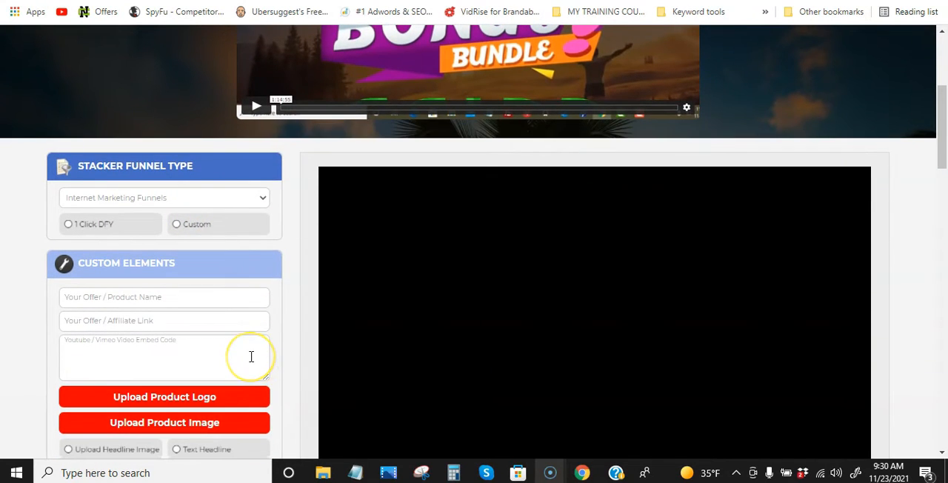
mouse_move(89, 223)
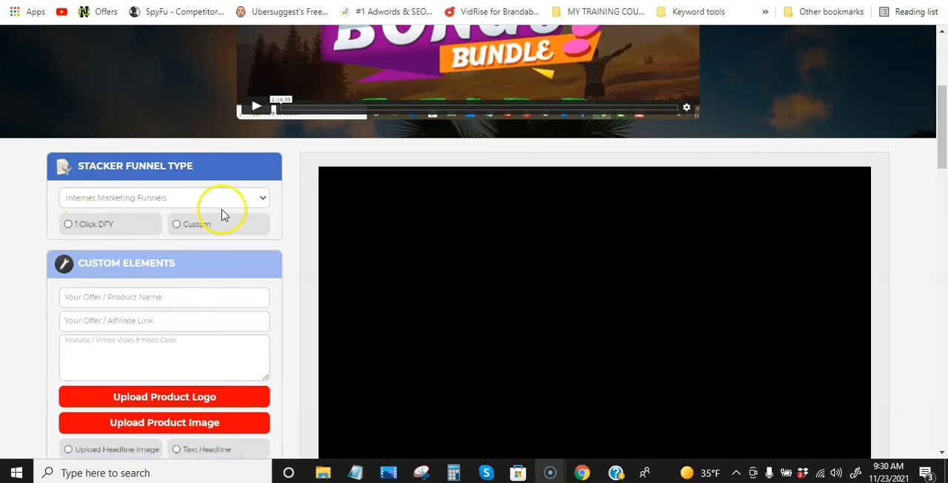
mouse_move(235, 205)
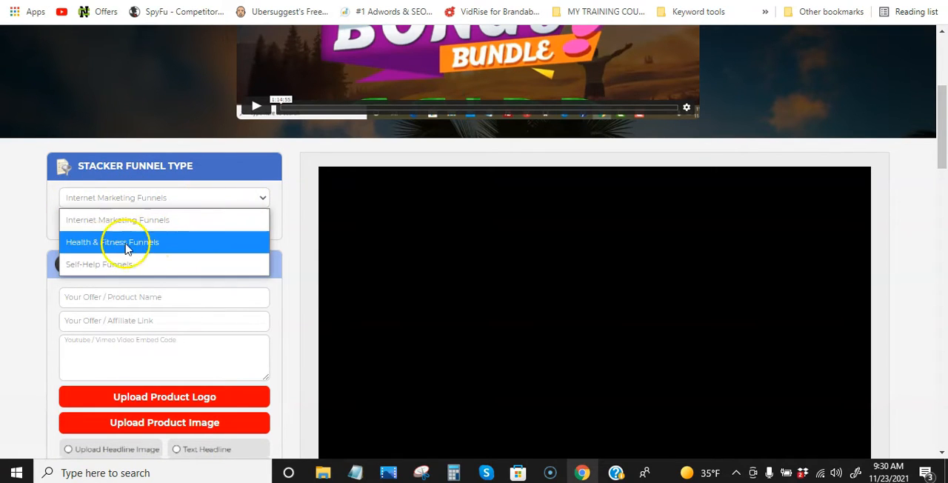
mouse_move(145, 264)
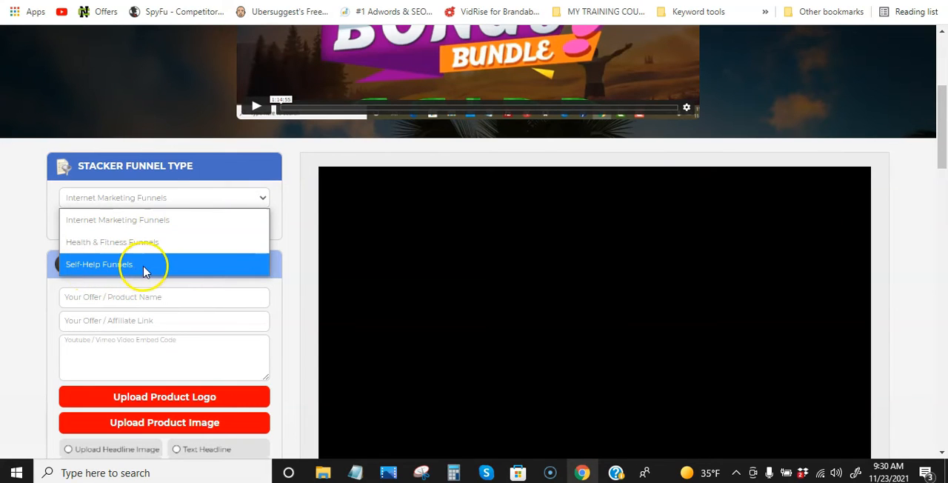
mouse_move(124, 241)
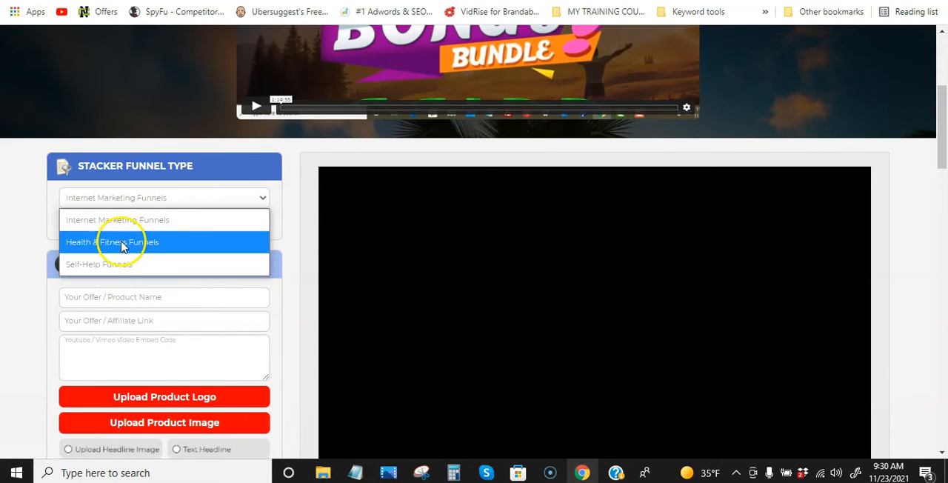
mouse_move(113, 228)
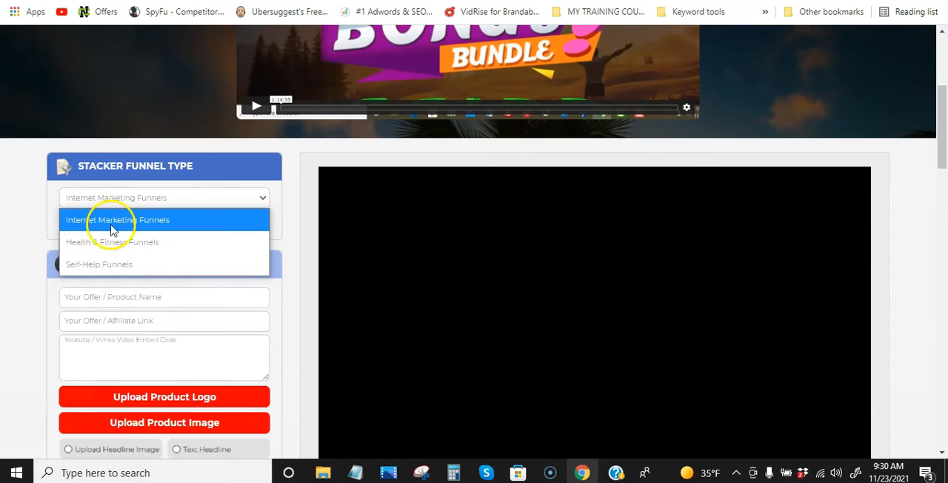
mouse_move(107, 256)
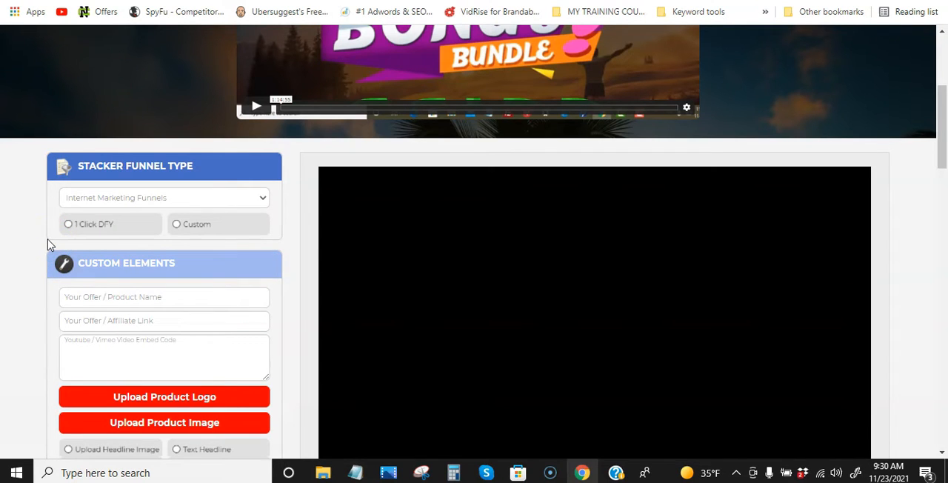
scroll(up, 3)
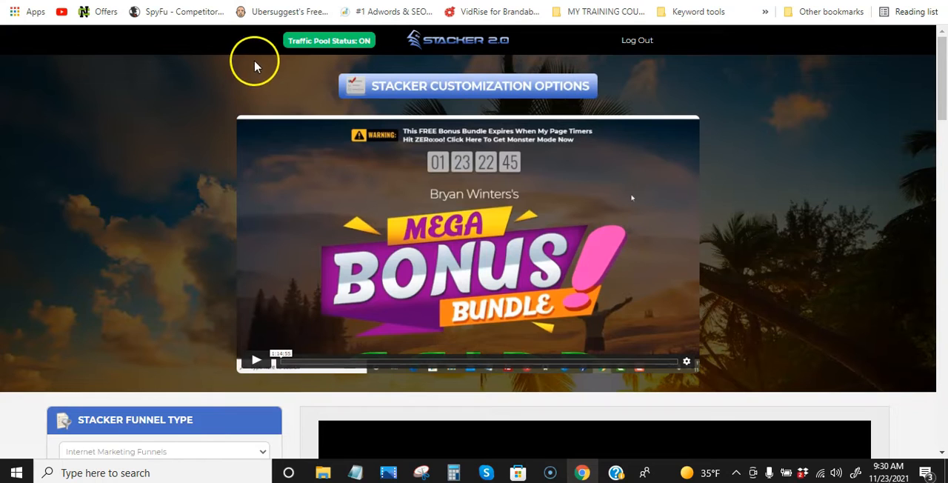
mouse_move(337, 46)
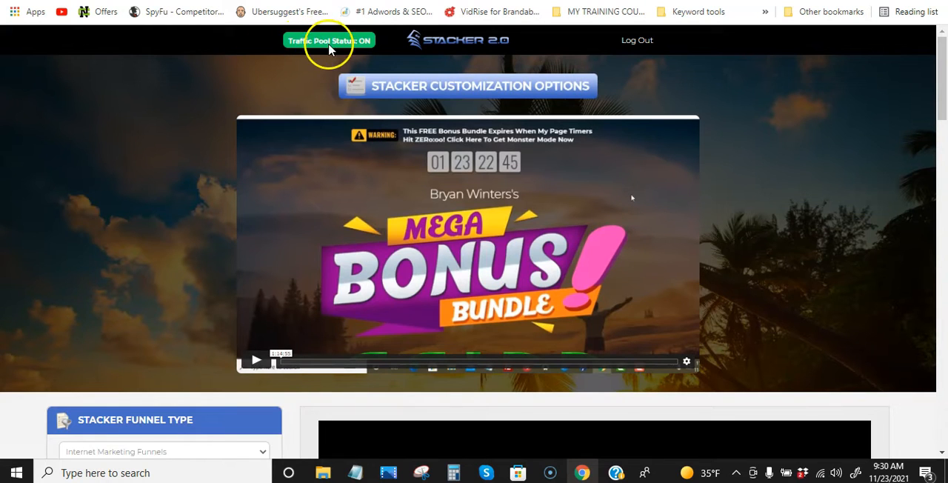
mouse_move(344, 52)
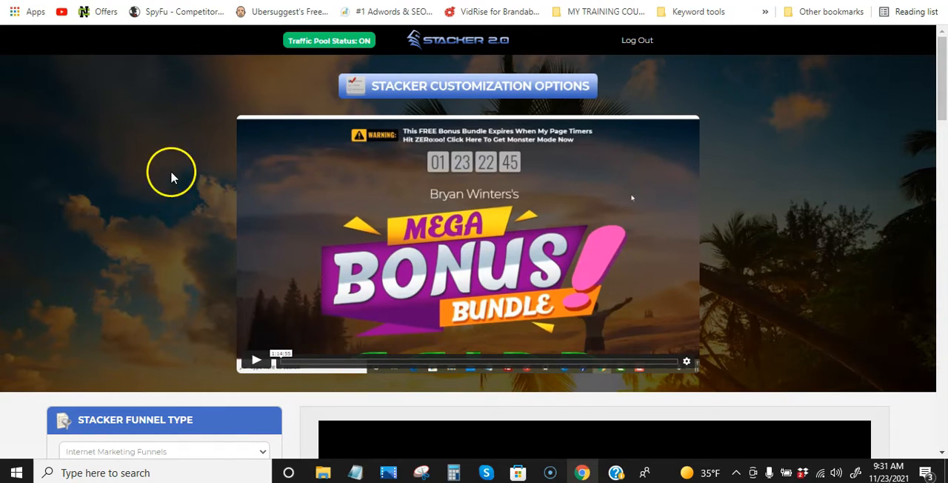
mouse_move(265, 239)
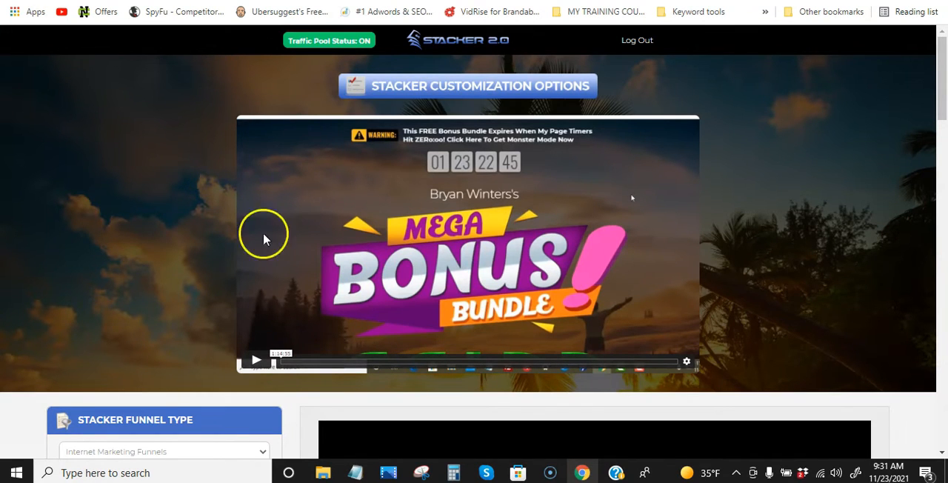
mouse_move(453, 377)
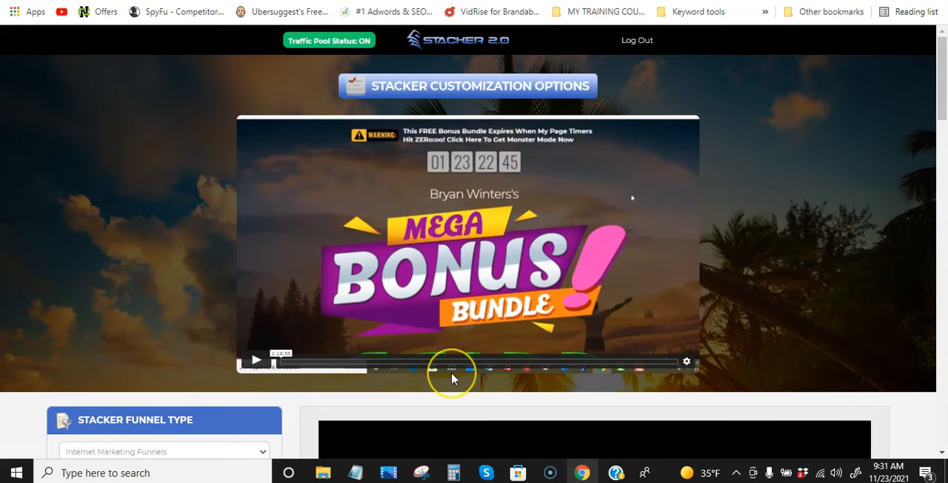
mouse_move(453, 379)
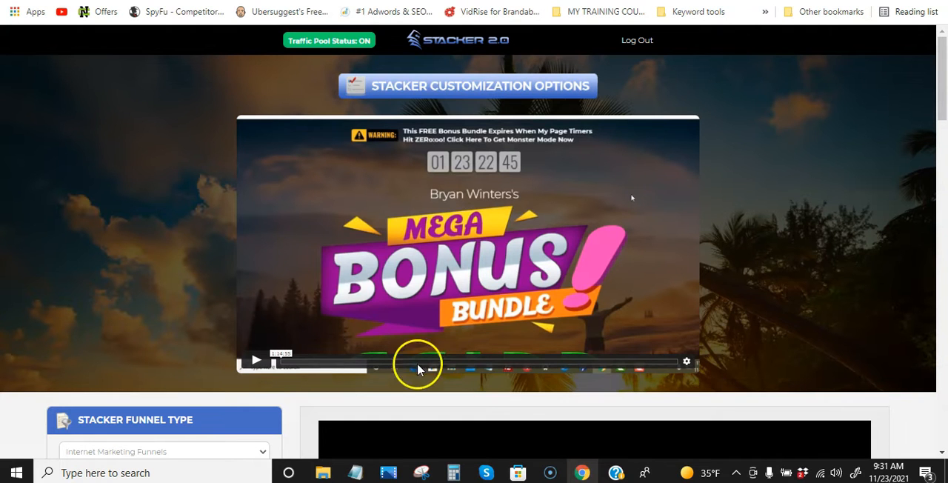
scroll(down, 3)
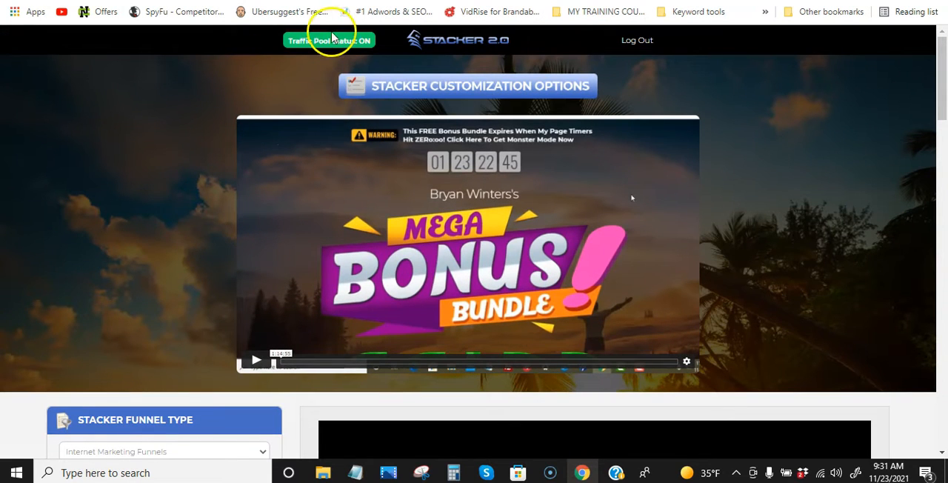
mouse_move(174, 246)
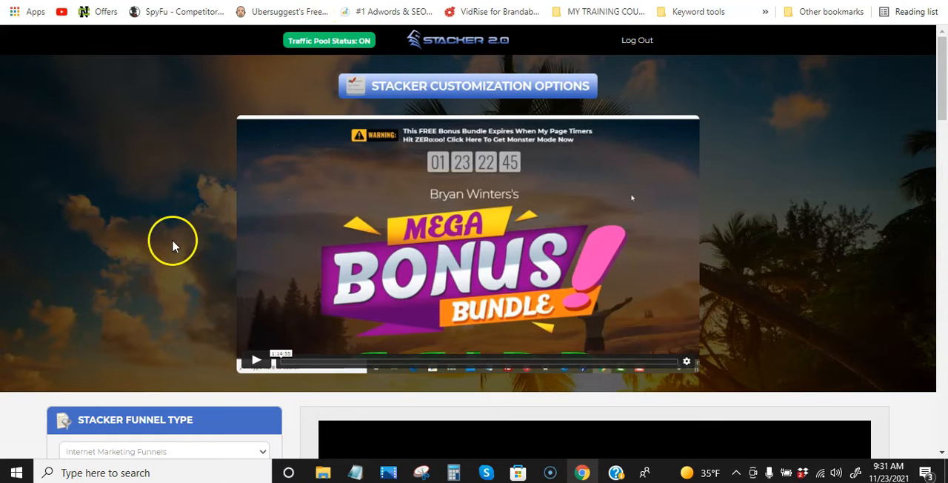
scroll(down, 3)
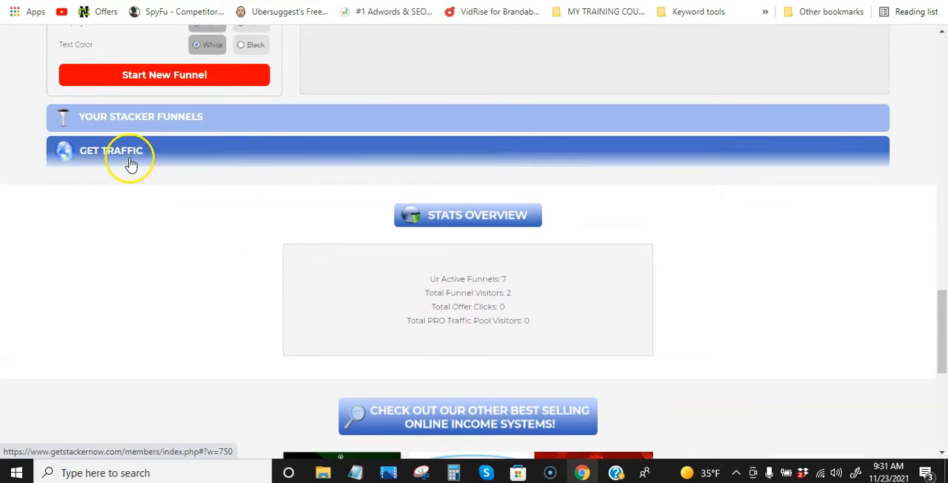
click(111, 151)
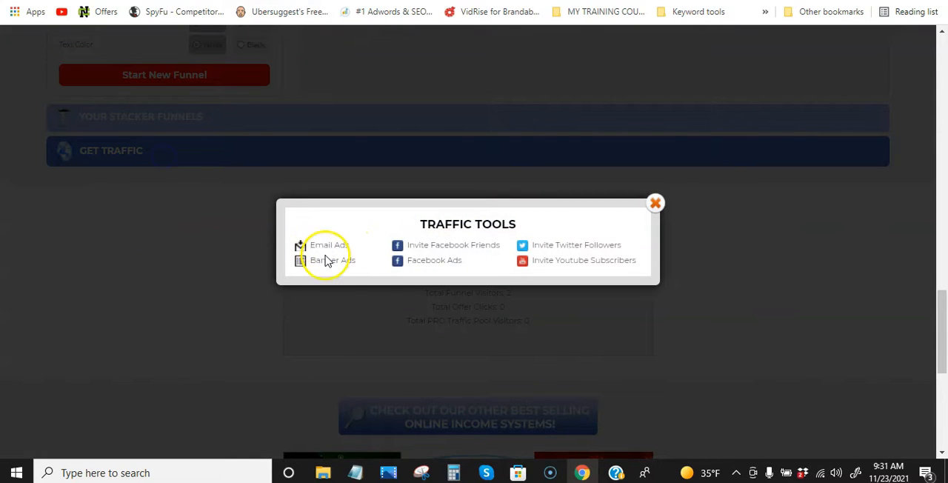
mouse_move(443, 249)
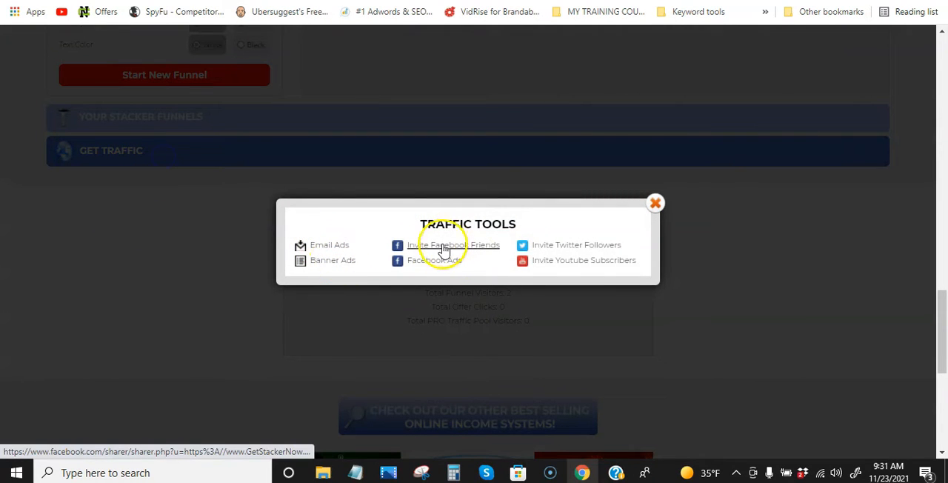
mouse_move(551, 251)
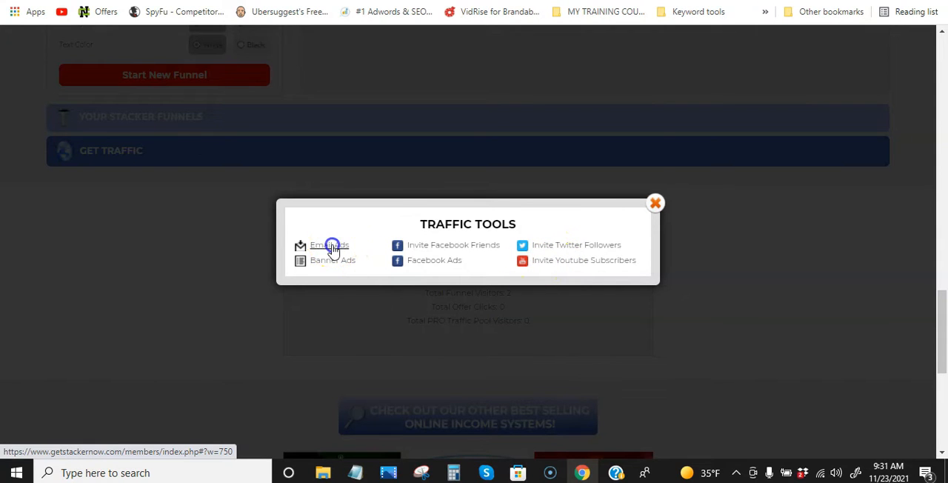
click(331, 245)
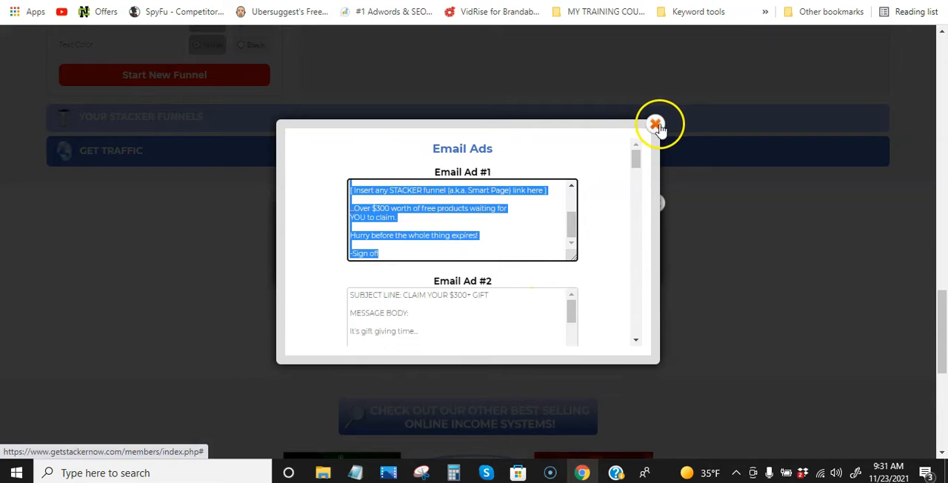
click(654, 123)
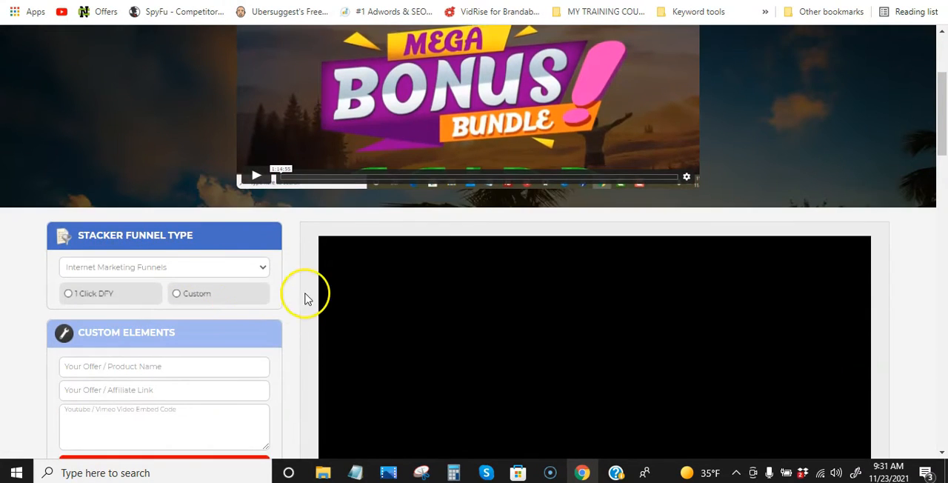
Choose the done-for-you funnel and pick Shuffler as its product.
scroll(down, 3)
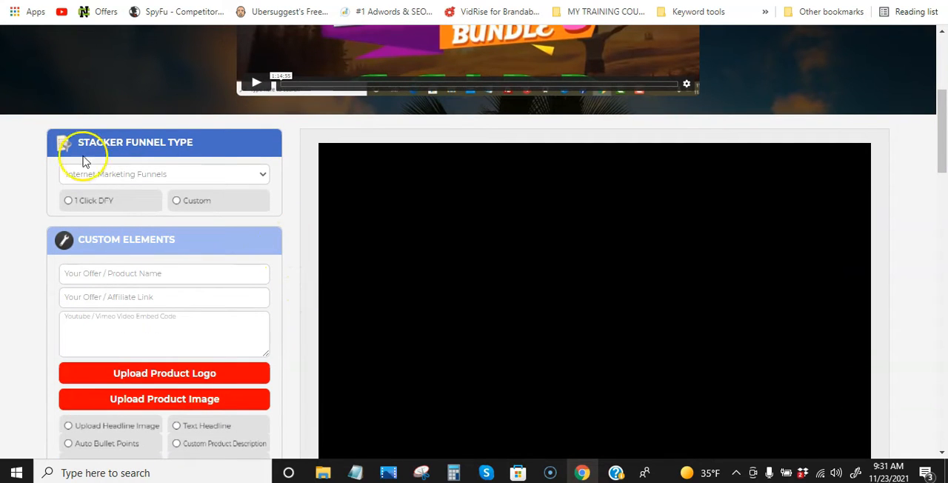
mouse_move(106, 176)
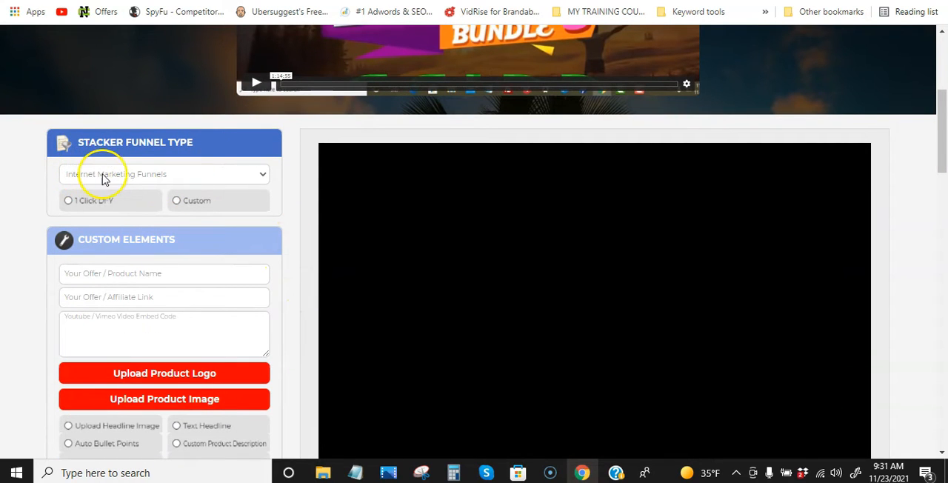
mouse_move(68, 209)
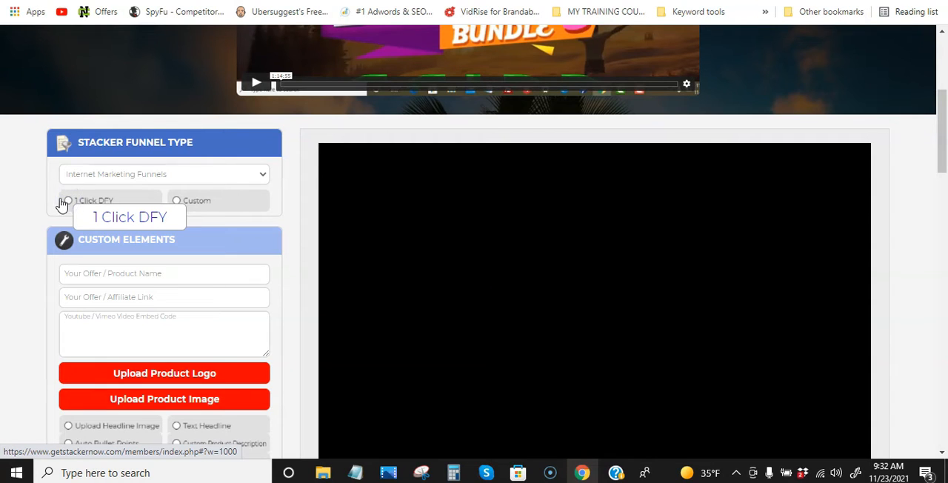
click(67, 202)
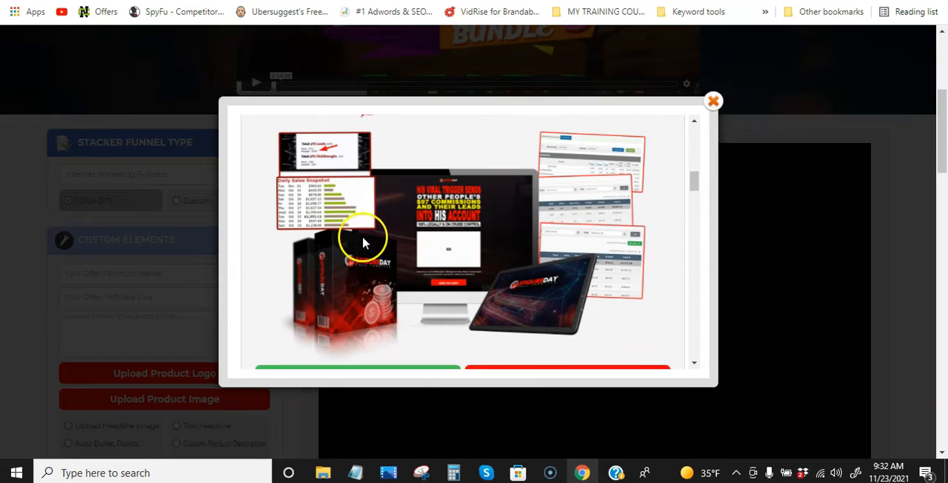
scroll(down, 3)
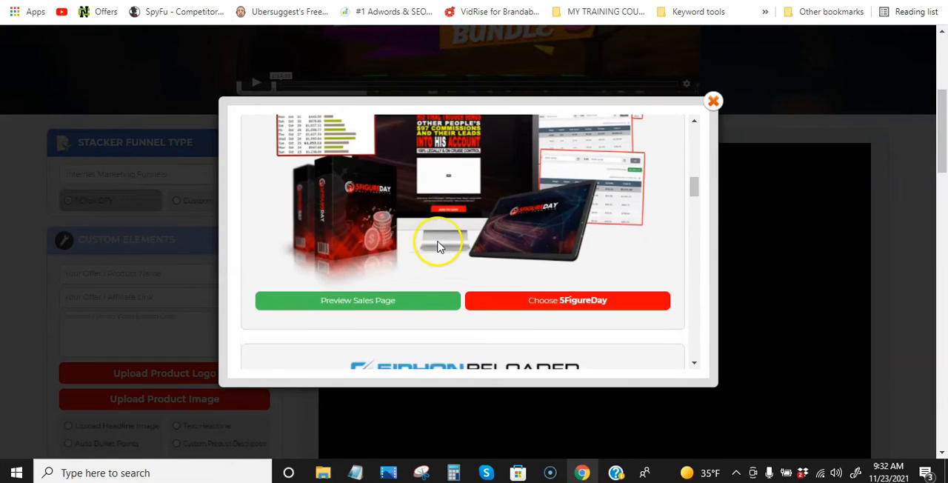
scroll(down, 3)
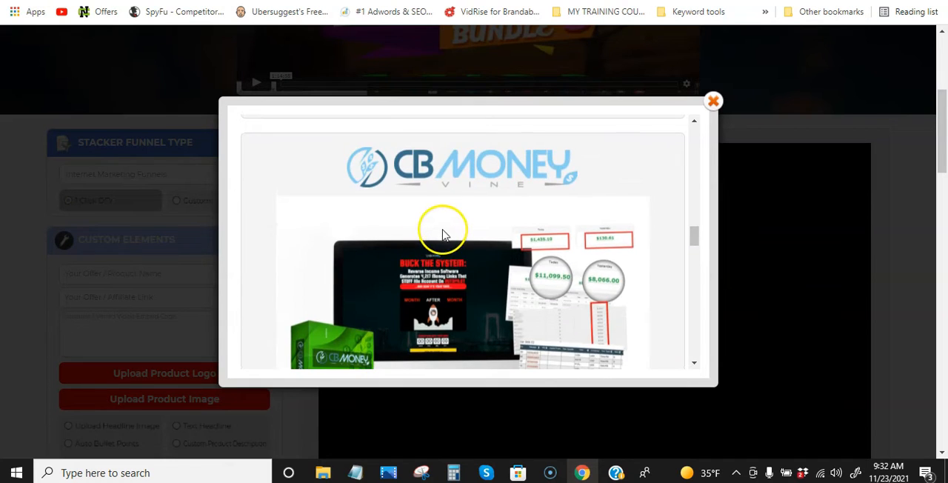
scroll(down, 3)
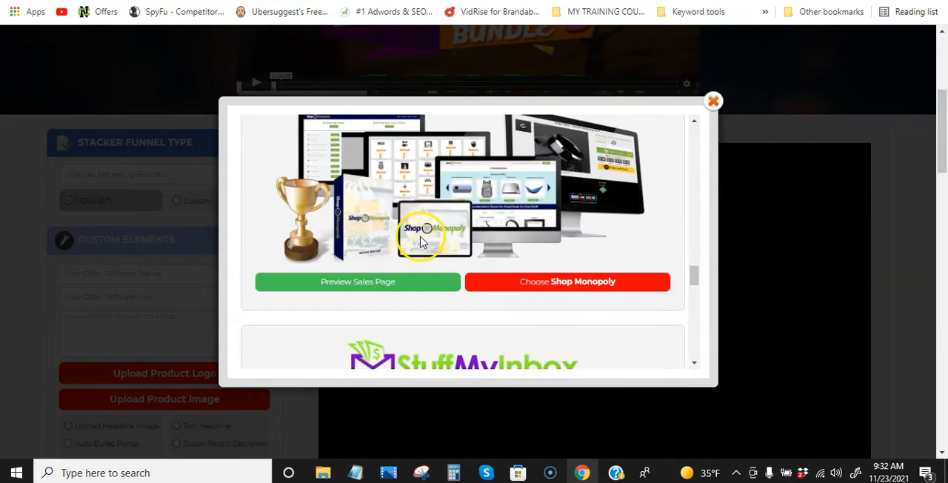
scroll(down, 3)
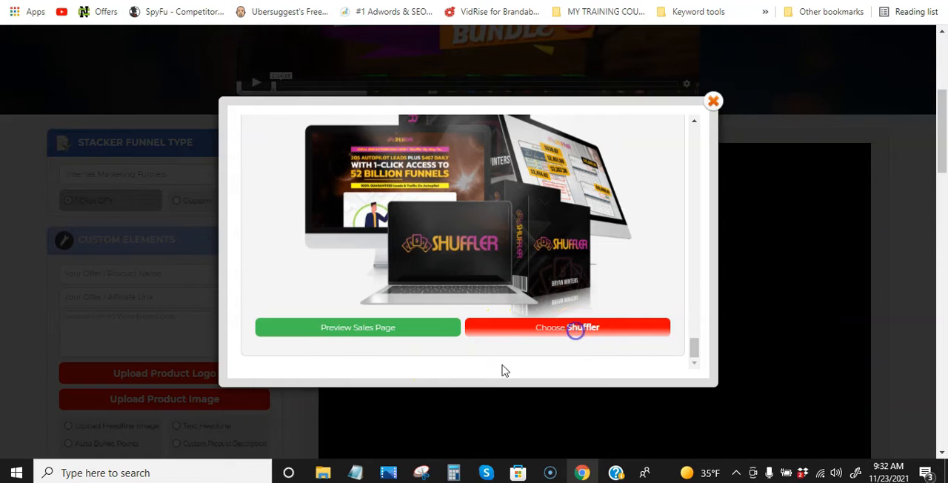
click(575, 327)
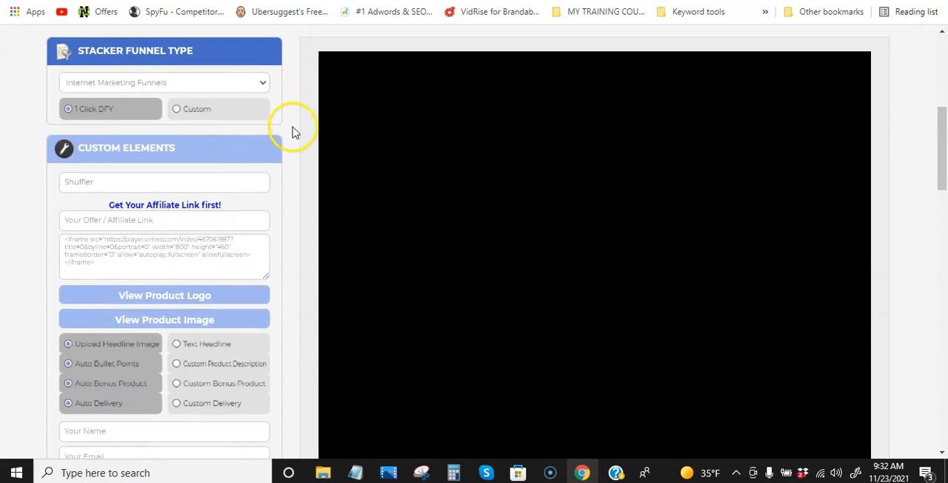
Fill the affiliate link field with the saved WarriorPlus link for Shuffler.
scroll(down, 3)
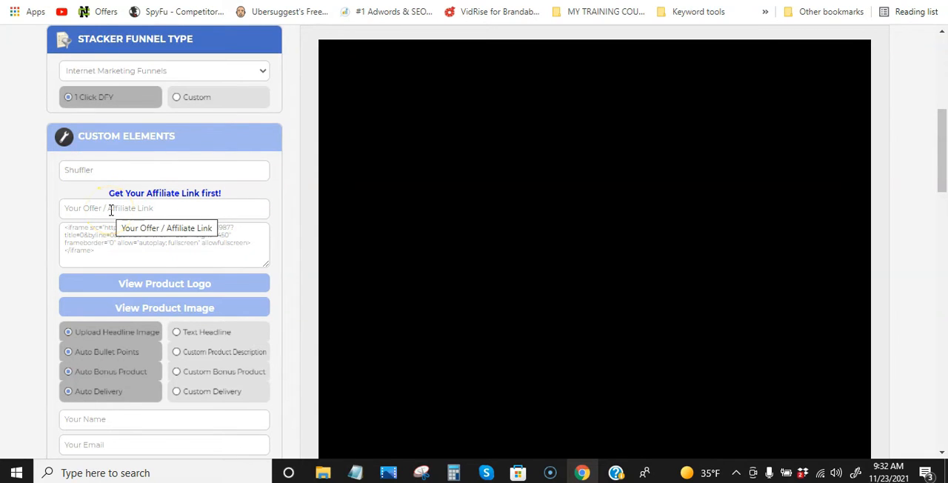
text(www.google.com)
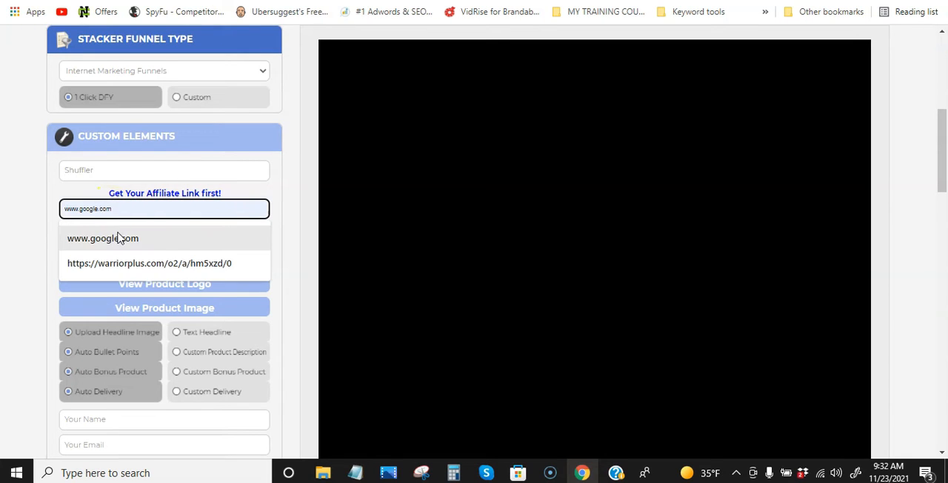
click(148, 264)
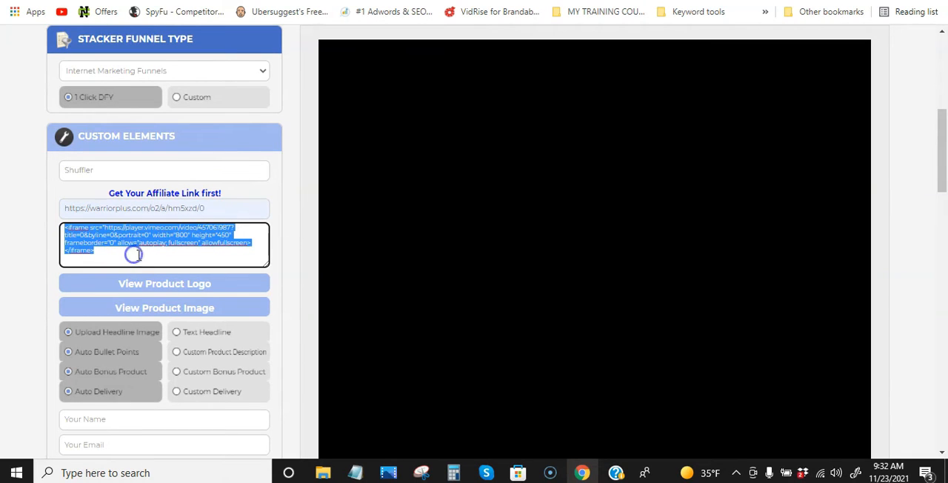
mouse_move(281, 235)
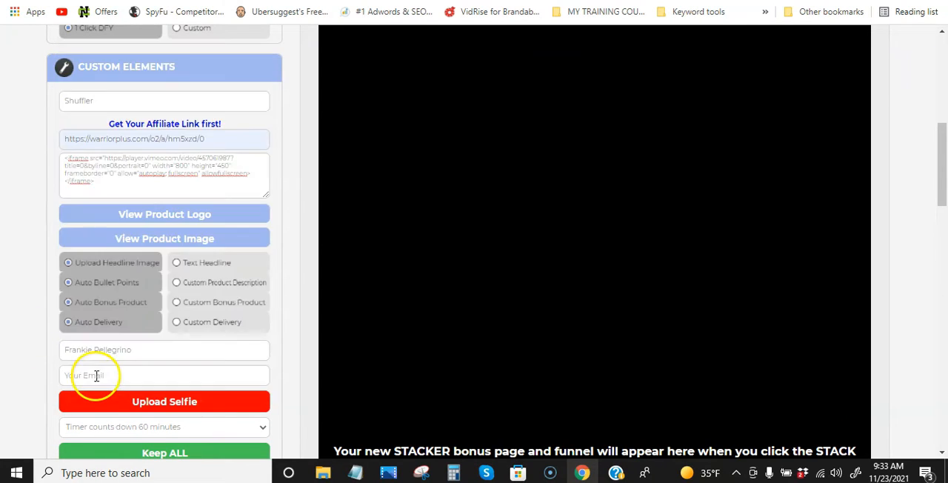
Set the bonus page timer to count down 3 days.
scroll(down, 3)
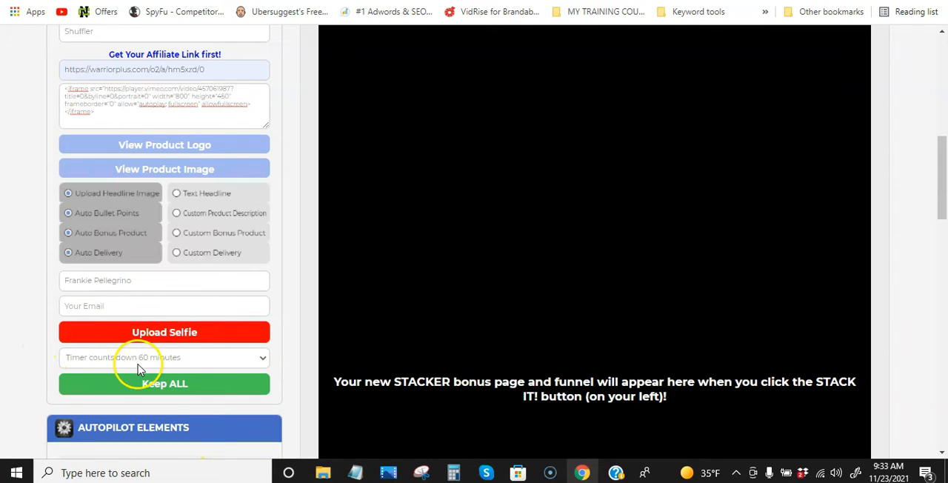
click(165, 356)
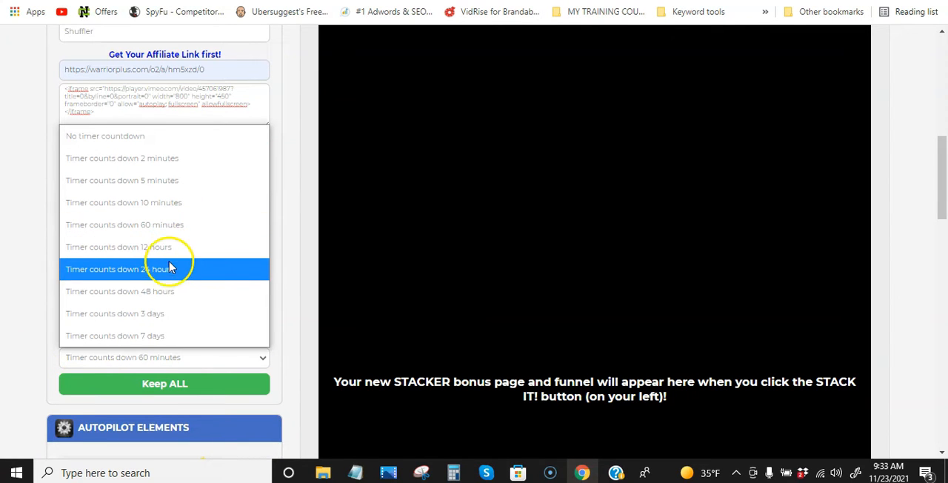
mouse_move(151, 157)
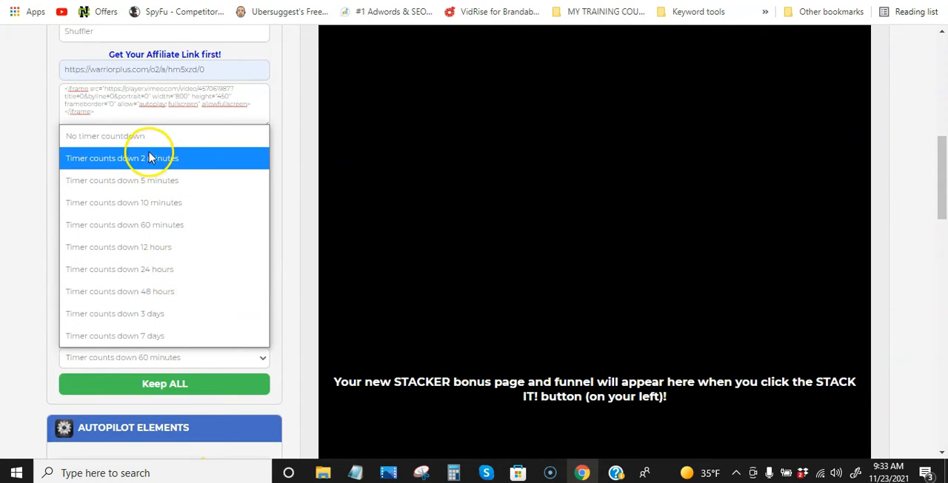
mouse_move(146, 341)
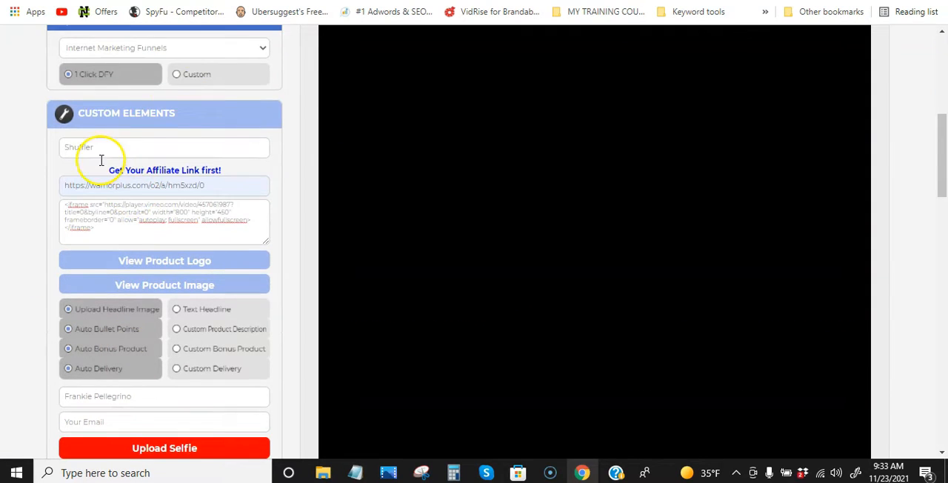
scroll(down, 3)
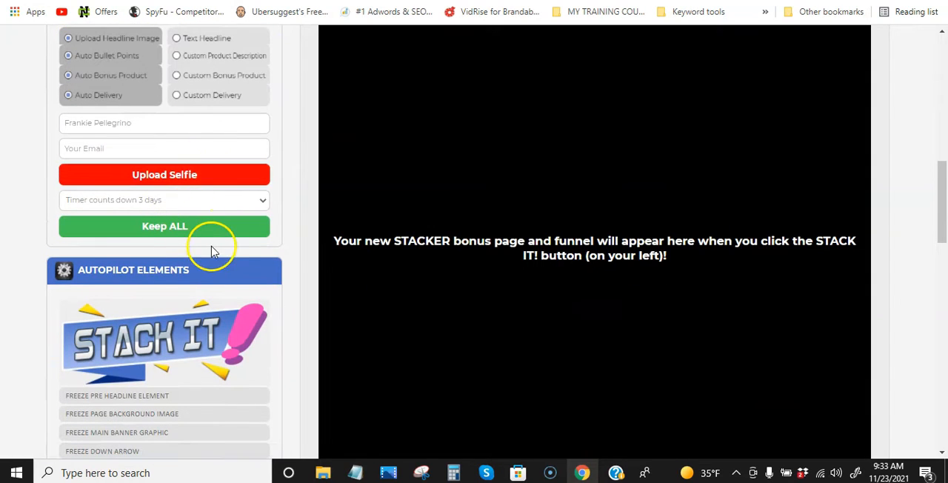
Stack the Shuffler bonus page and review its preview down to the join section.
scroll(down, 3)
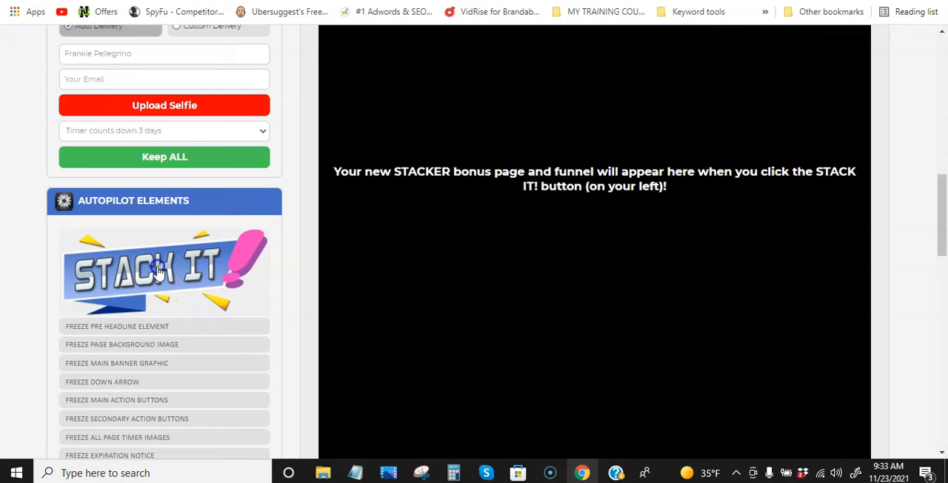
click(155, 270)
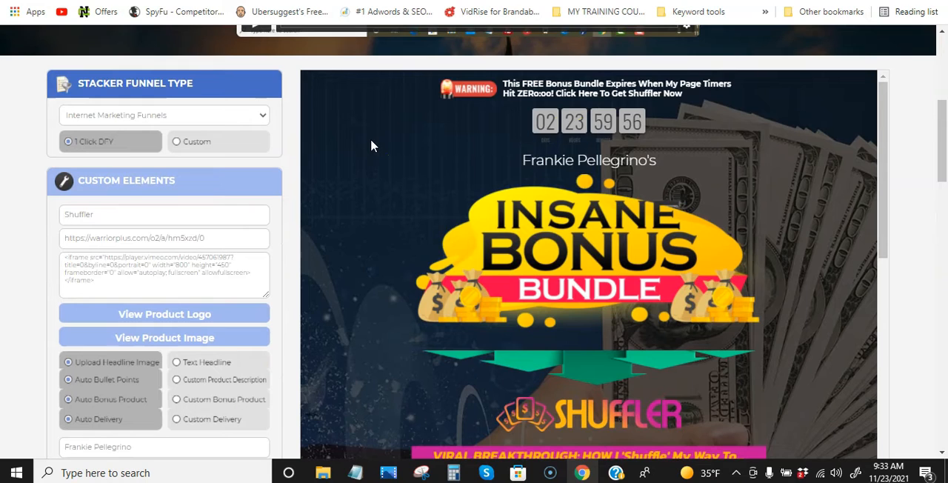
mouse_move(465, 110)
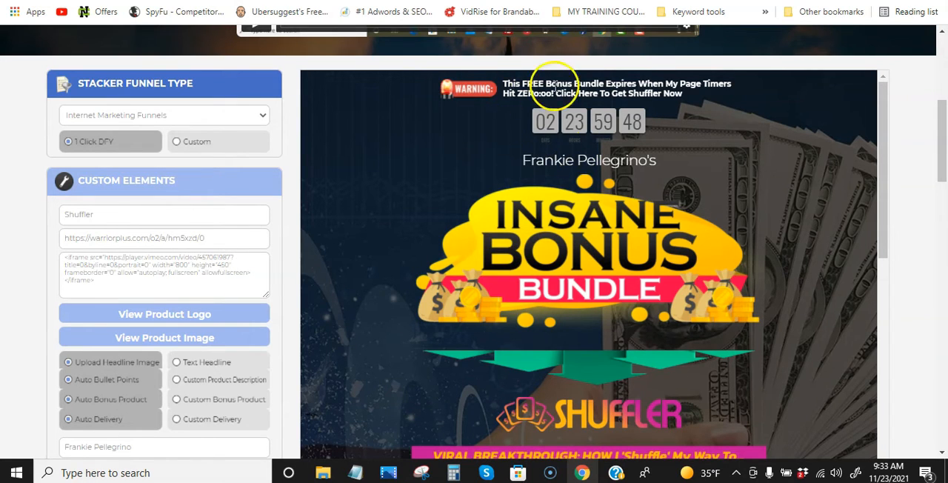
mouse_move(525, 100)
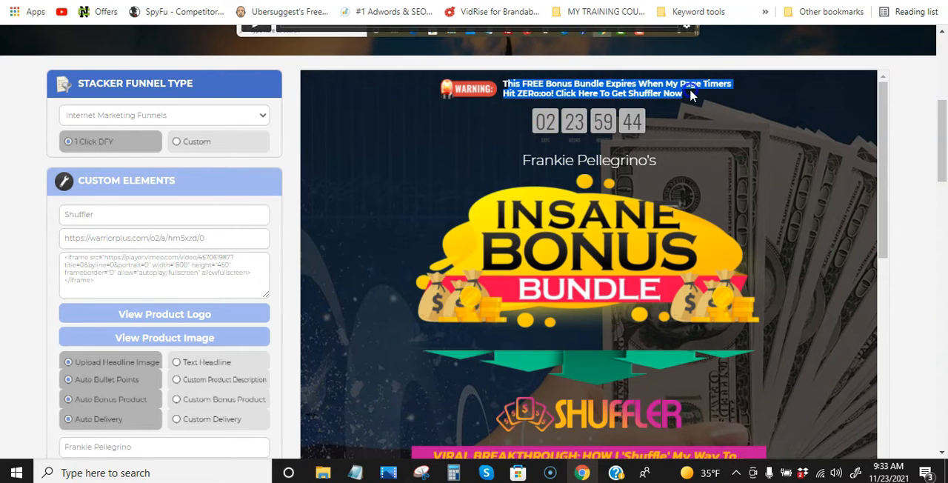
mouse_move(585, 151)
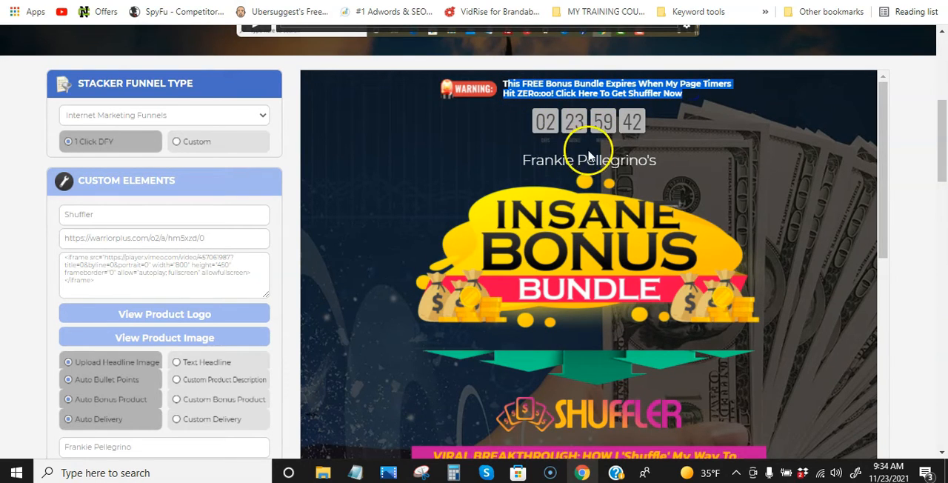
mouse_move(674, 104)
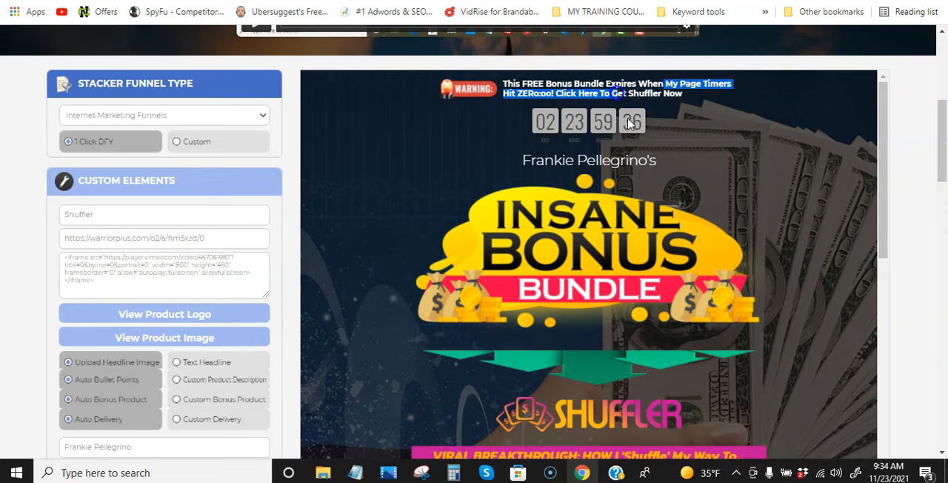
scroll(down, 3)
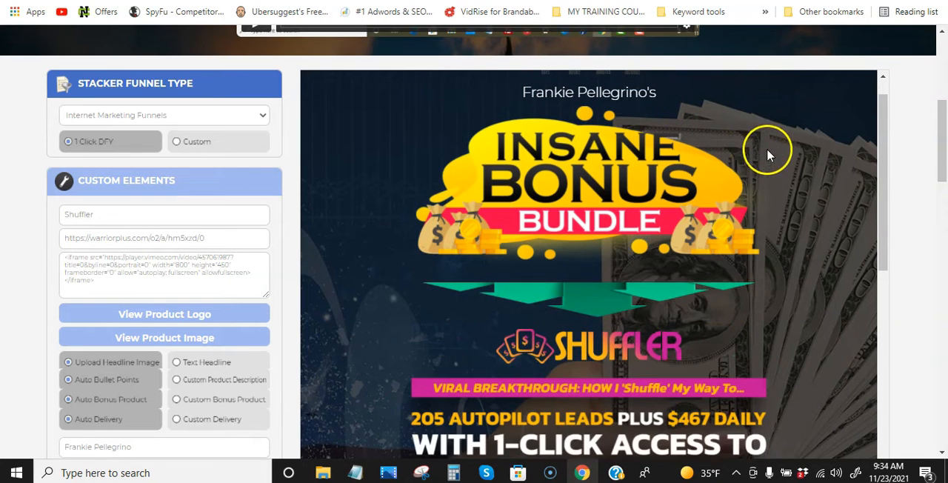
mouse_move(723, 190)
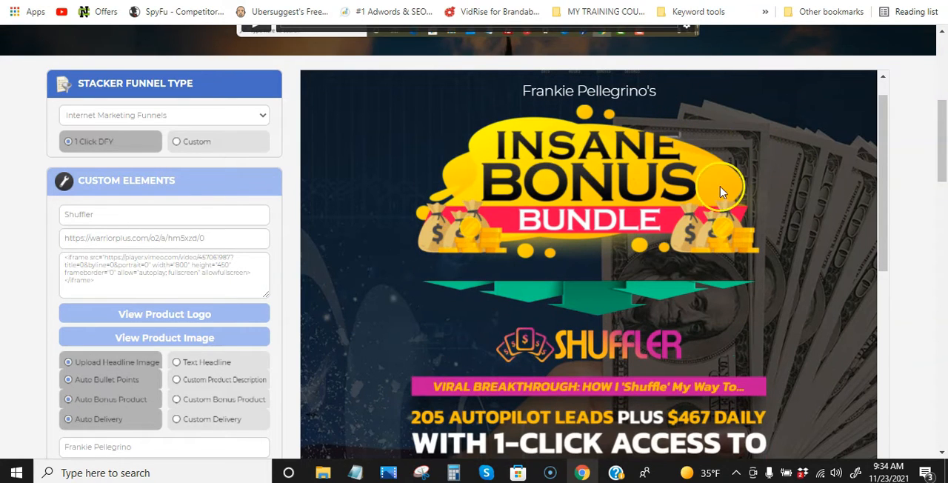
mouse_move(560, 213)
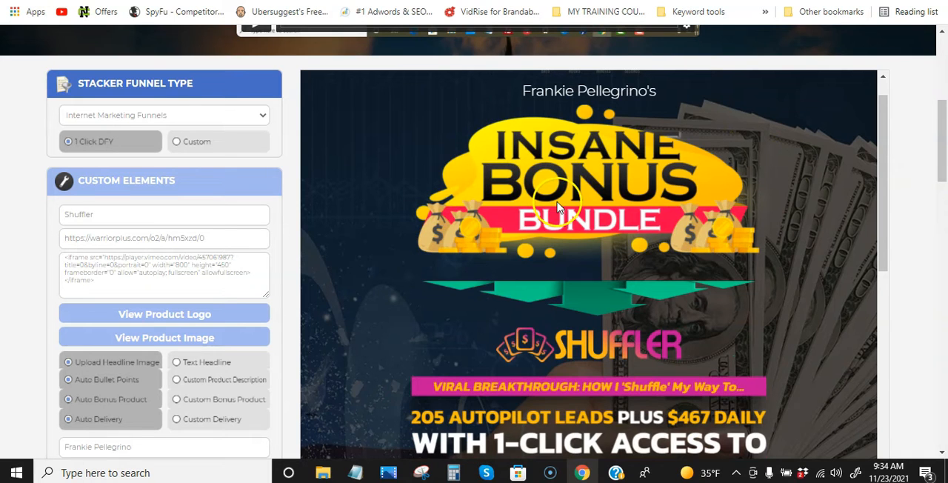
scroll(down, 3)
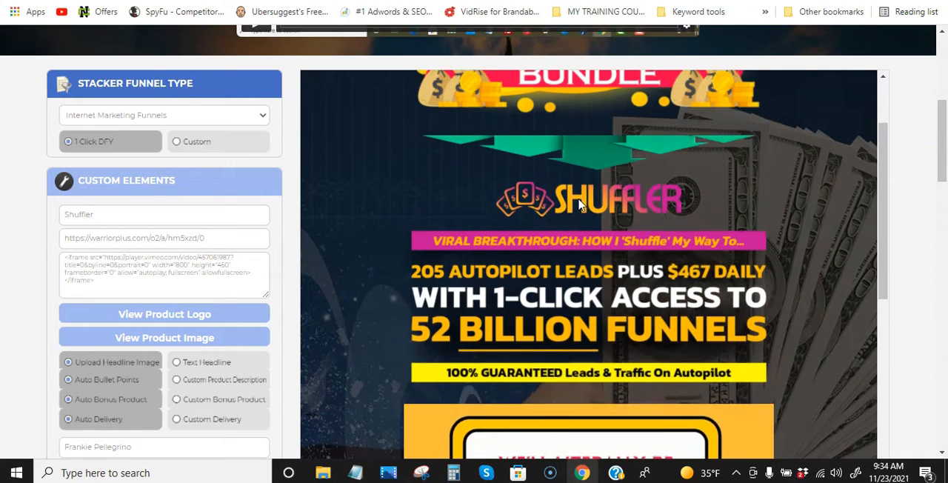
scroll(down, 3)
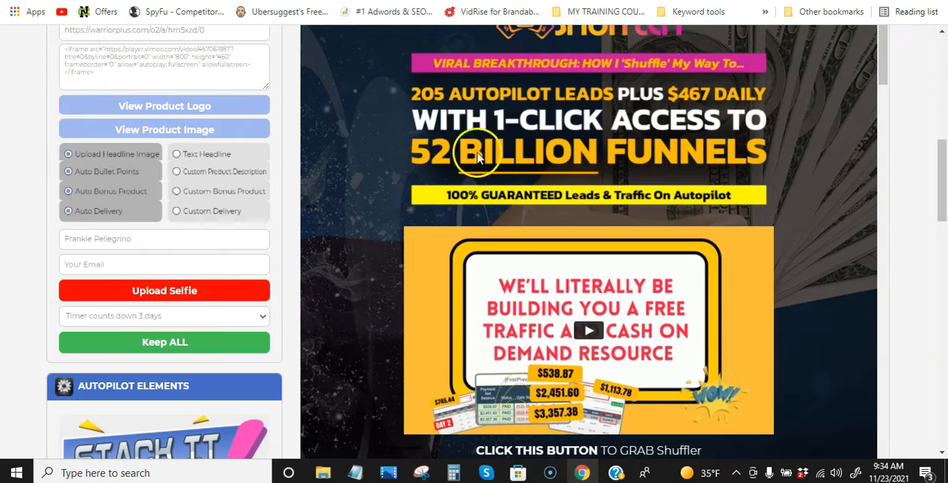
scroll(down, 3)
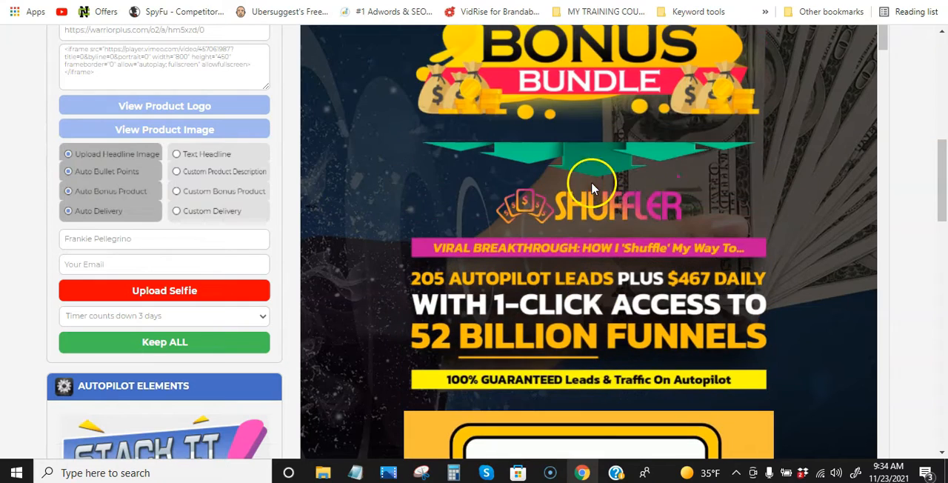
mouse_move(697, 179)
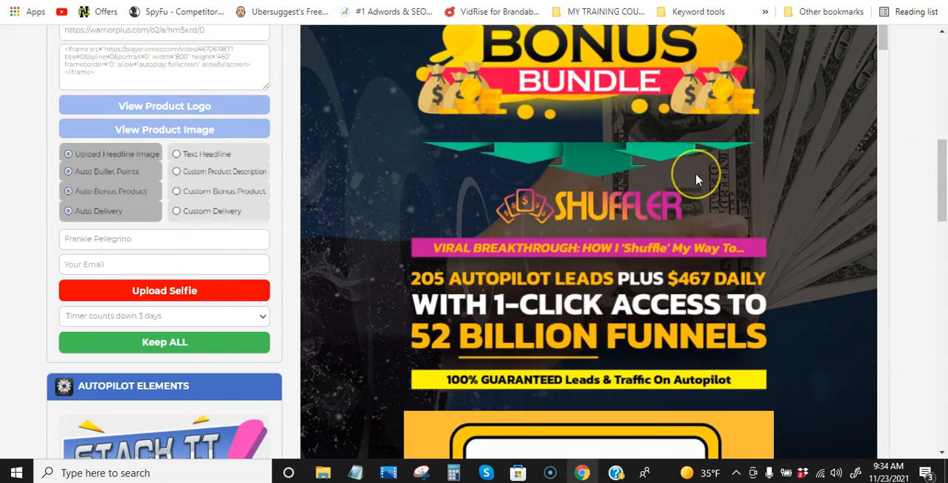
scroll(down, 3)
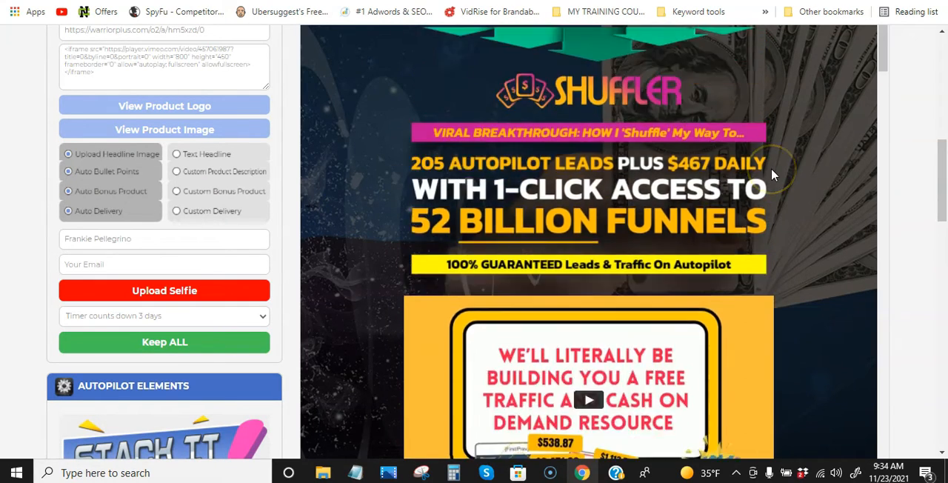
scroll(down, 3)
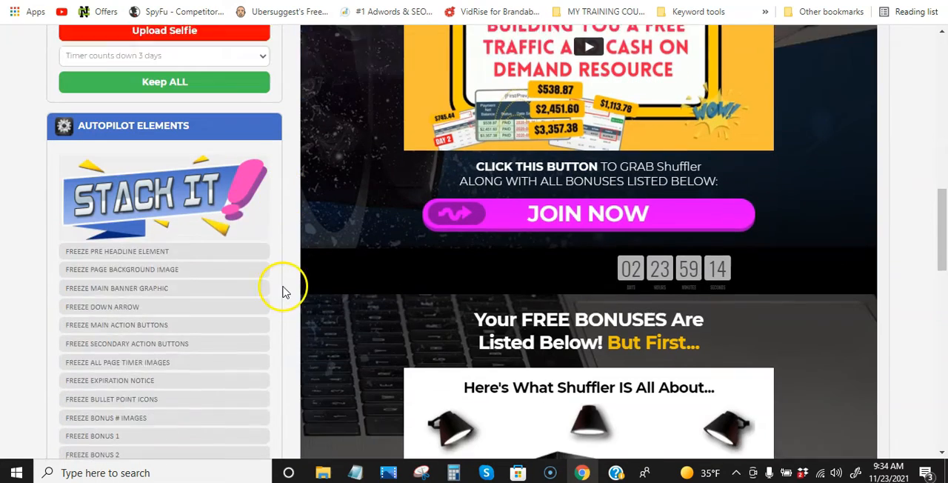
scroll(down, 3)
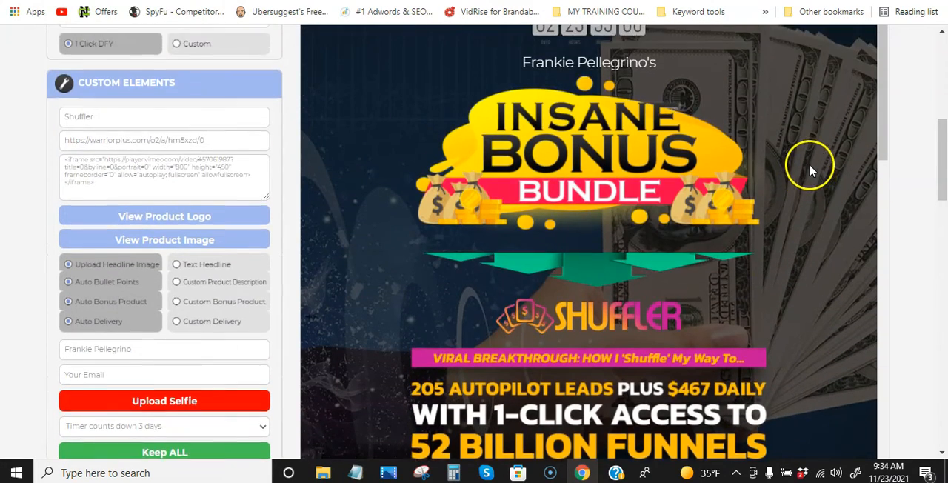
scroll(down, 3)
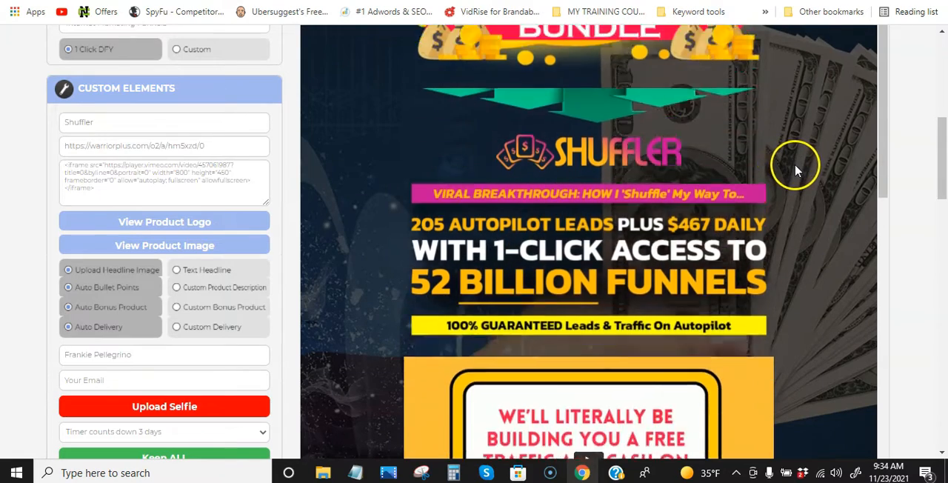
scroll(down, 3)
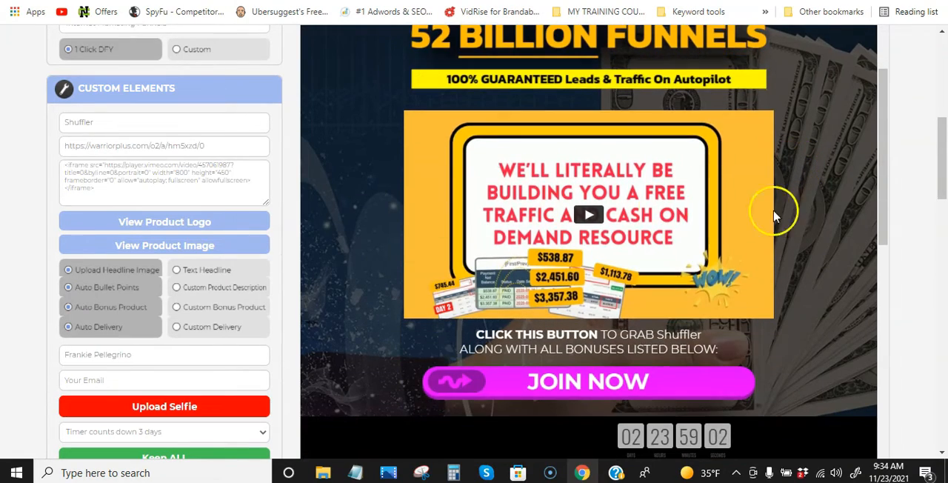
scroll(down, 3)
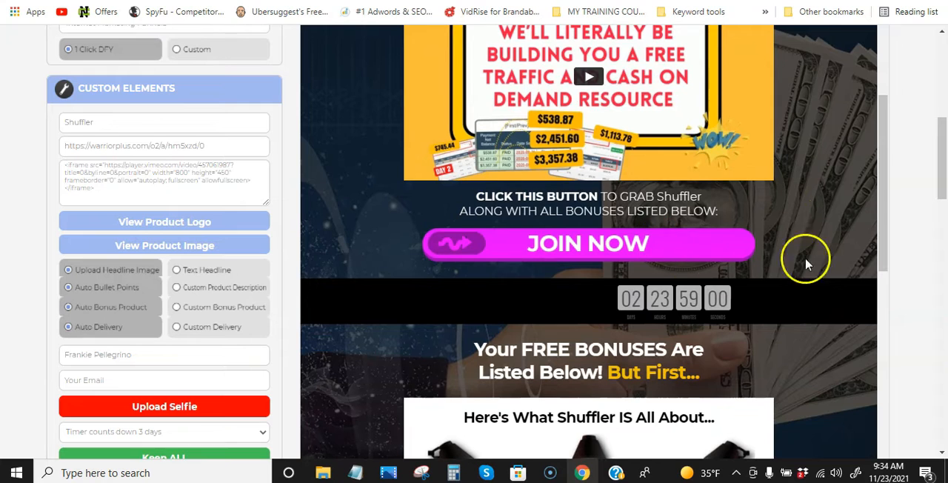
scroll(down, 3)
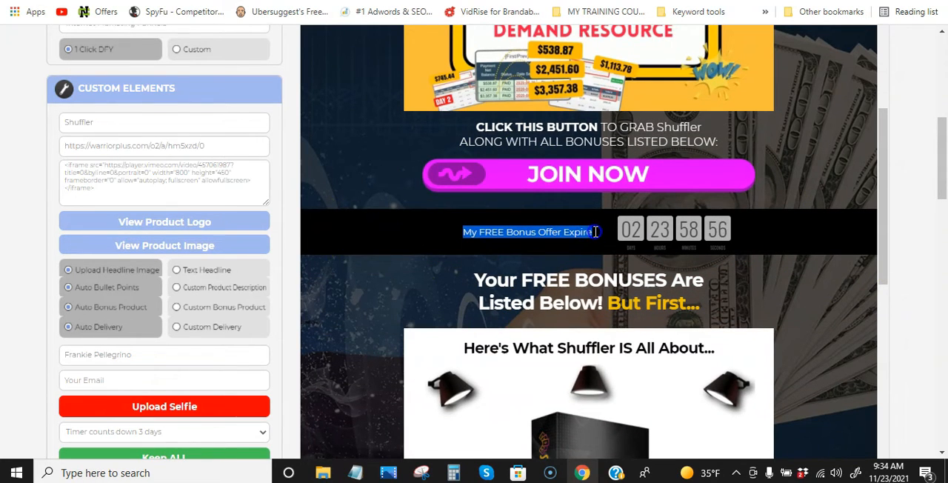
scroll(down, 3)
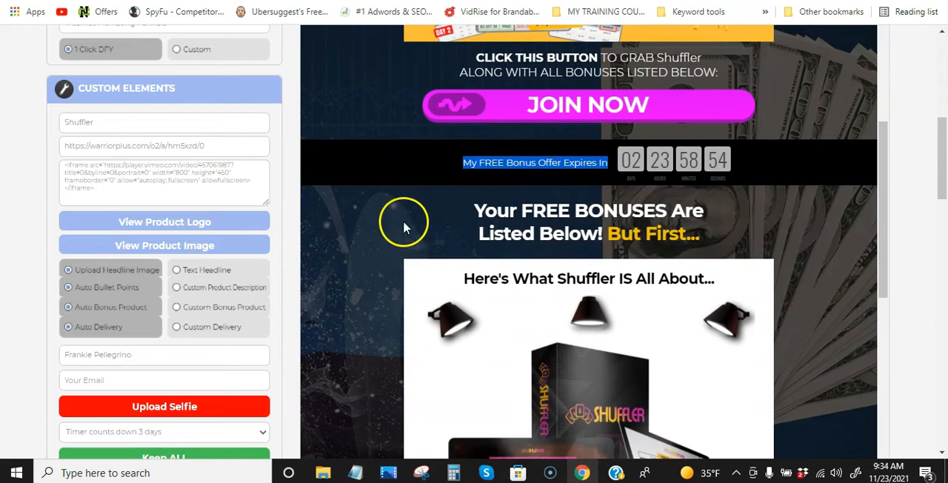
scroll(down, 3)
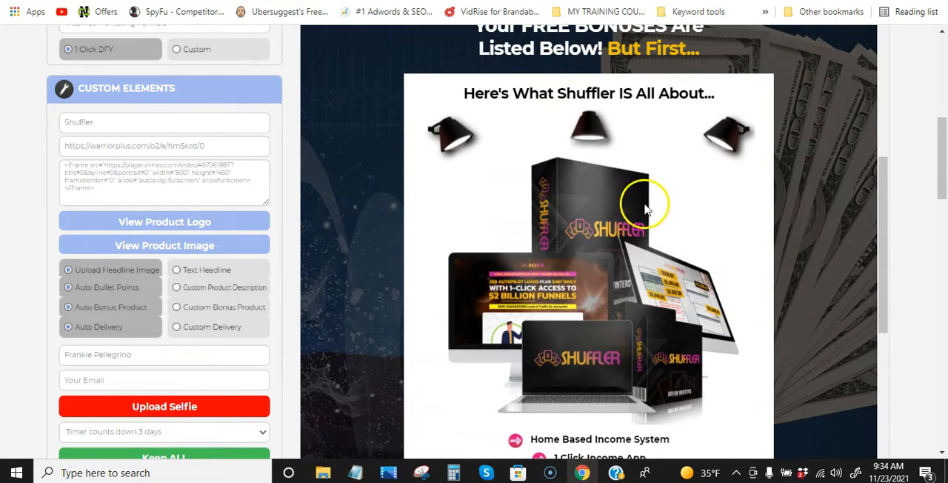
scroll(down, 3)
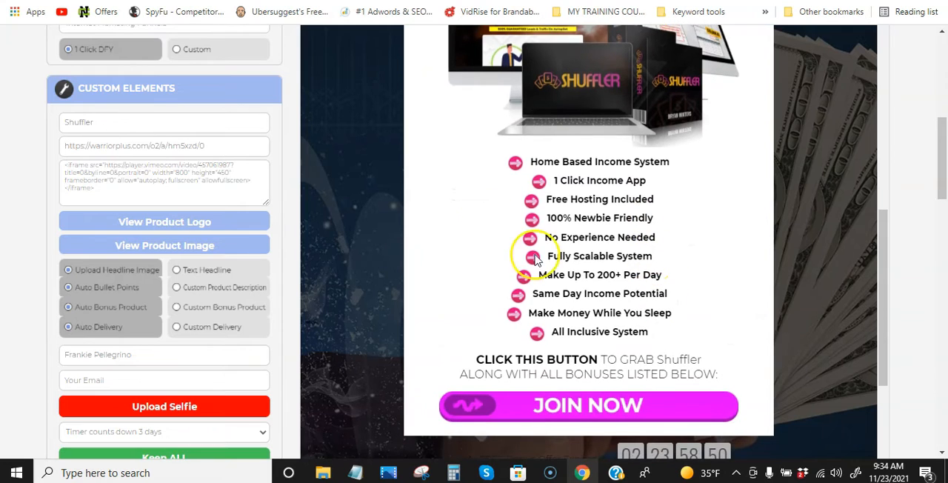
scroll(down, 3)
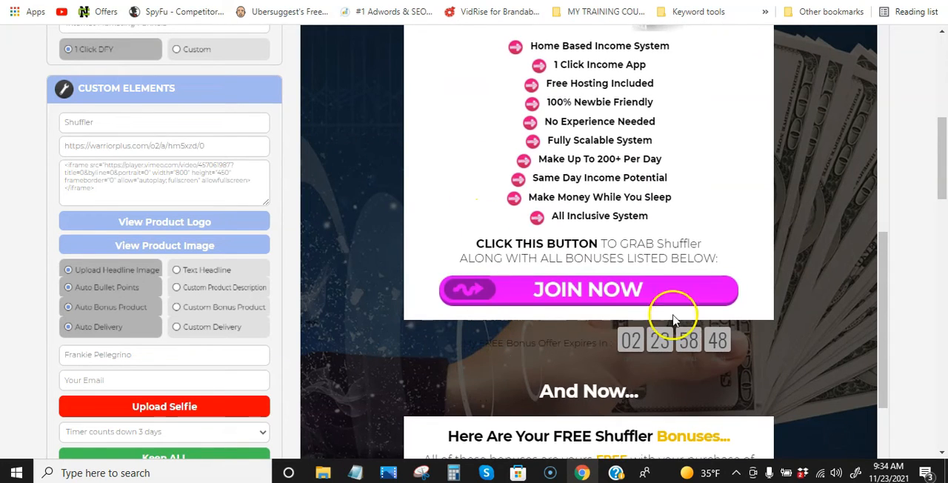
scroll(down, 3)
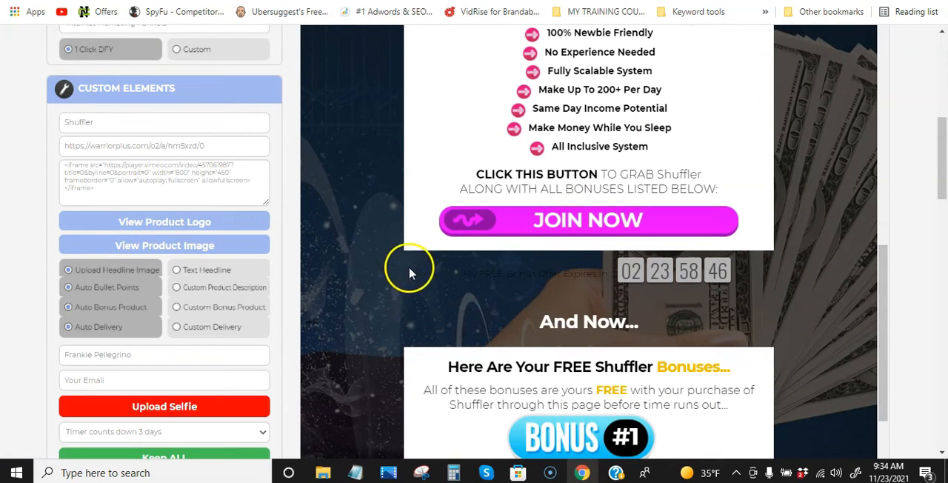
scroll(down, 3)
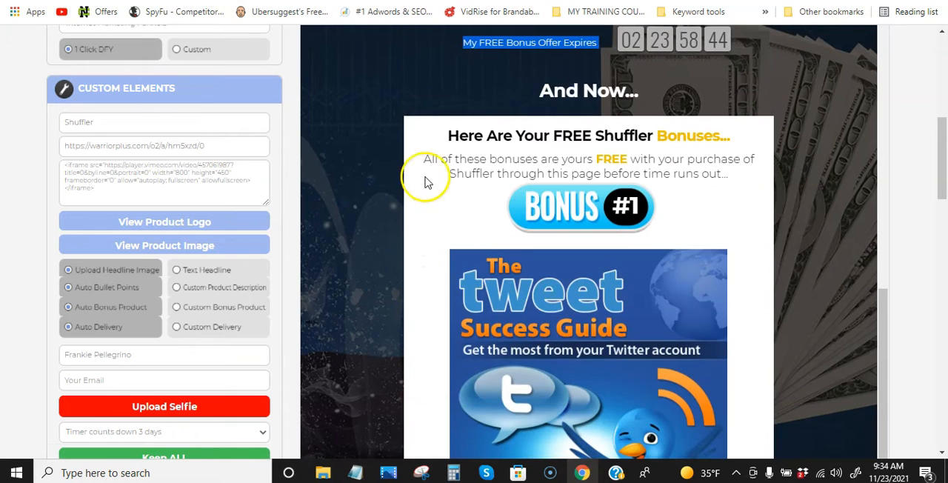
scroll(down, 3)
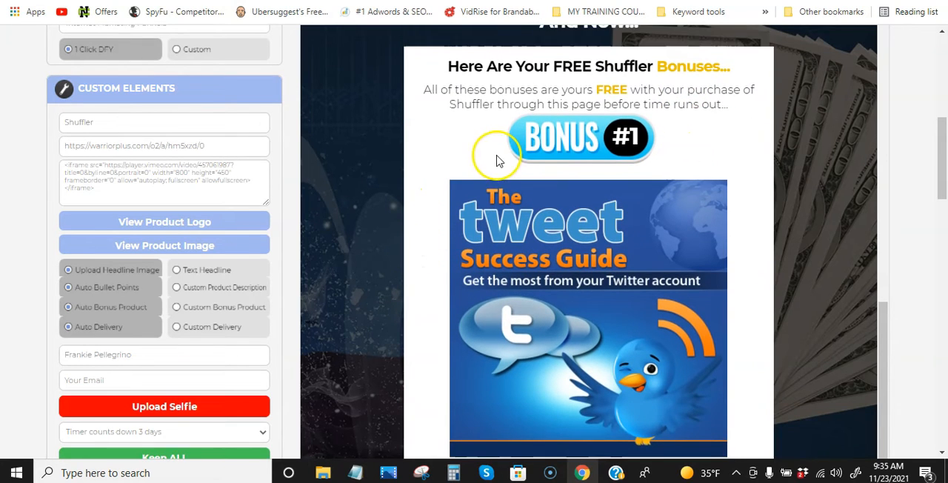
scroll(down, 3)
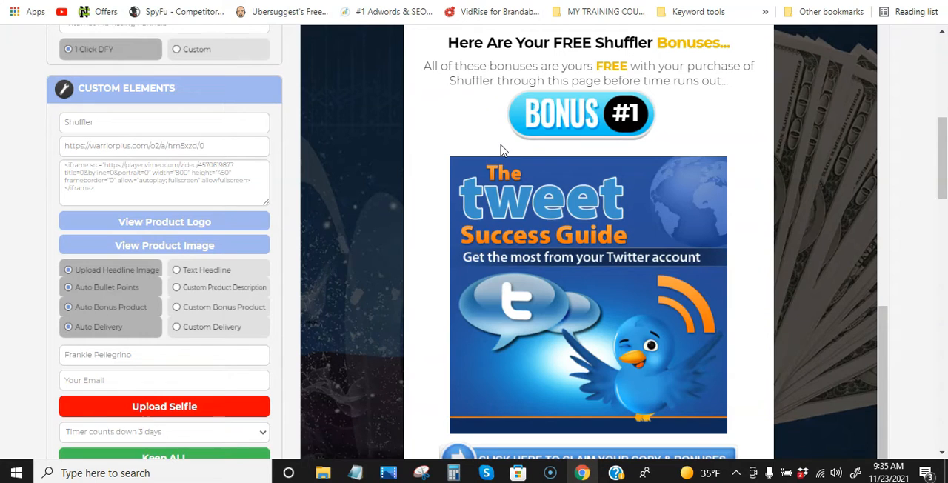
scroll(down, 3)
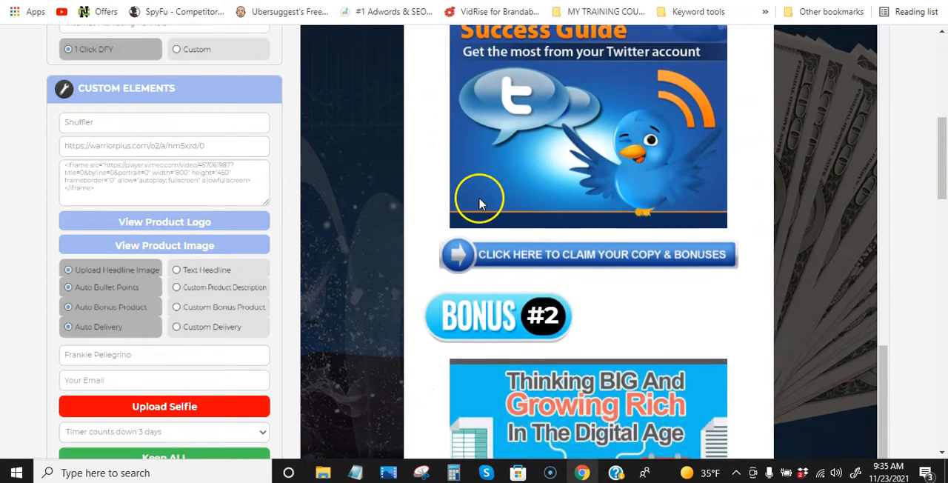
scroll(up, 3)
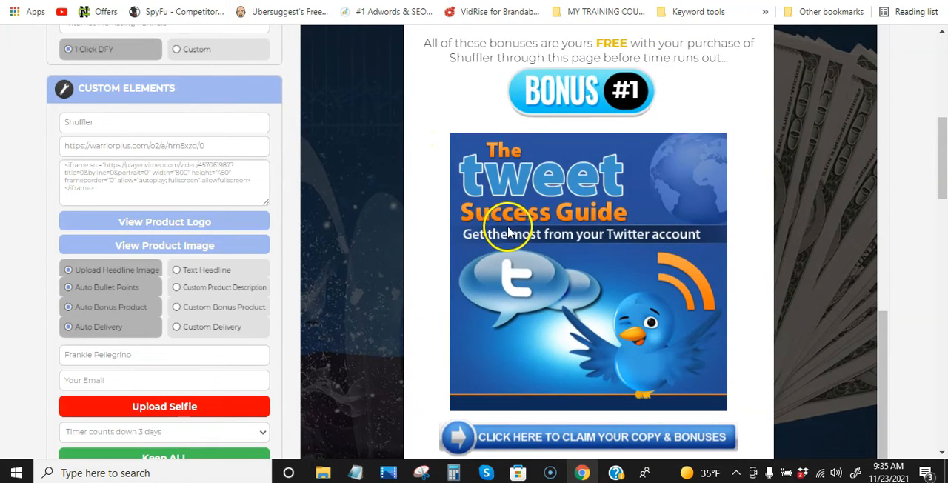
scroll(down, 3)
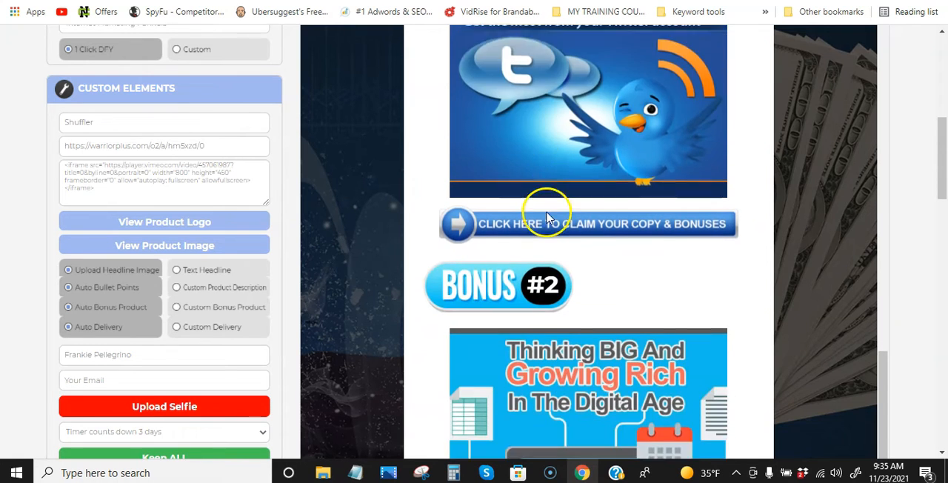
scroll(down, 3)
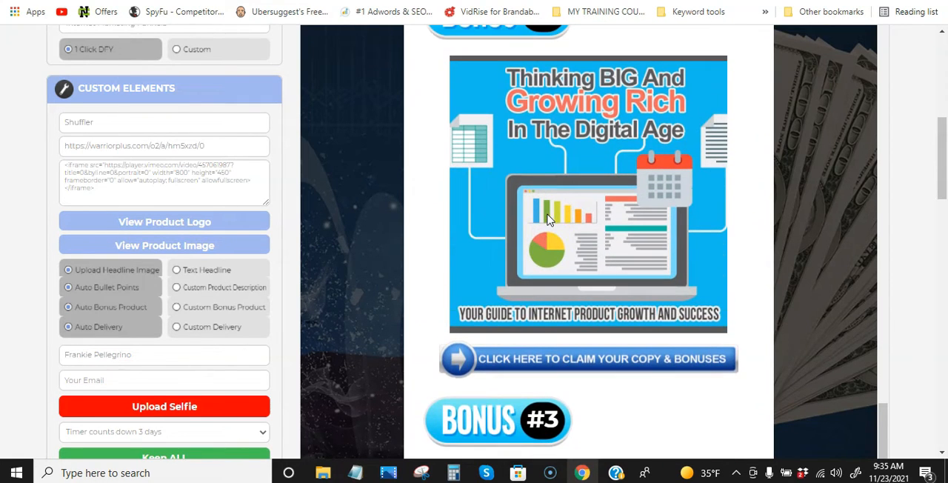
scroll(down, 3)
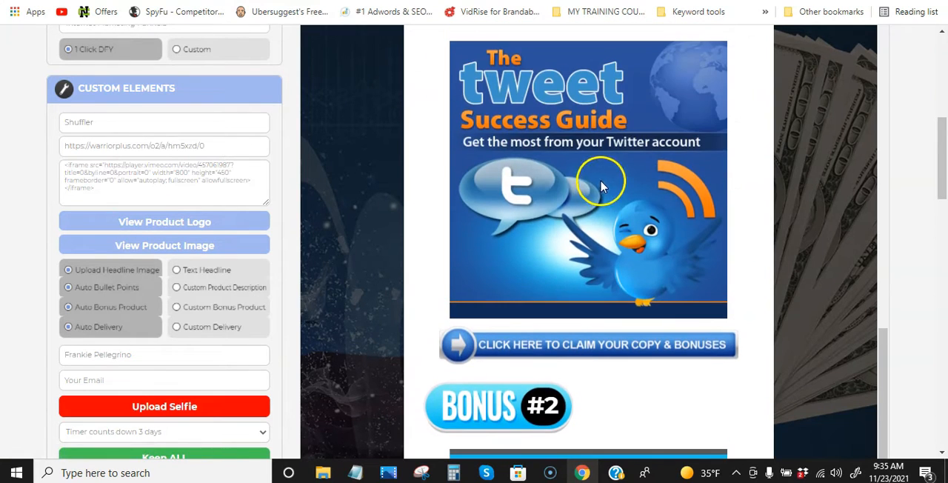
scroll(down, 3)
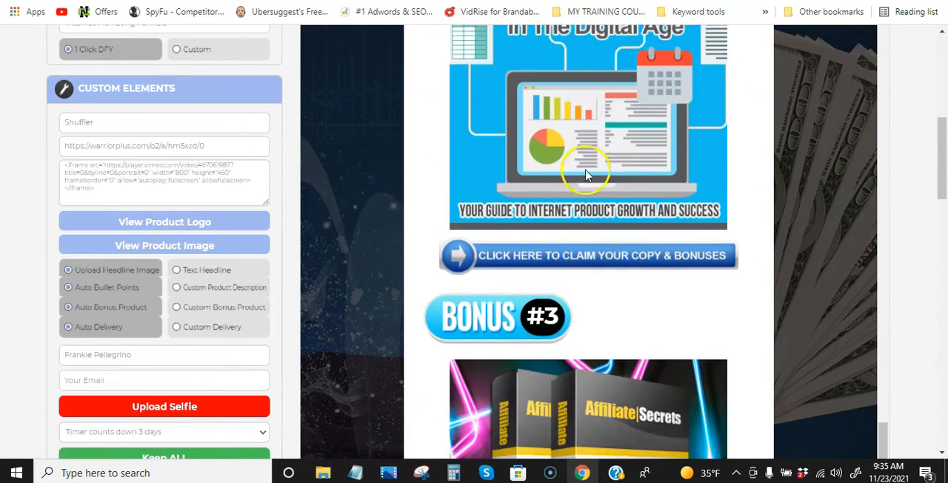
scroll(down, 3)
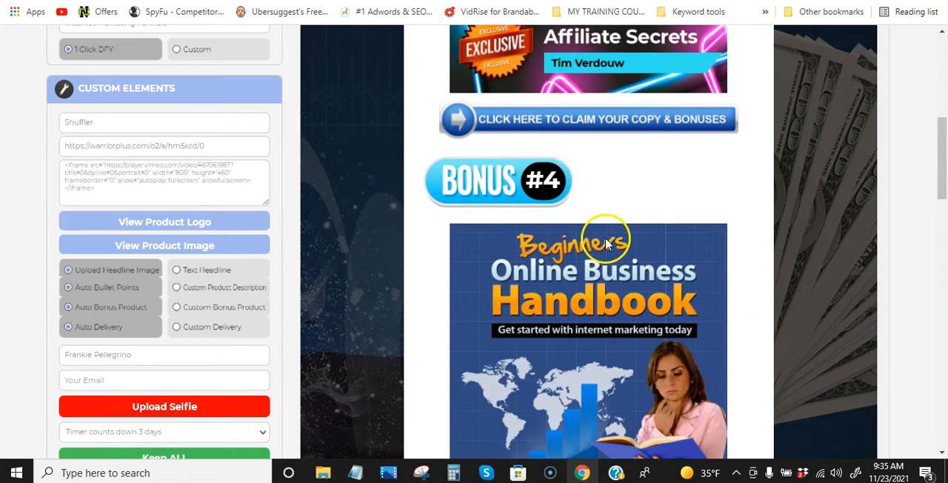
scroll(down, 3)
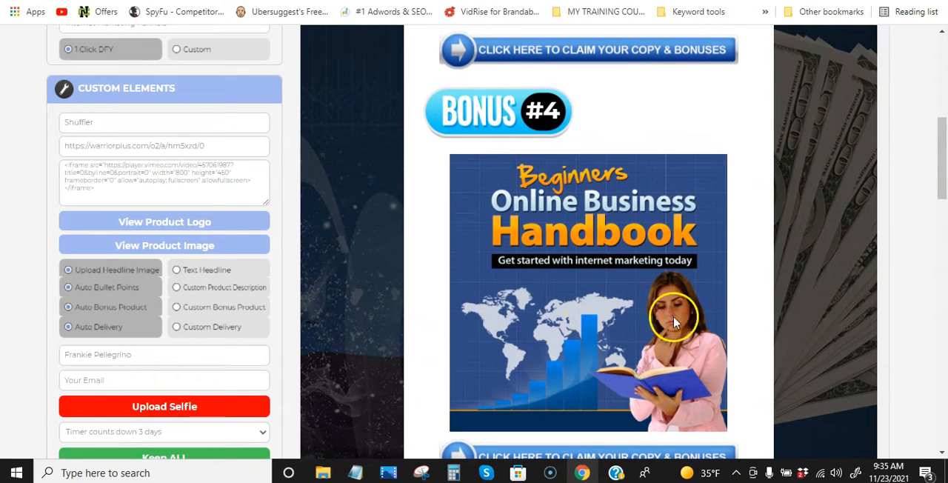
scroll(down, 3)
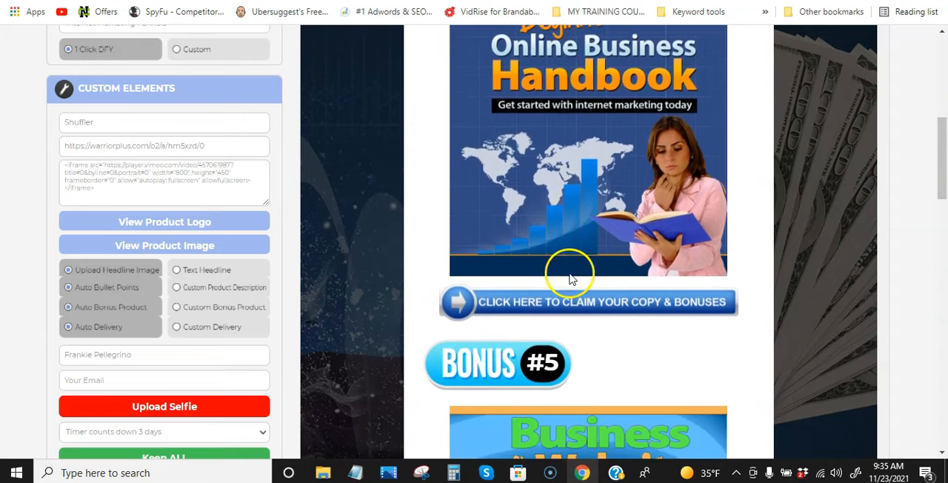
scroll(down, 3)
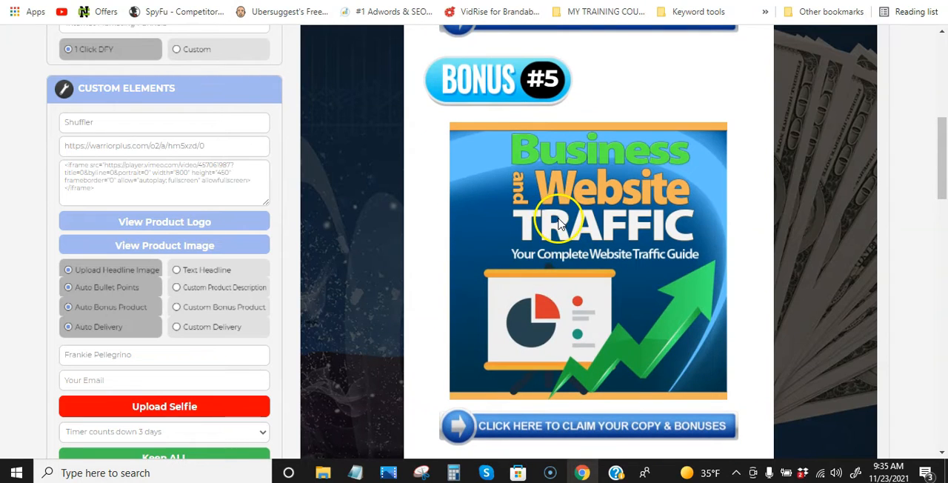
scroll(down, 3)
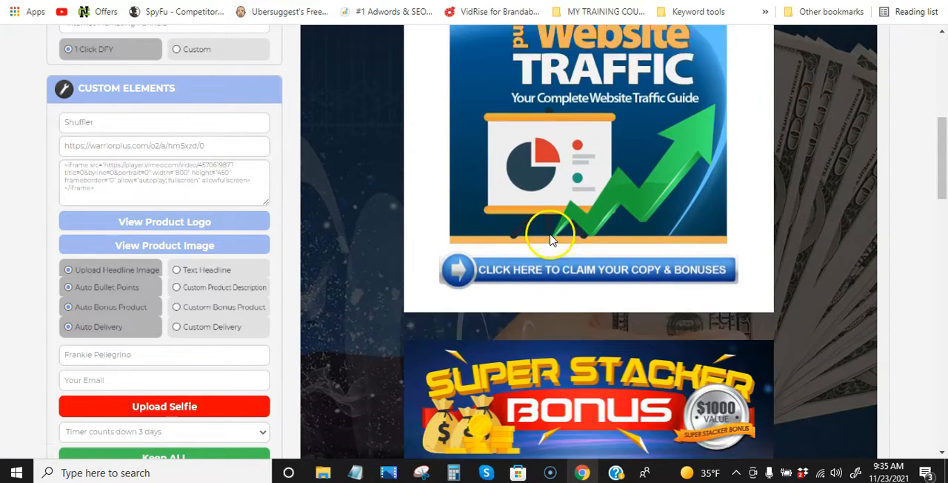
scroll(down, 3)
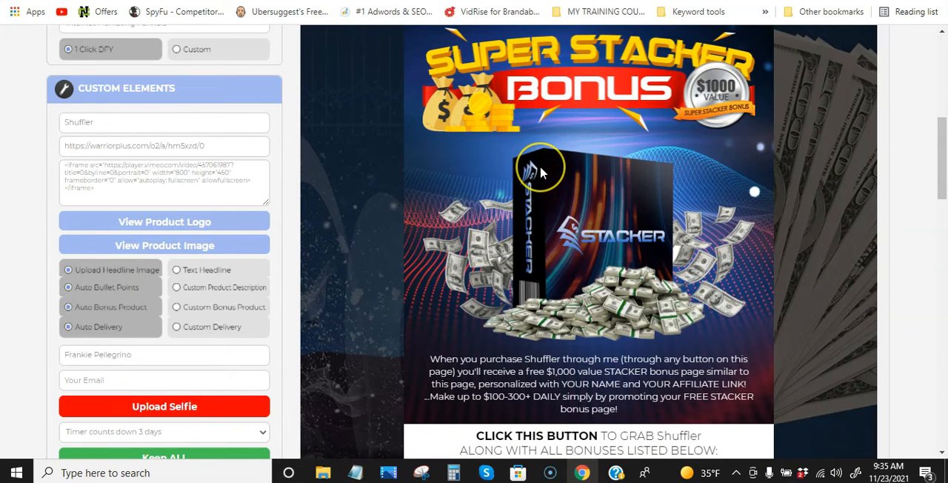
mouse_move(602, 201)
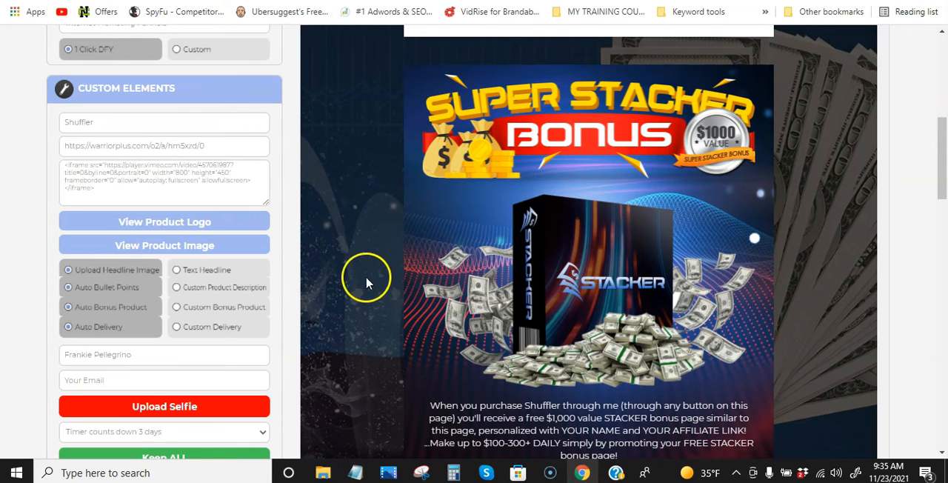
mouse_move(438, 283)
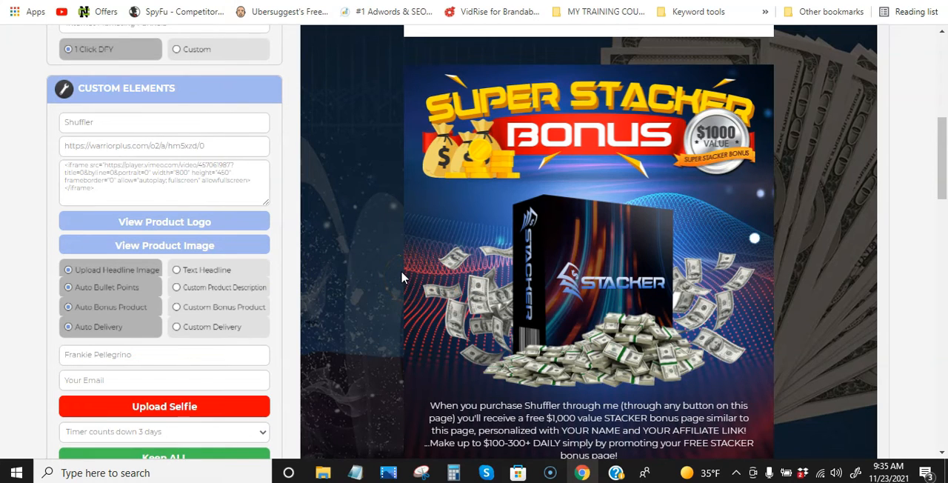
mouse_move(344, 279)
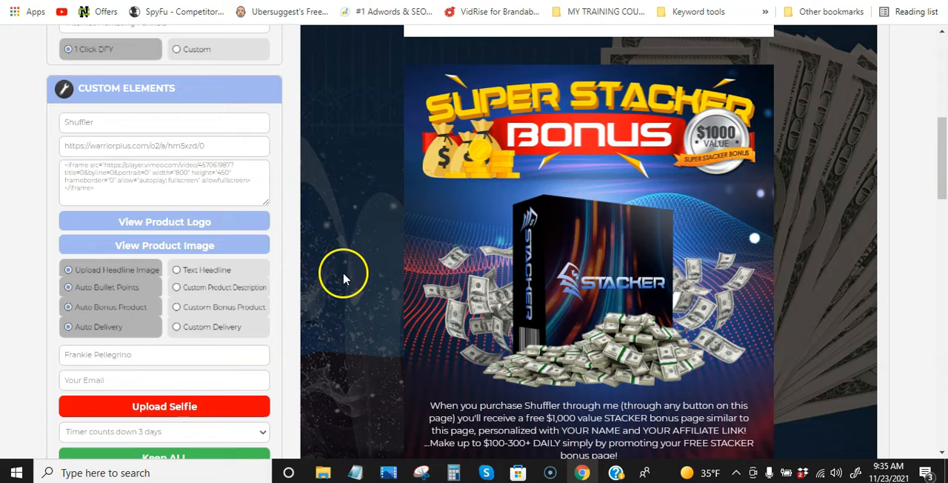
mouse_move(357, 280)
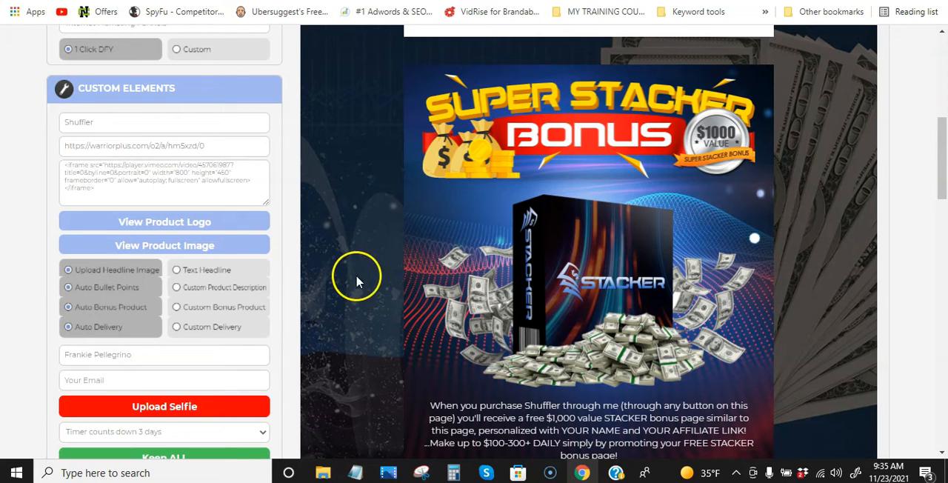
mouse_move(296, 222)
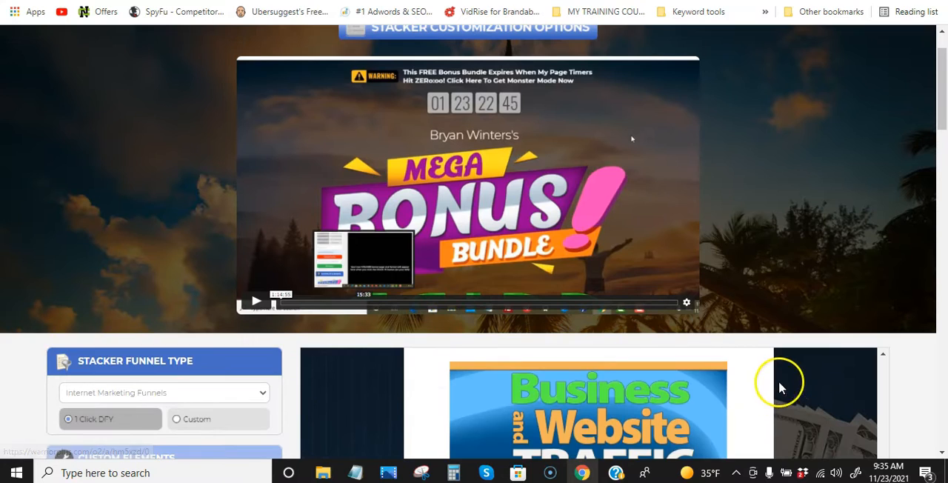
scroll(down, 3)
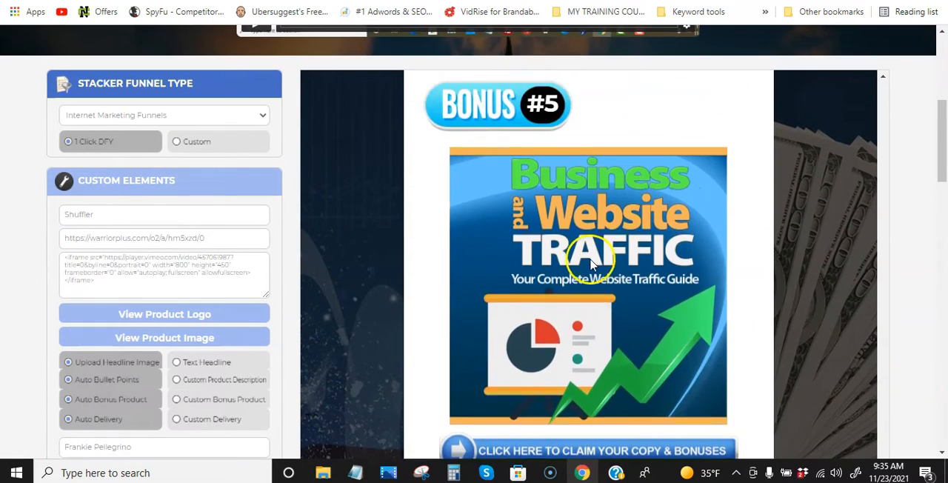
scroll(down, 3)
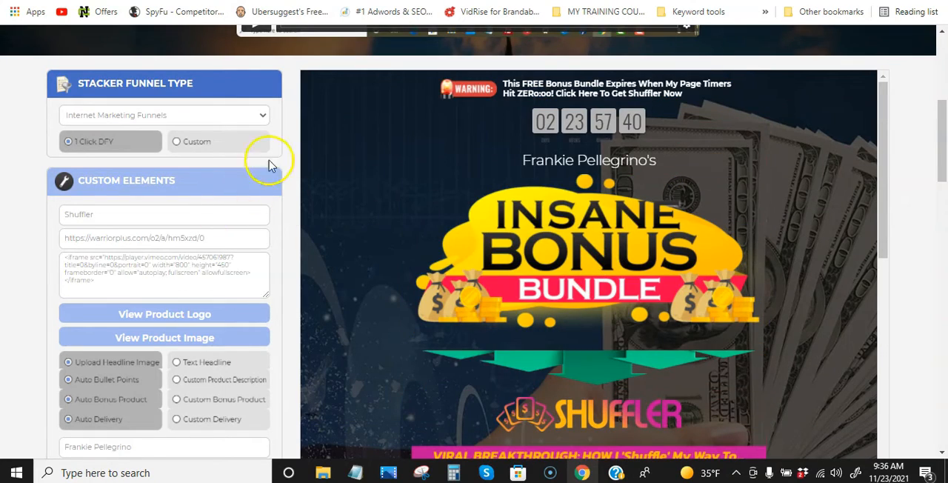
scroll(down, 3)
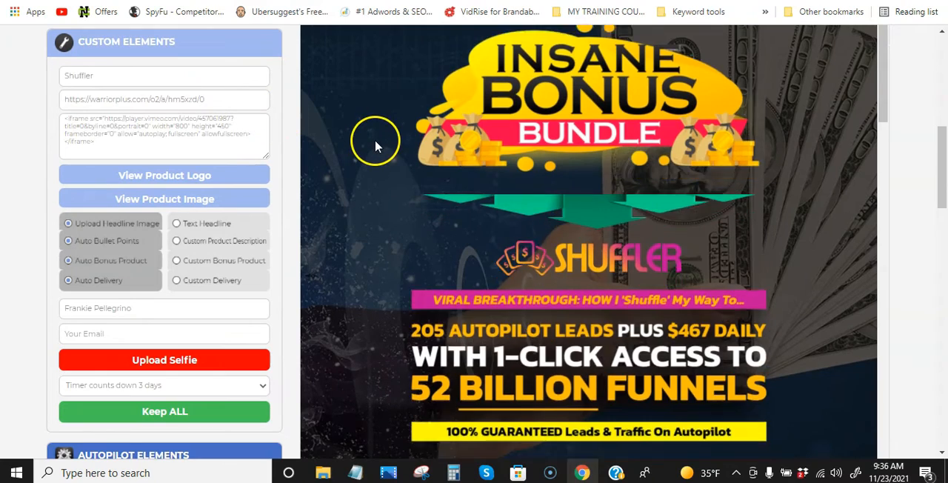
scroll(down, 3)
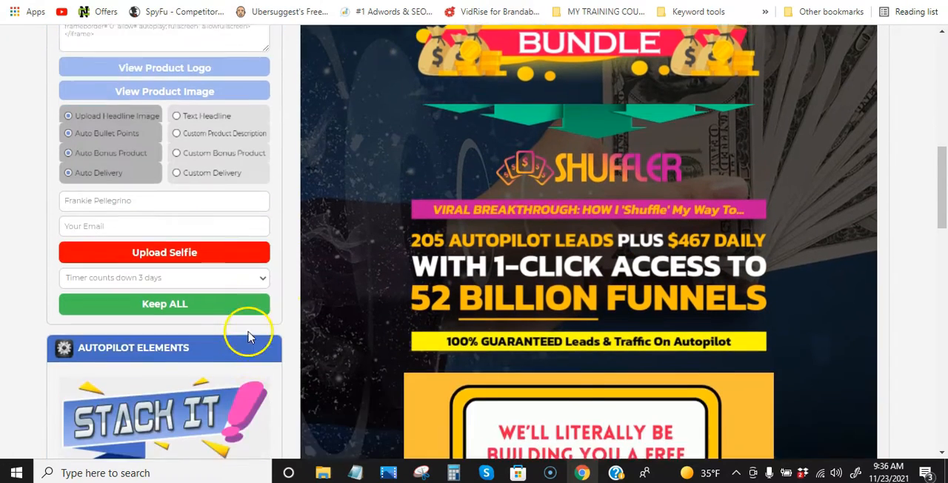
scroll(down, 3)
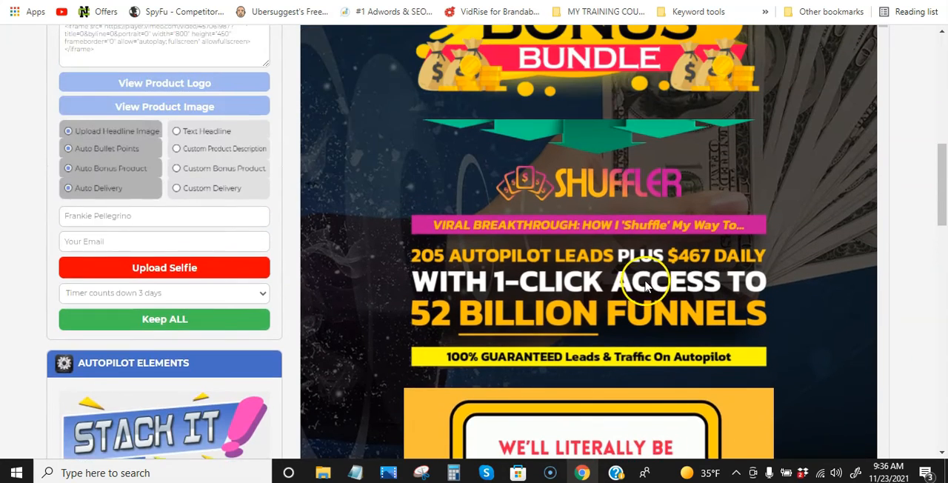
scroll(up, 3)
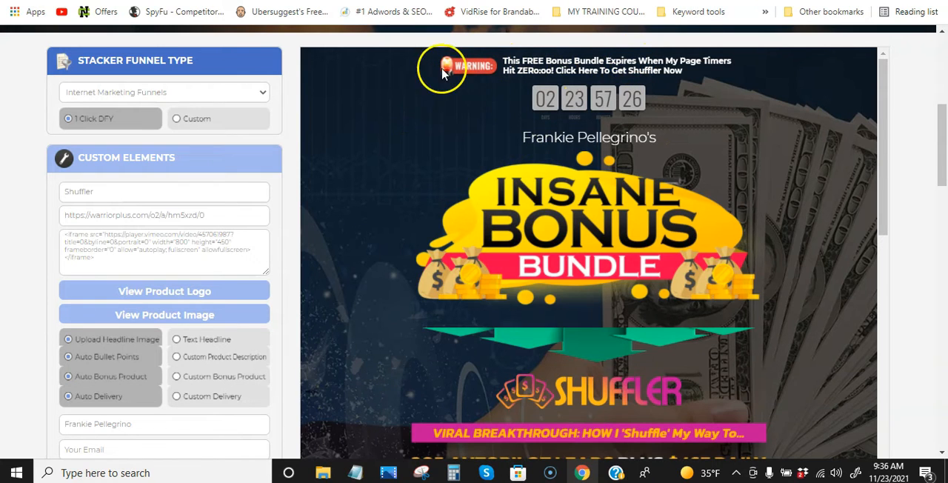
mouse_move(871, 178)
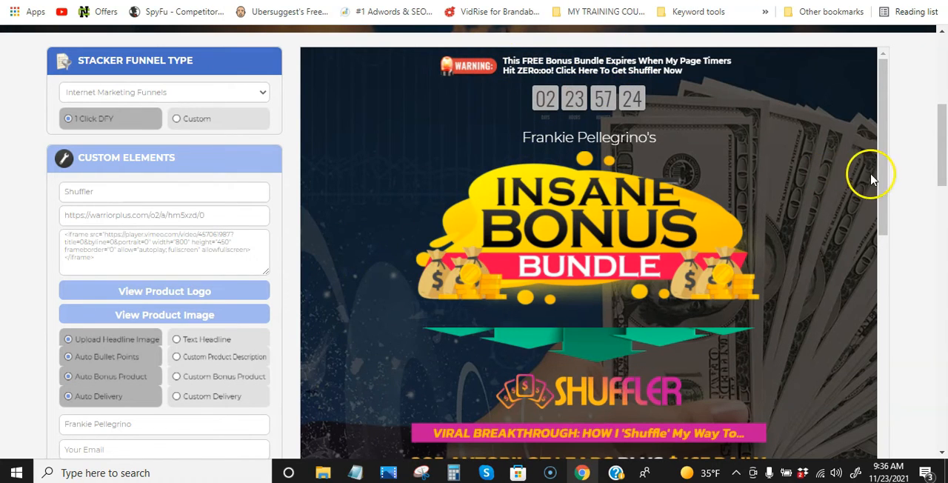
scroll(down, 3)
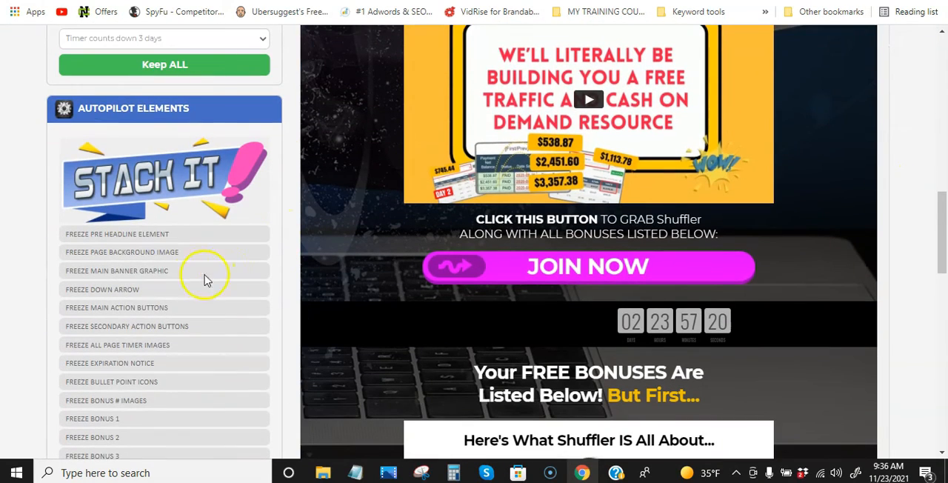
mouse_move(126, 300)
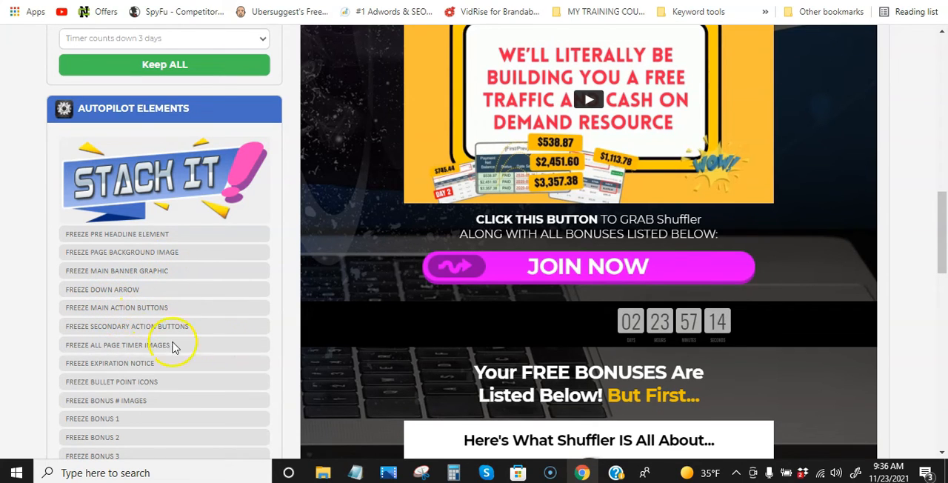
mouse_move(169, 335)
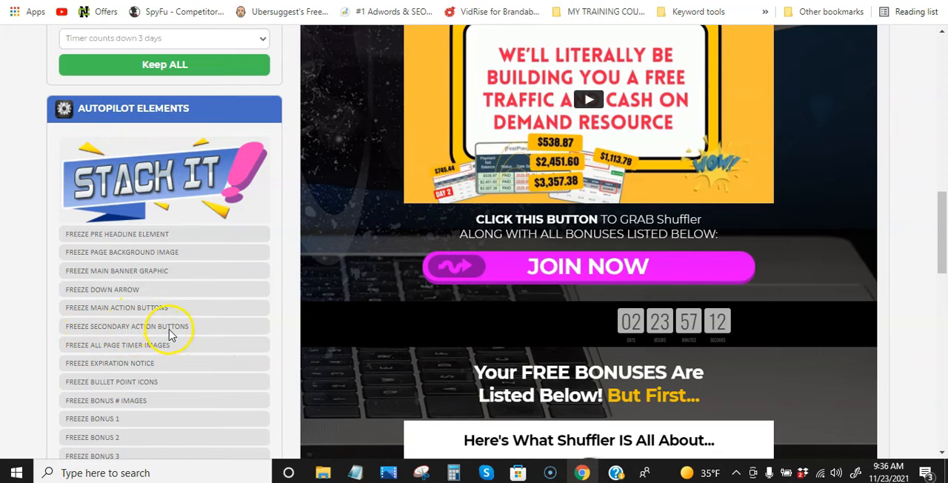
mouse_move(145, 354)
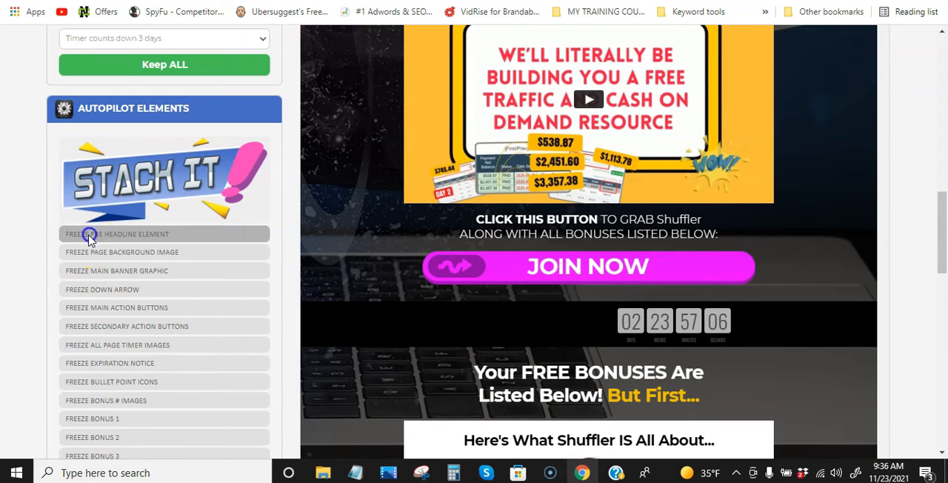
mouse_move(141, 252)
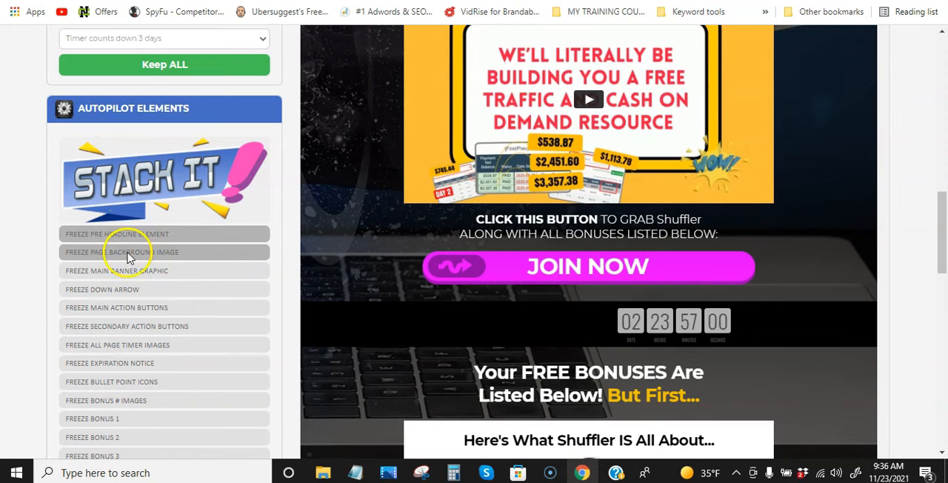
mouse_move(107, 300)
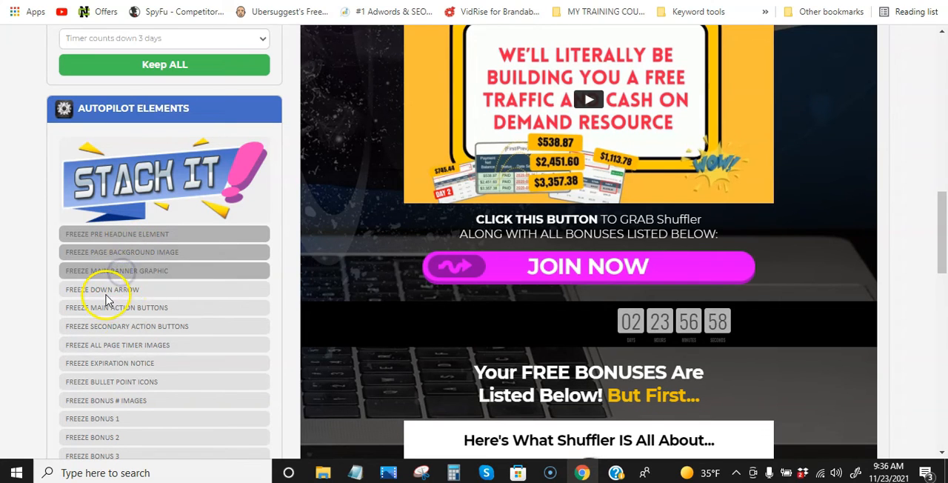
mouse_move(122, 312)
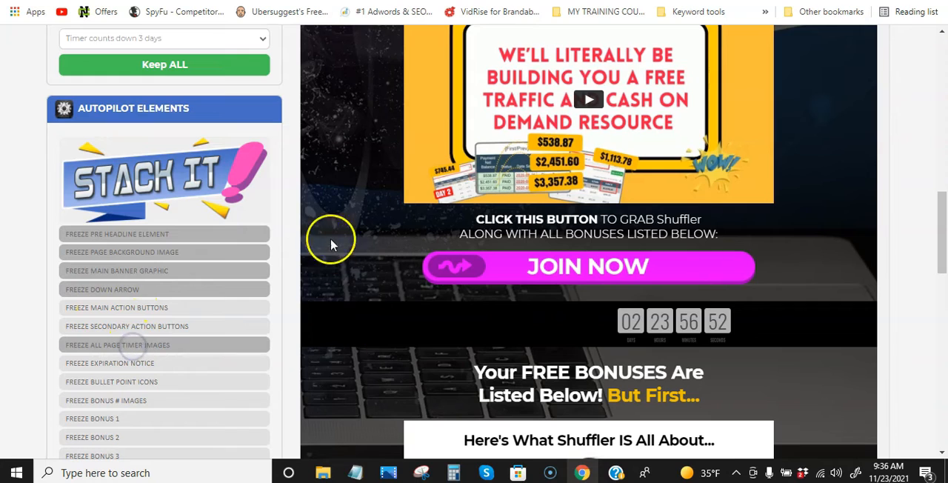
mouse_move(289, 291)
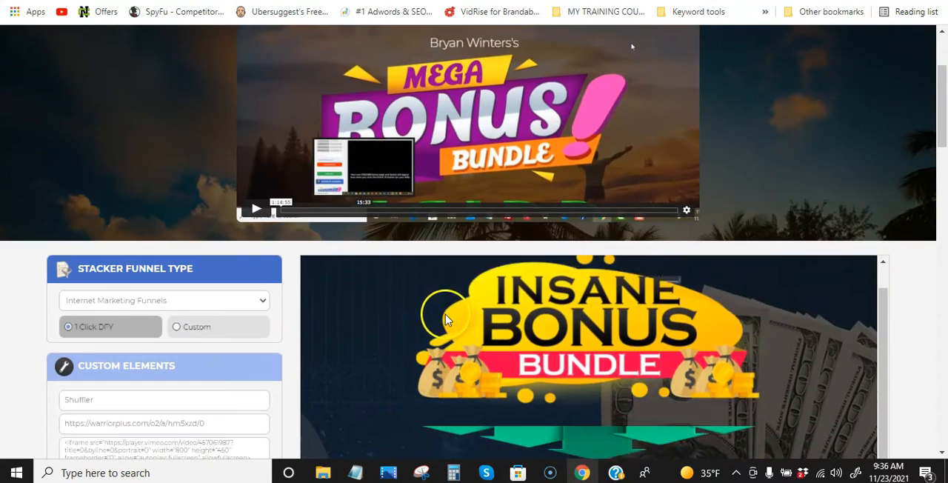
scroll(down, 3)
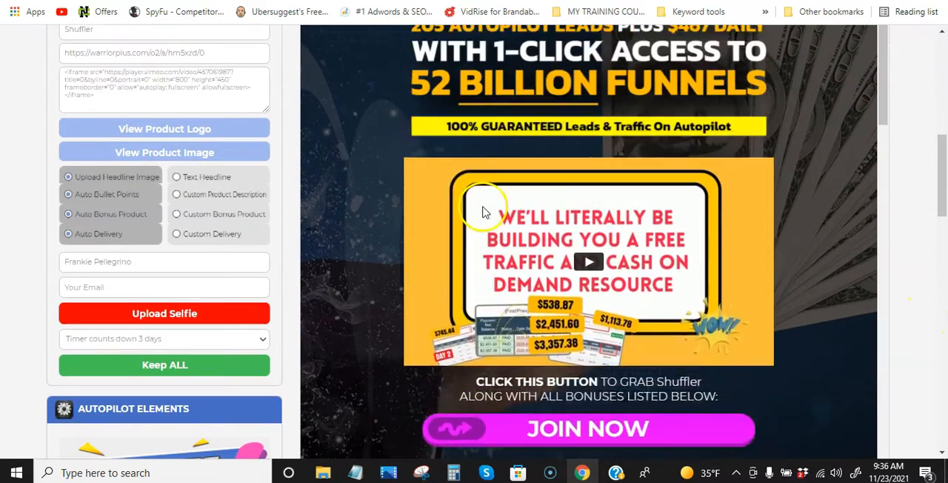
scroll(down, 3)
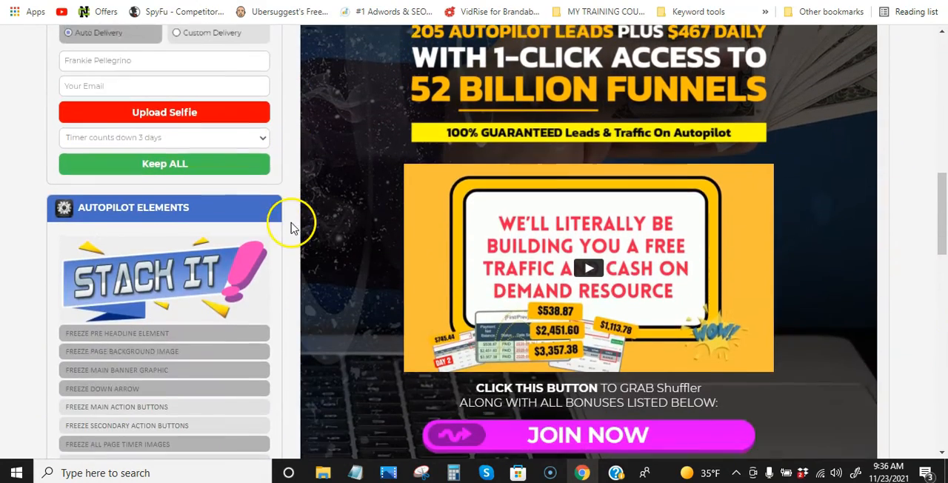
scroll(down, 3)
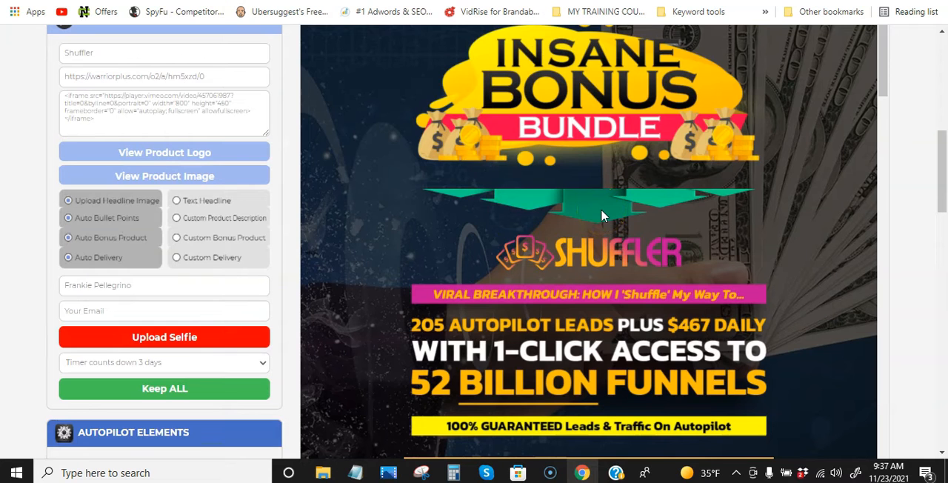
scroll(down, 3)
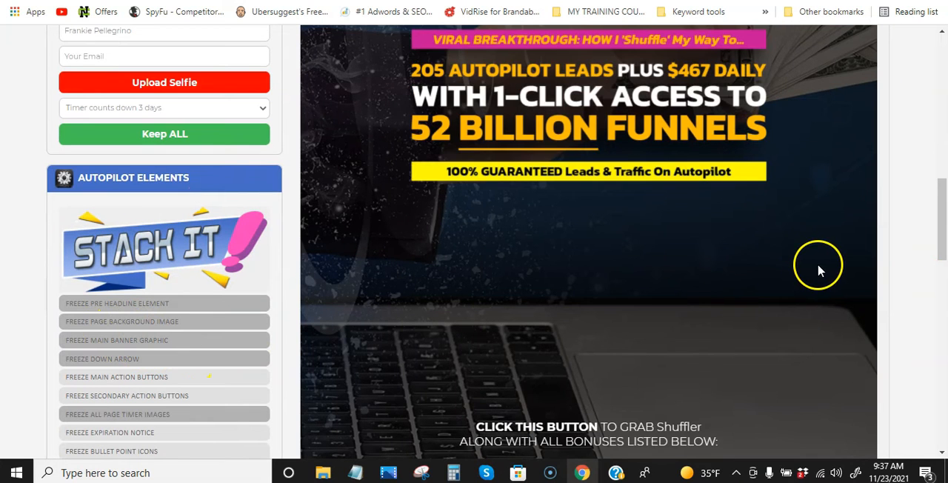
scroll(down, 3)
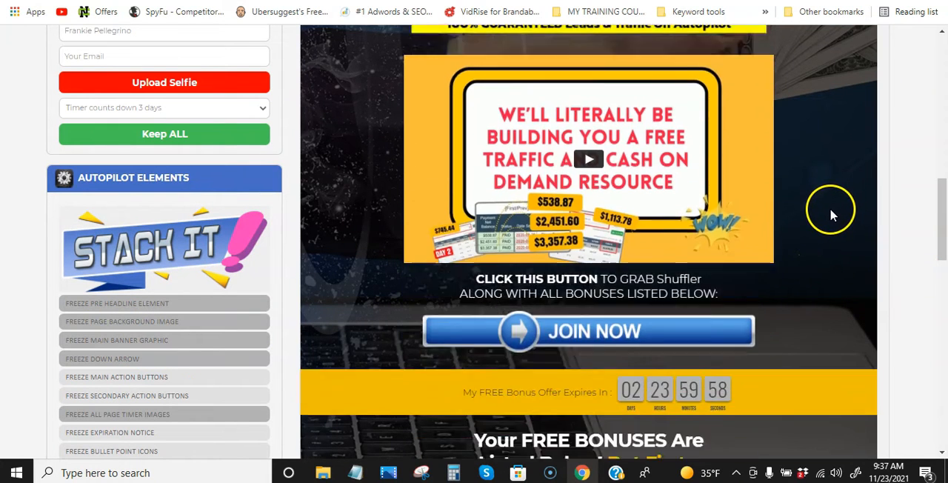
scroll(up, 3)
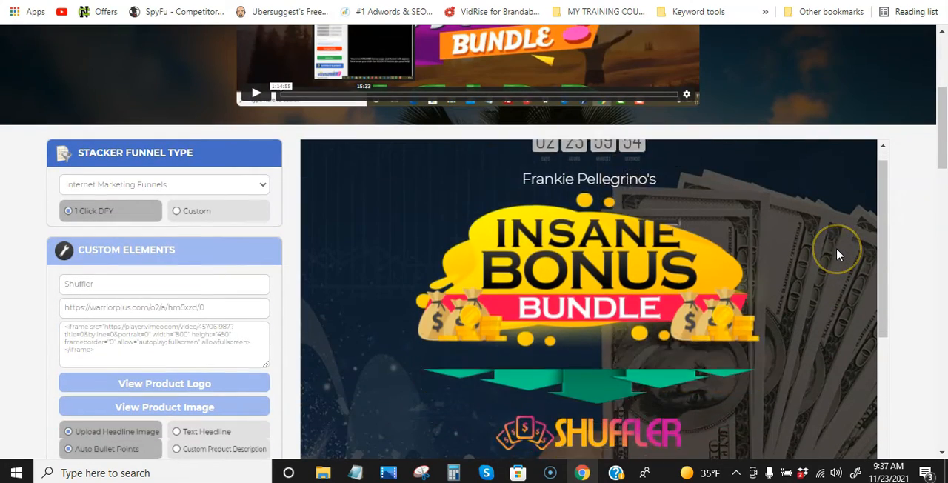
scroll(down, 3)
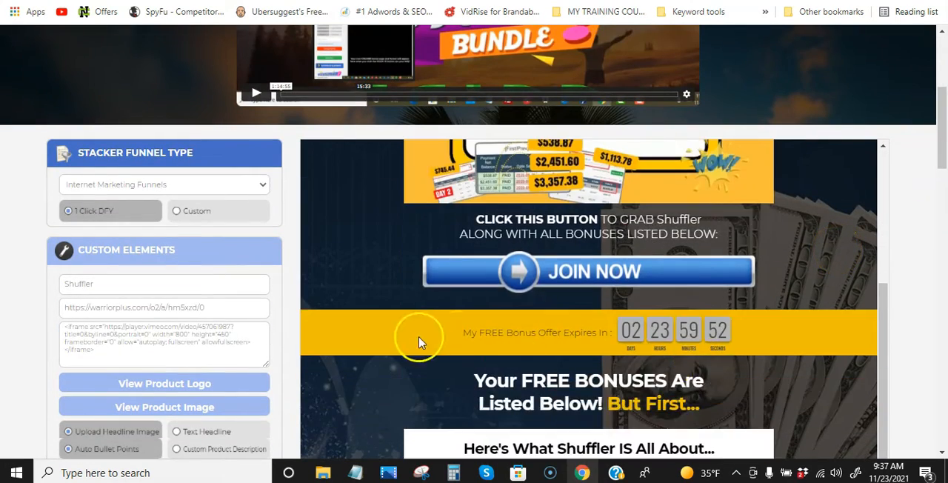
scroll(down, 3)
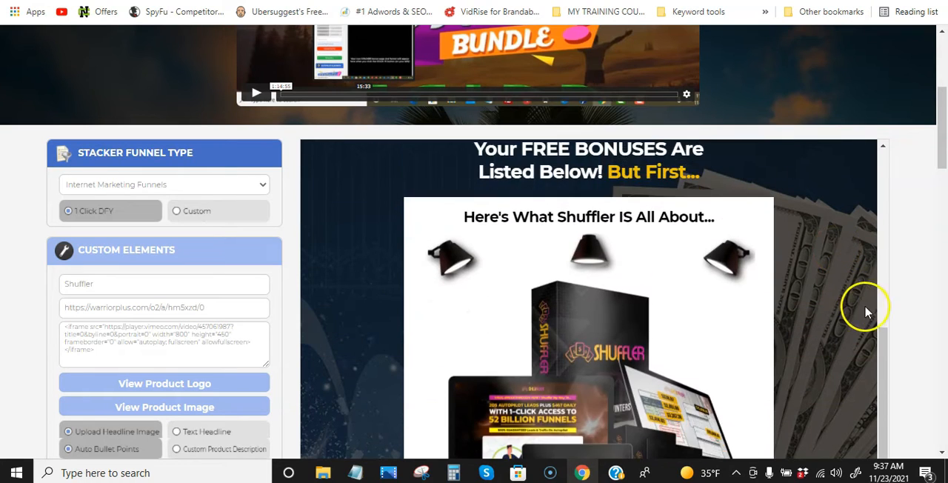
scroll(down, 3)
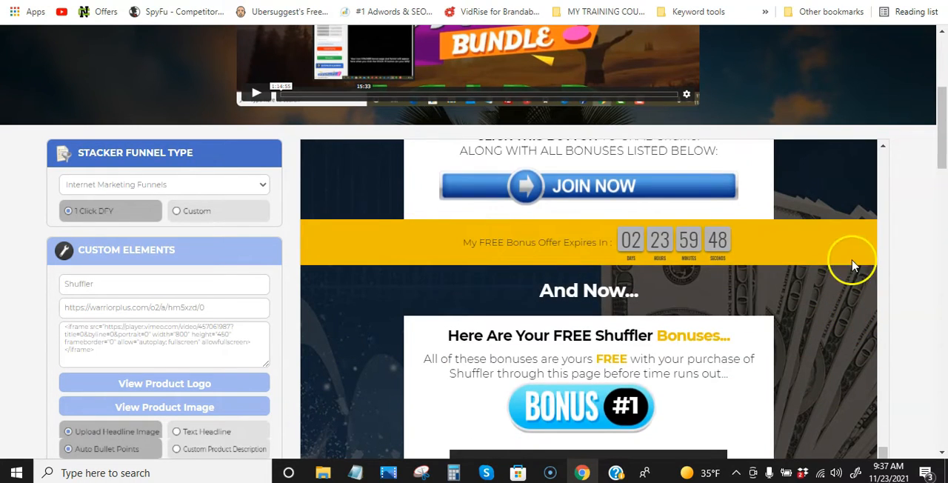
scroll(down, 3)
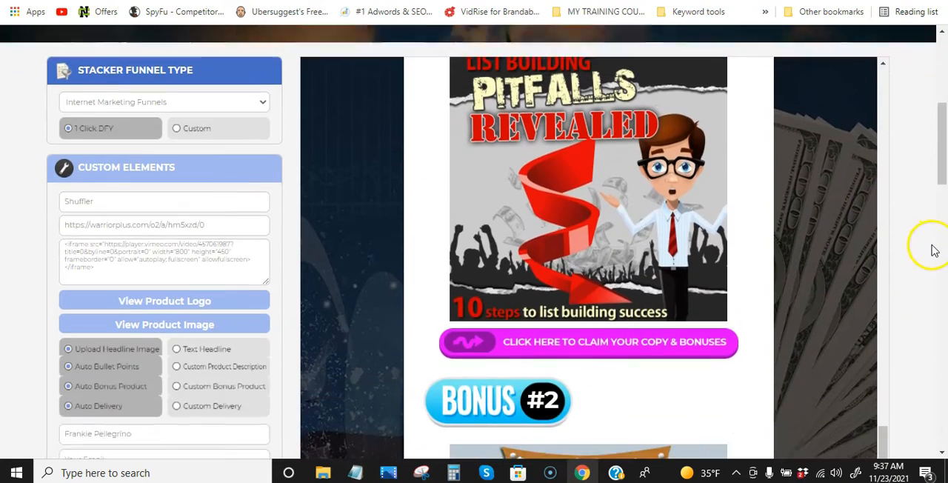
scroll(down, 3)
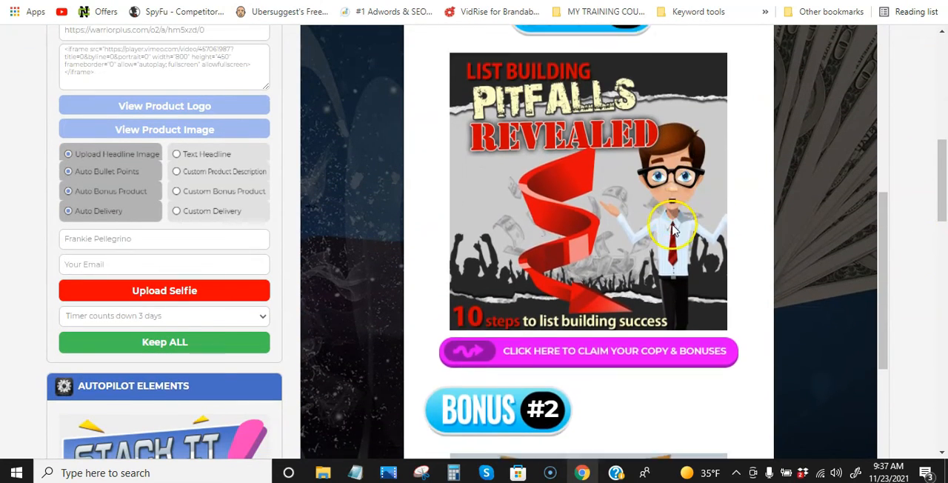
scroll(down, 3)
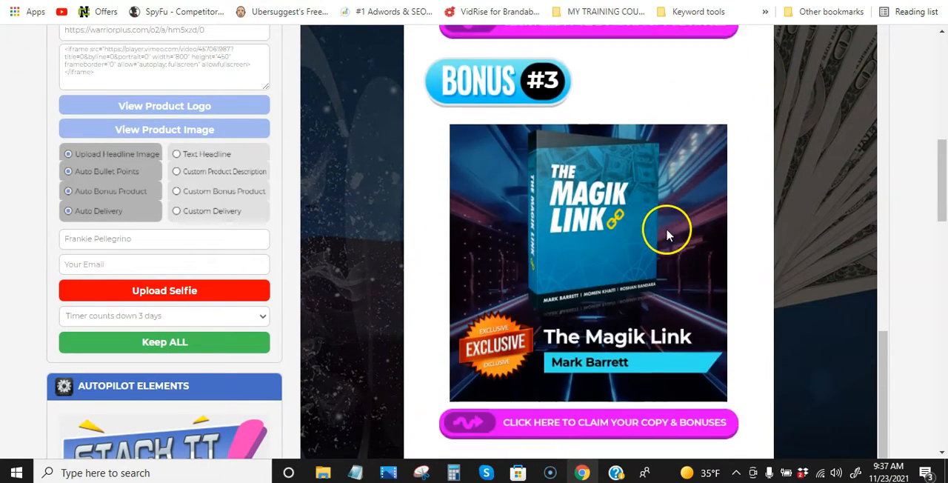
scroll(down, 3)
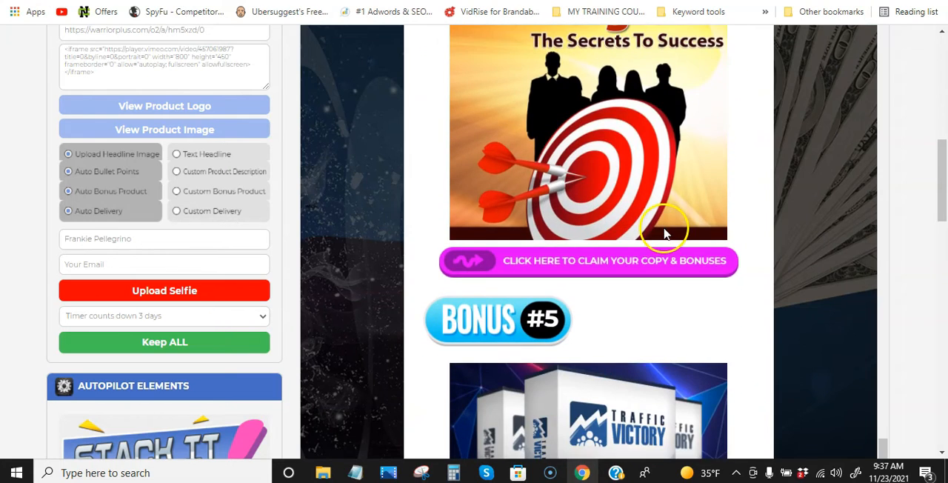
scroll(down, 3)
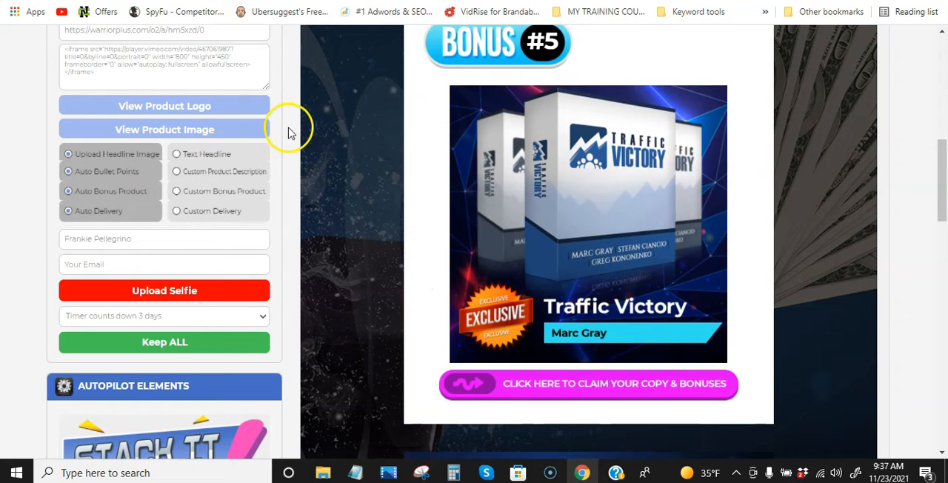
scroll(down, 3)
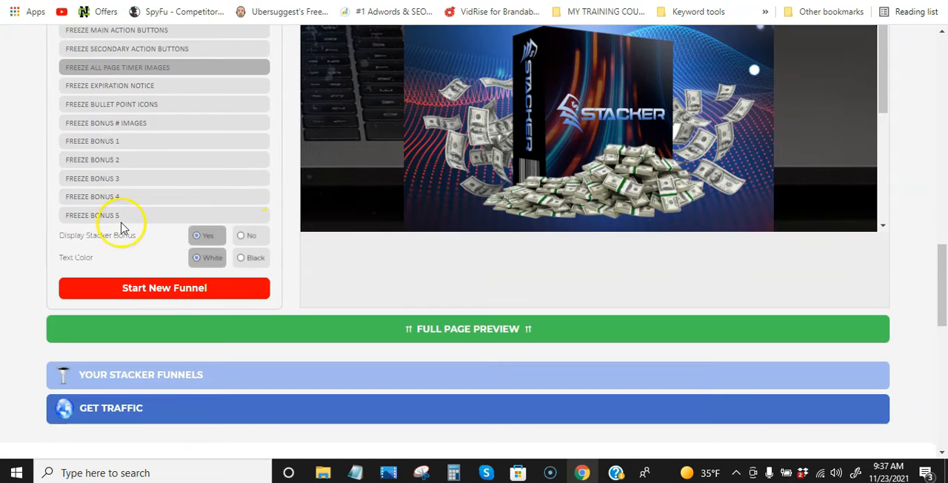
Pick a new design for the unfrozen buttons and bonus badges and check it in the preview.
click(92, 160)
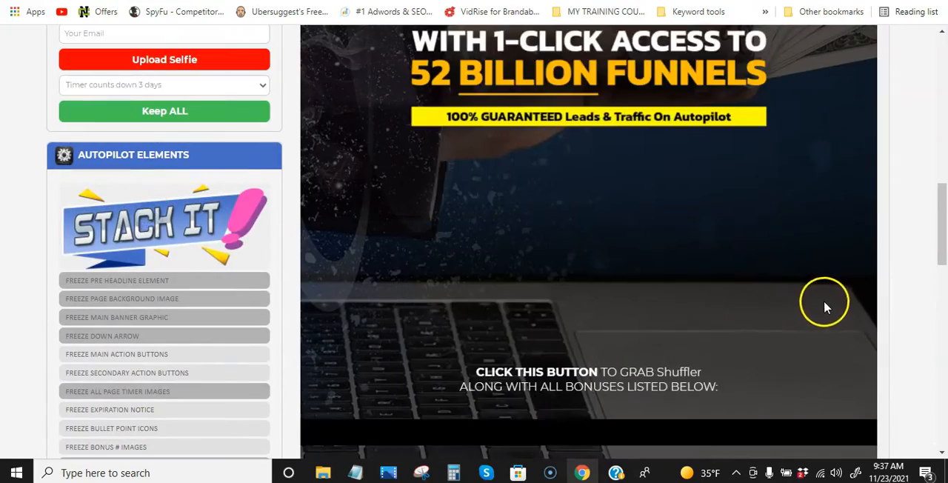
scroll(down, 3)
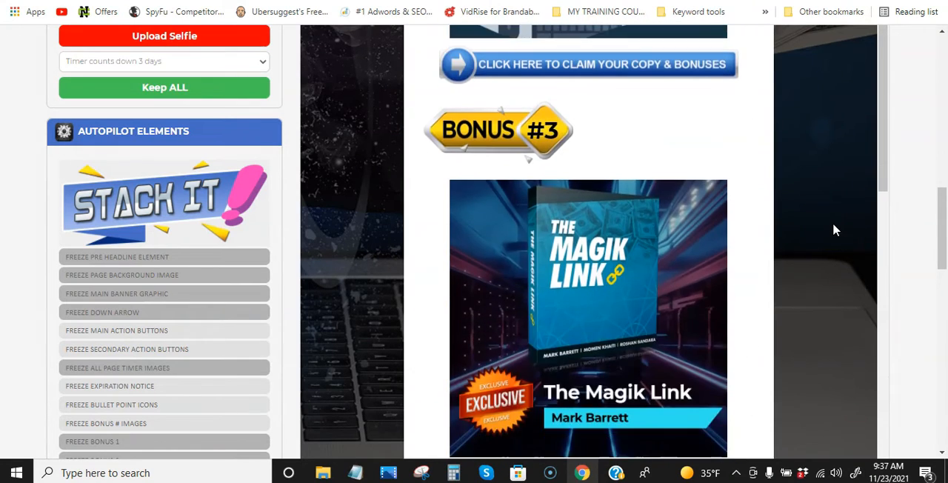
scroll(down, 3)
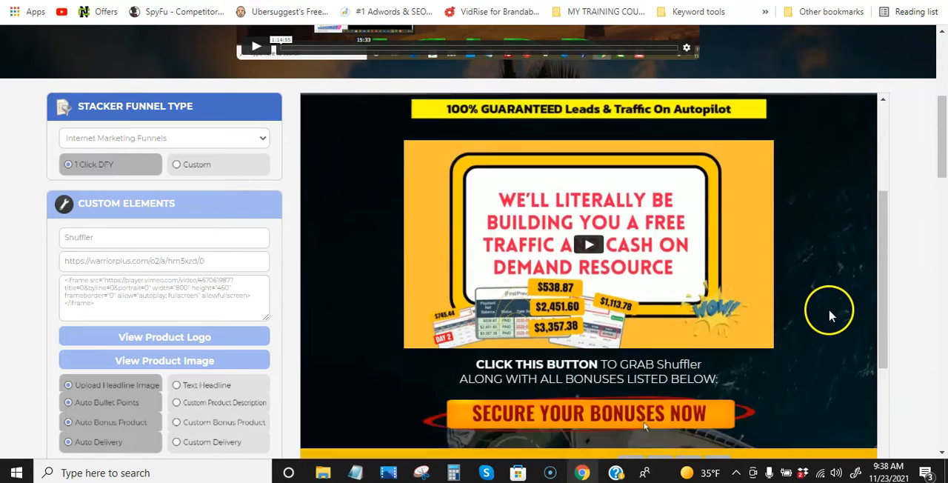
scroll(down, 3)
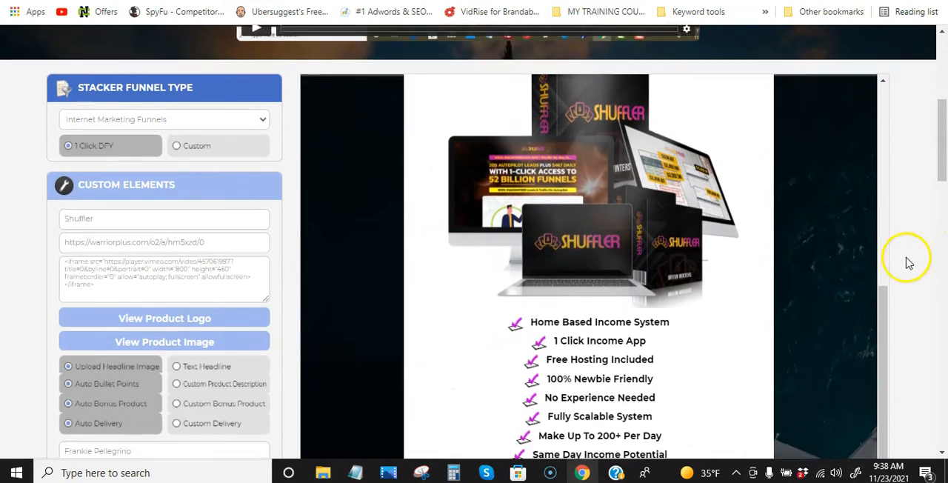
scroll(down, 3)
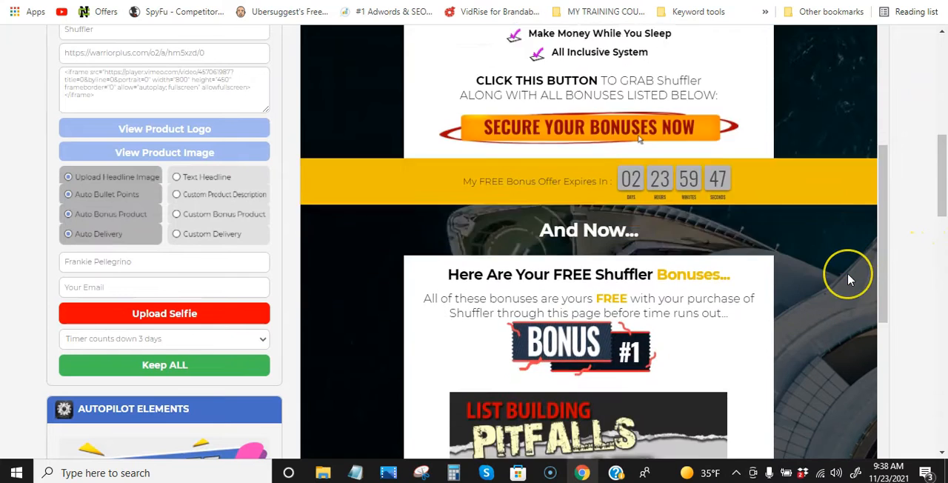
scroll(down, 3)
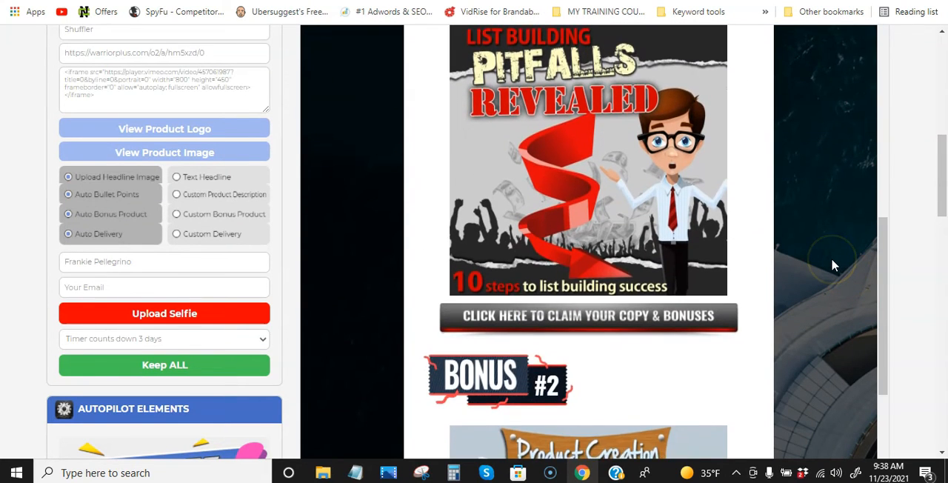
scroll(down, 3)
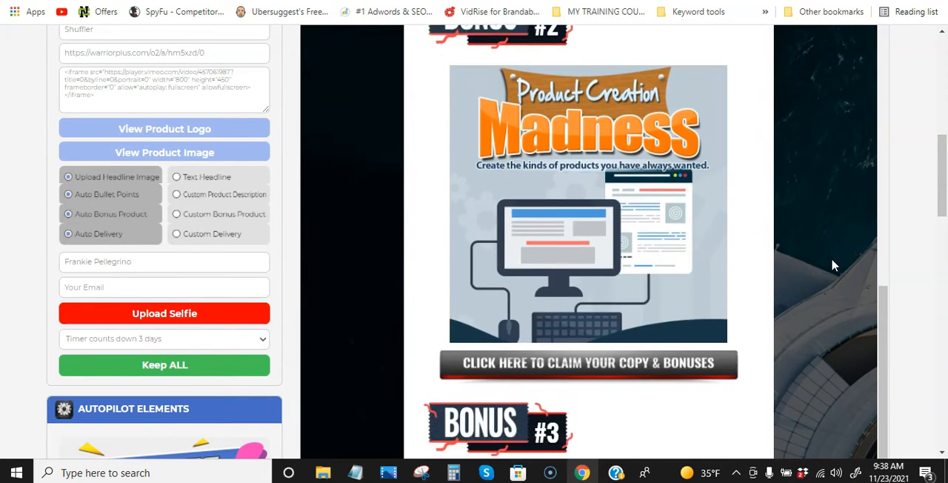
scroll(up, 3)
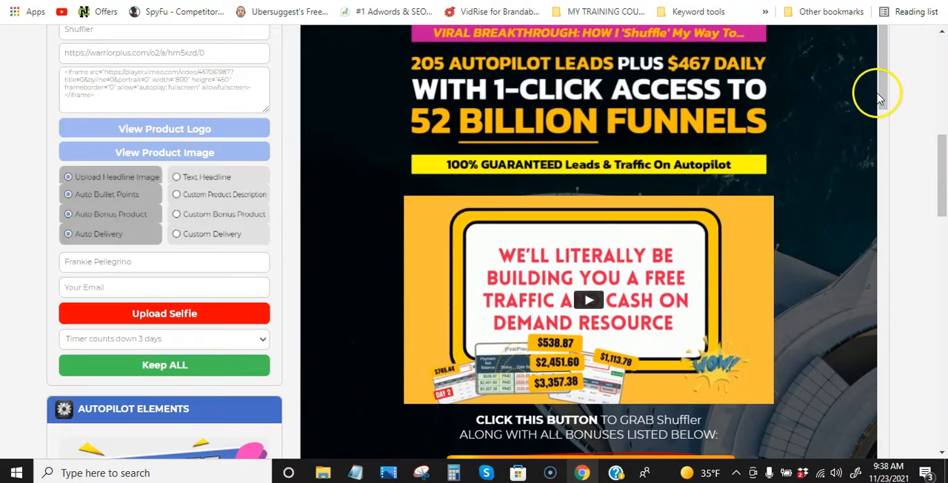
scroll(down, 3)
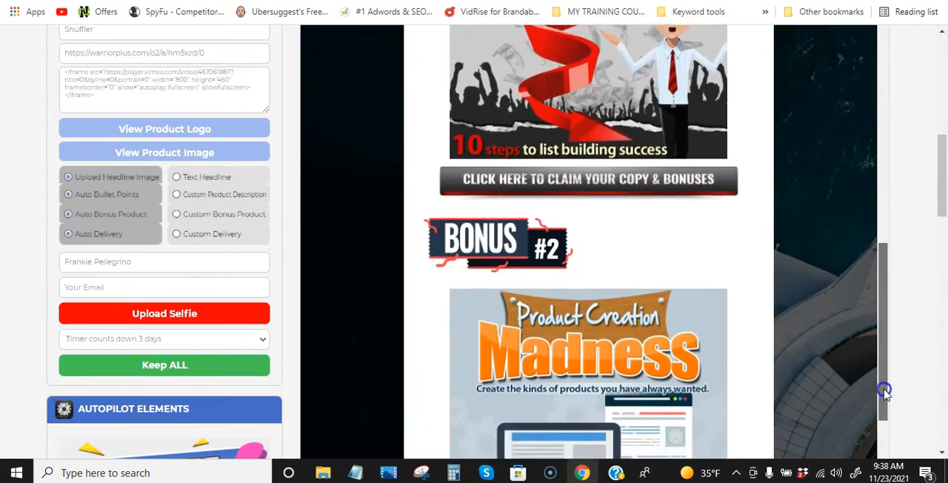
scroll(down, 3)
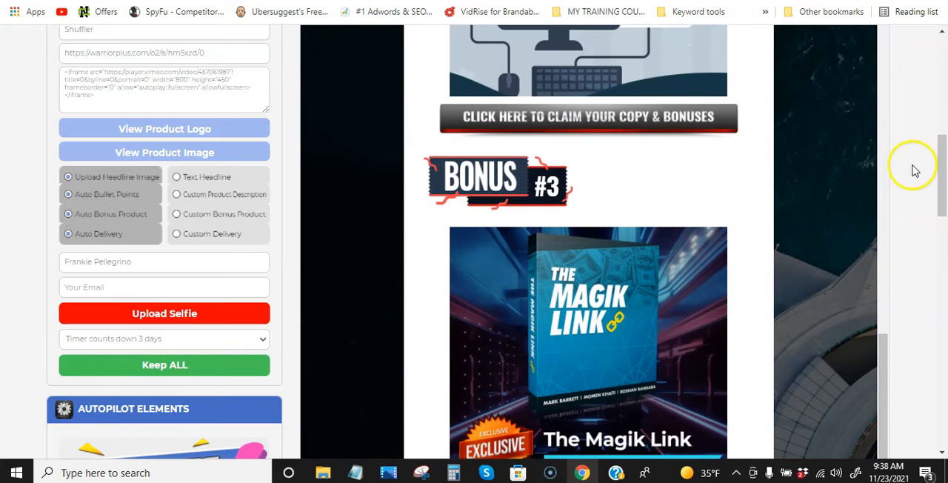
scroll(down, 3)
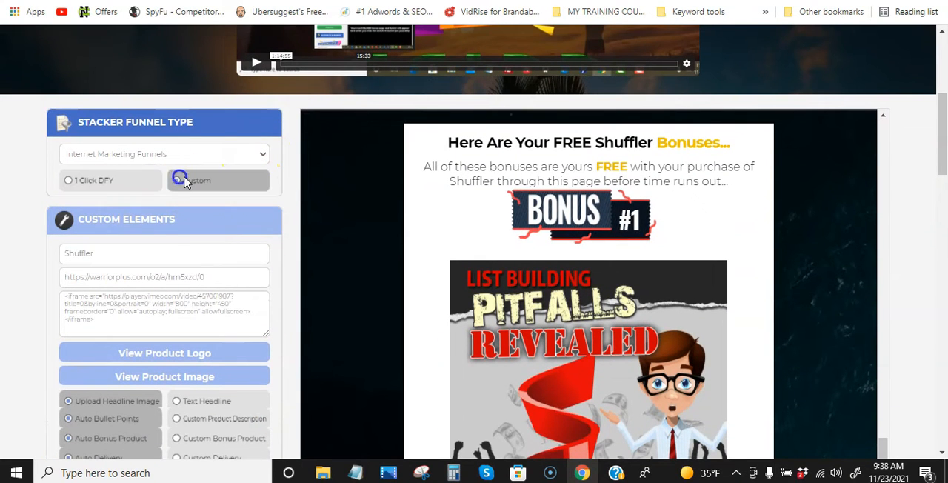
Switch the funnel type to Custom and dismiss the Replace Headline Image popup.
scroll(down, 3)
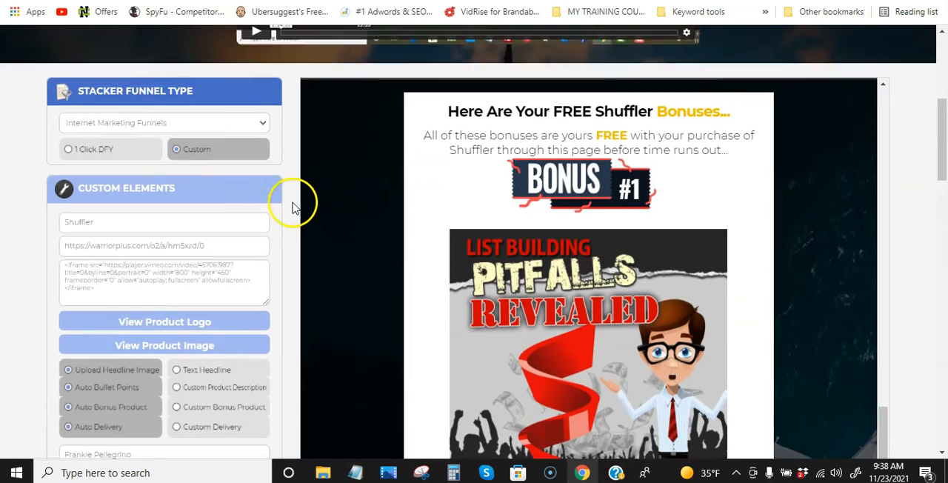
scroll(down, 3)
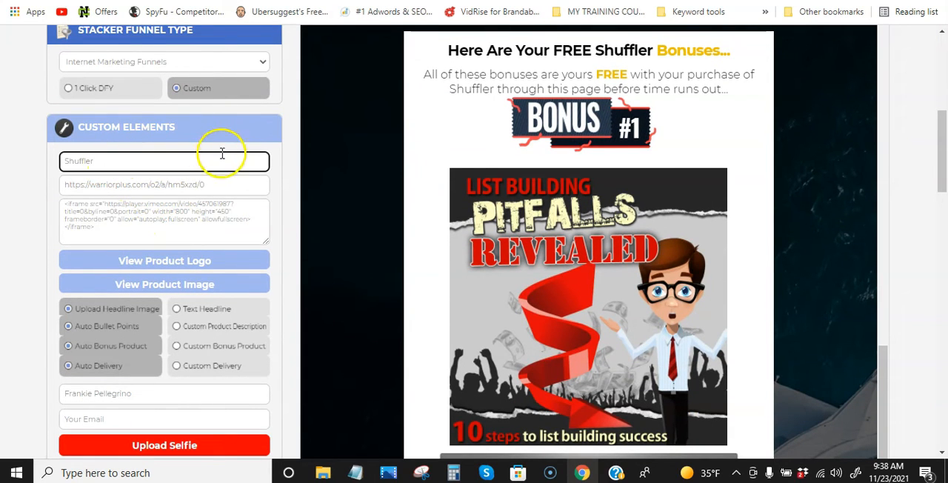
scroll(down, 3)
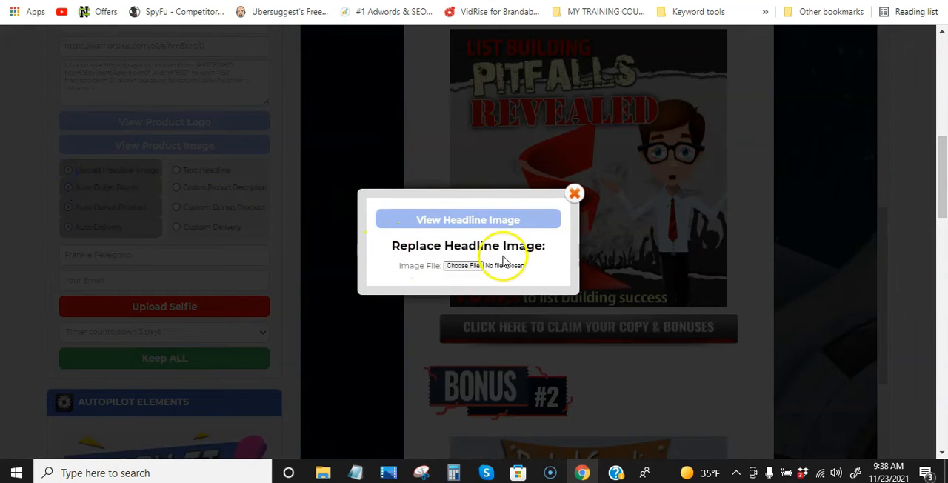
click(575, 192)
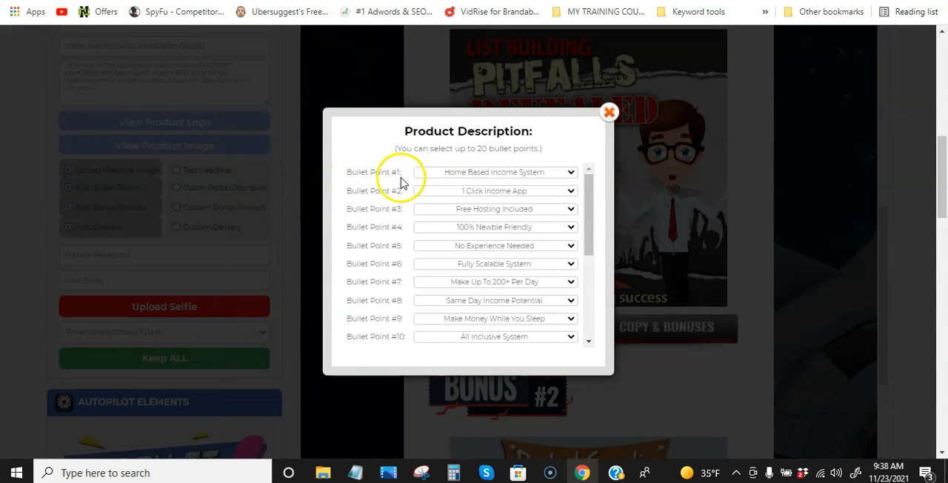
mouse_move(473, 196)
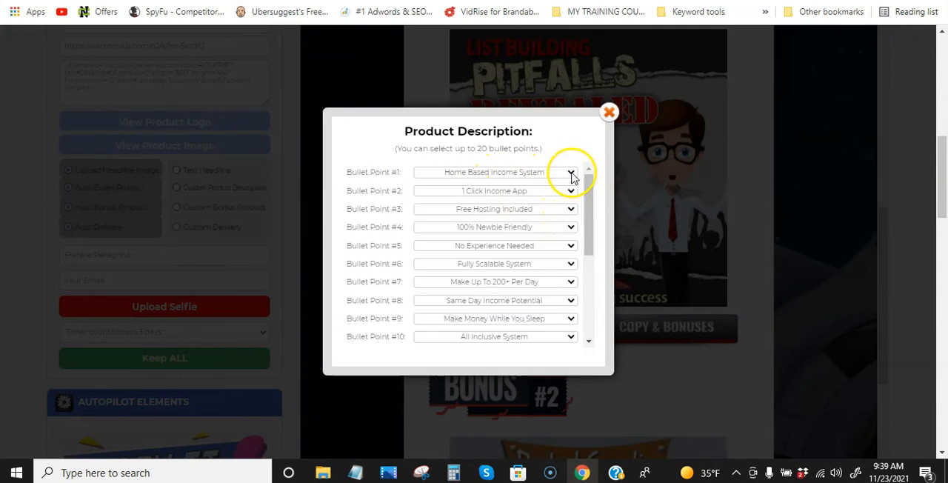
Set bullet point #1 to 1 Click Income App and choose a statement for bullet point #14.
click(572, 172)
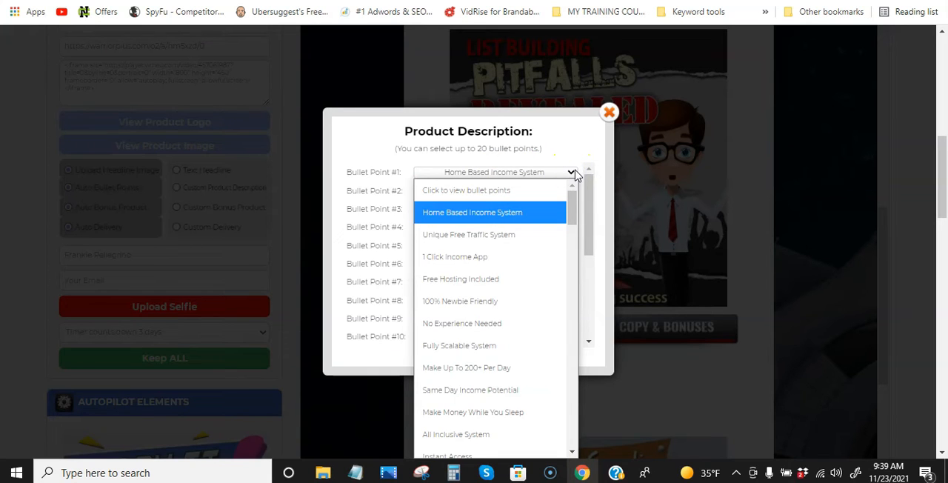
mouse_move(469, 264)
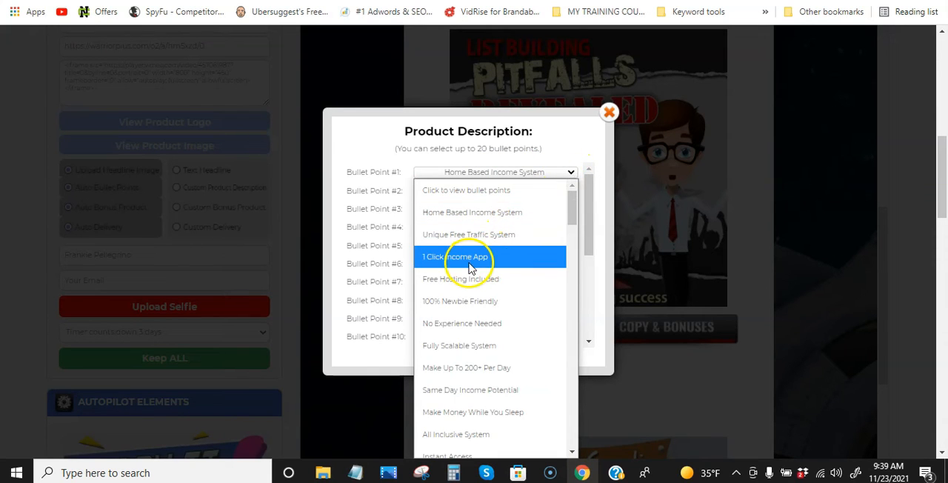
click(456, 256)
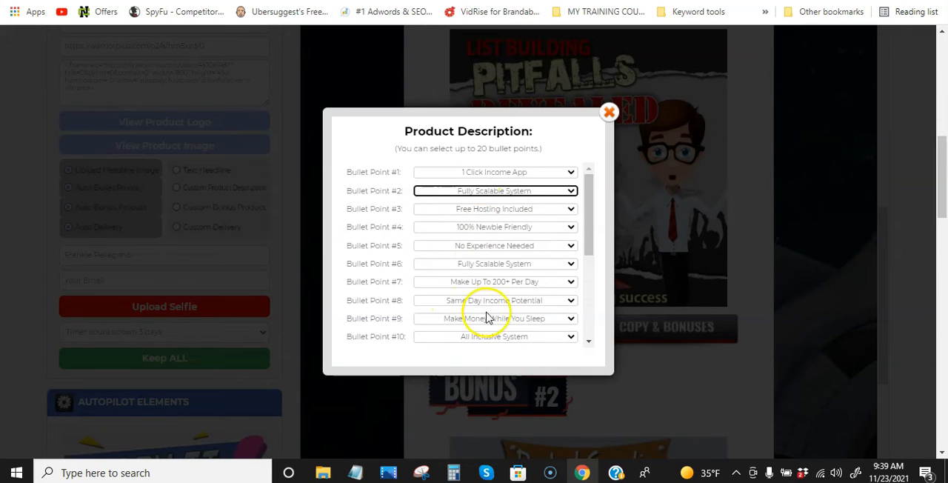
mouse_move(570, 317)
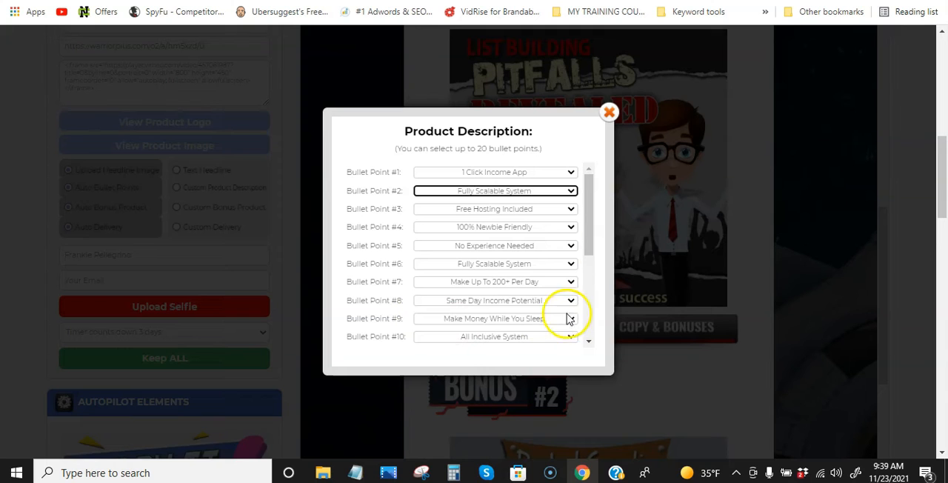
scroll(down, 3)
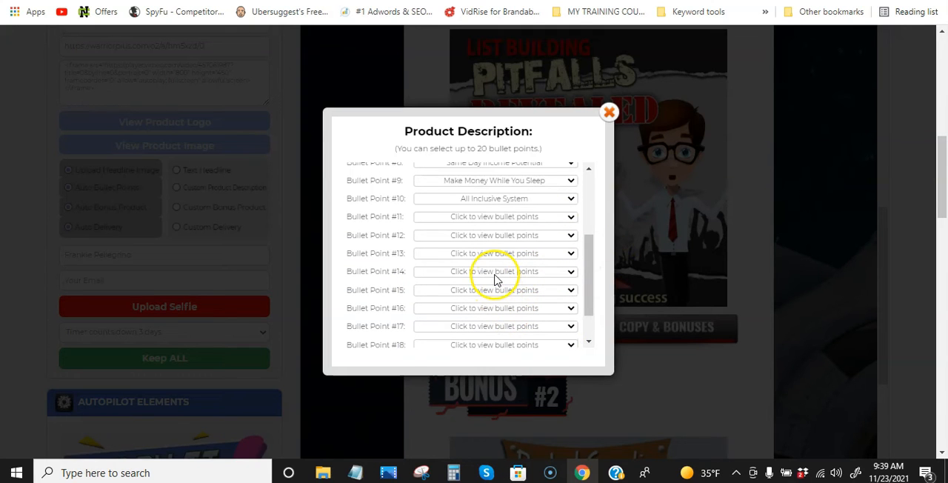
click(494, 271)
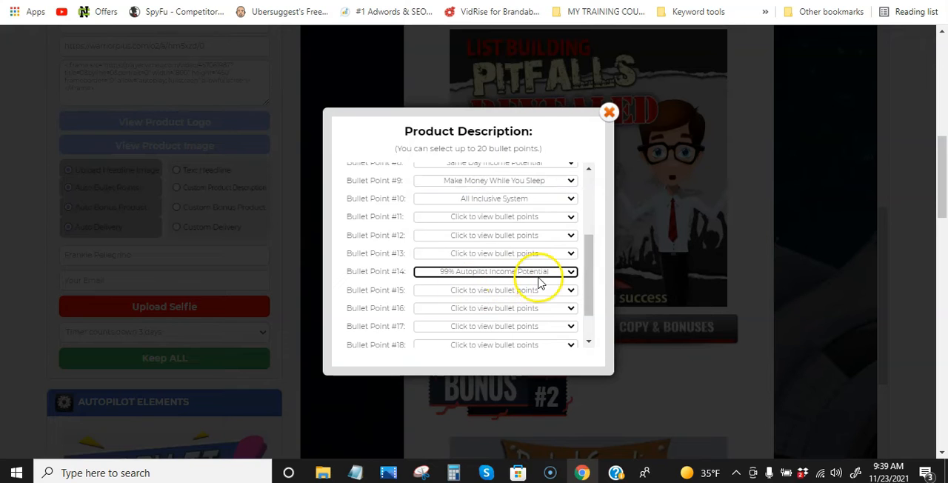
scroll(down, 3)
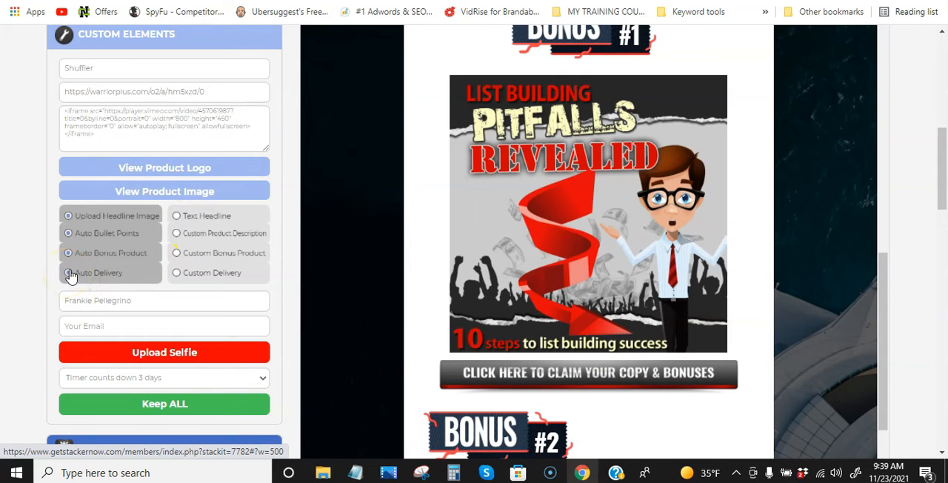
Review the auto delivery message, then switch the funnel to Custom Delivery.
click(68, 273)
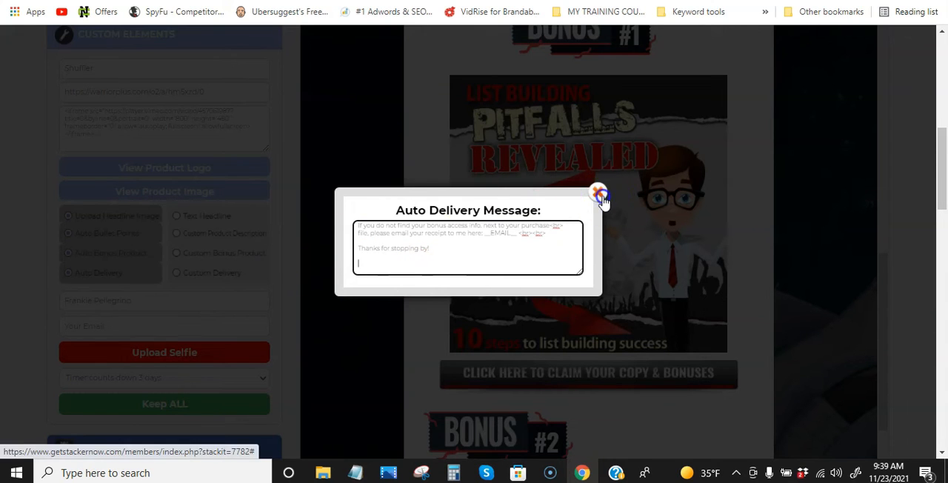
click(598, 193)
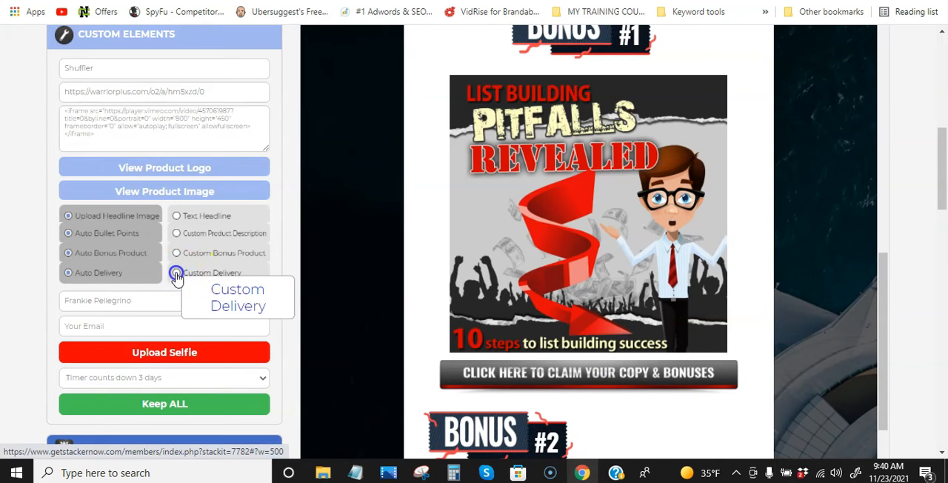
click(176, 273)
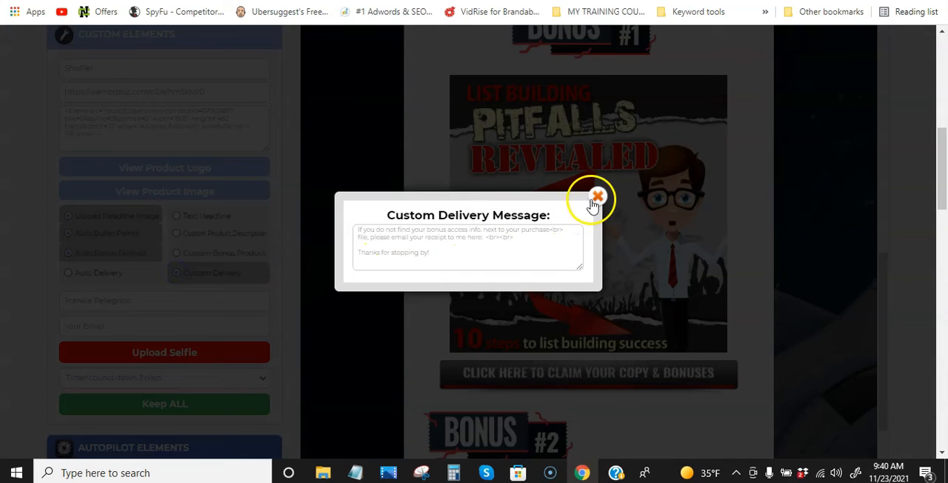
click(597, 199)
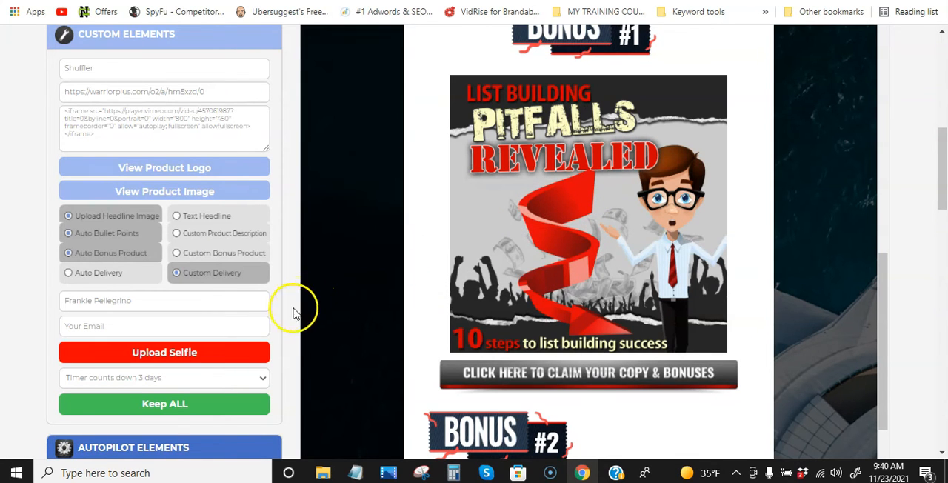
scroll(down, 3)
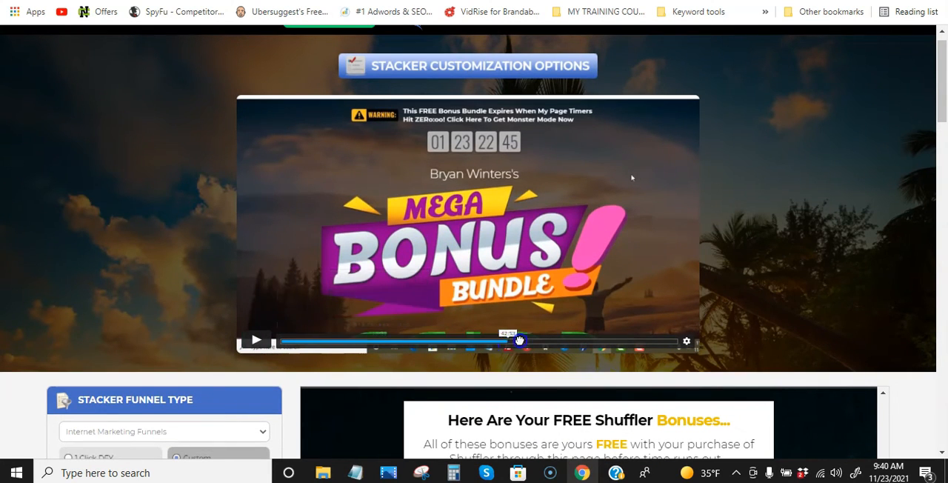
drag(519, 340, 669, 342)
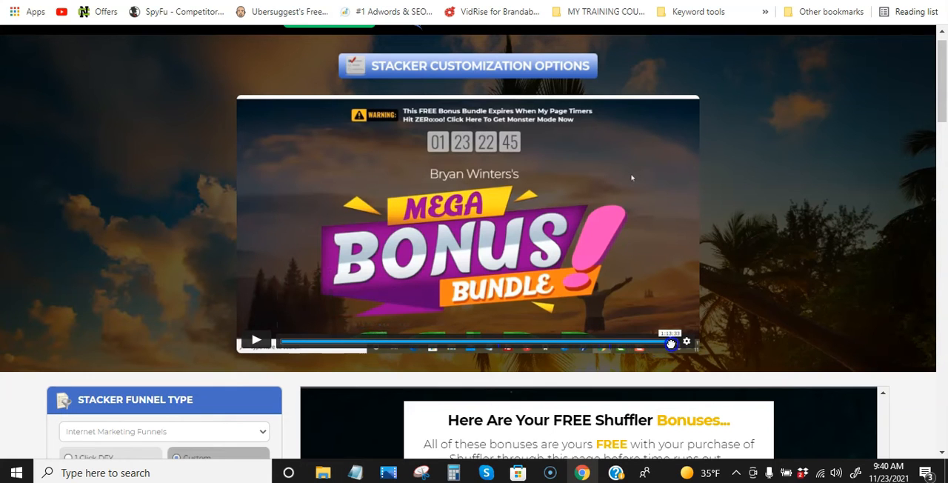
click(258, 339)
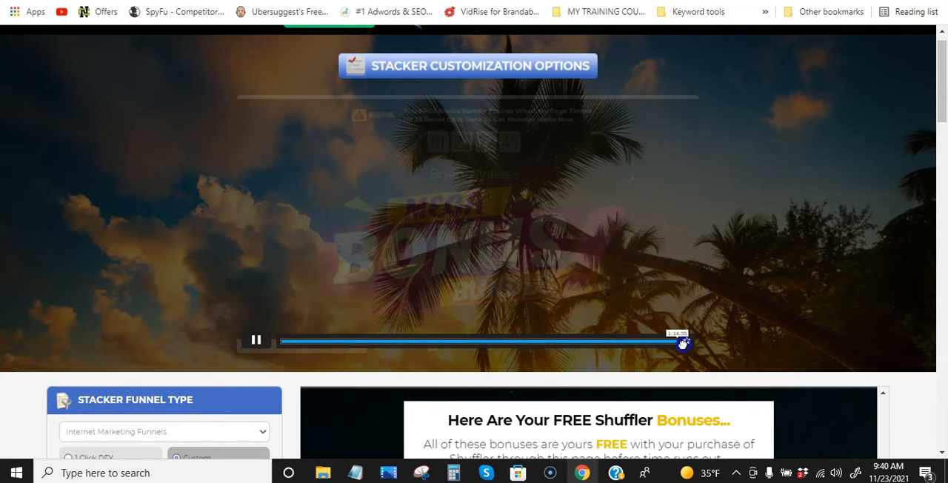
drag(674, 341, 296, 341)
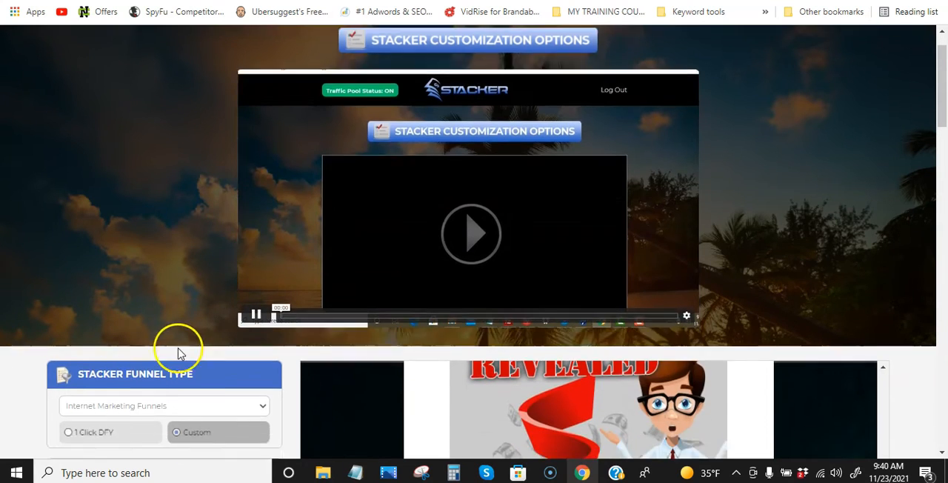
scroll(down, 3)
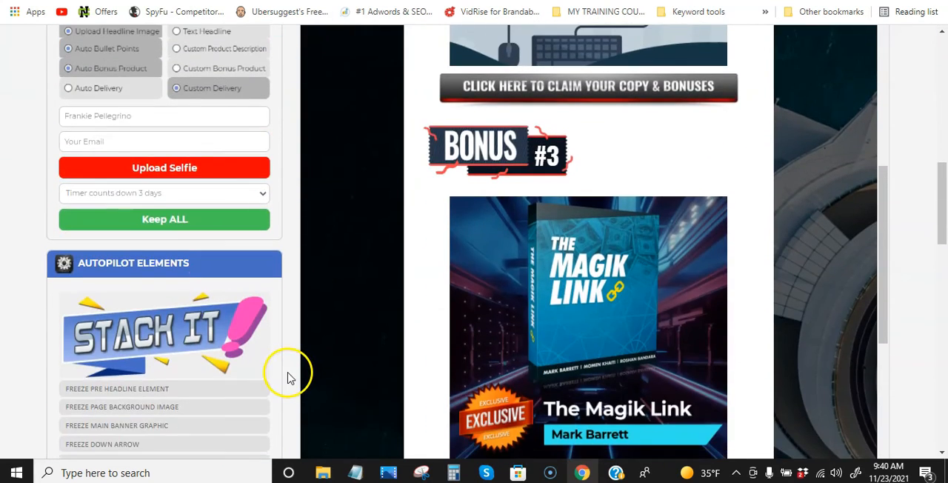
scroll(down, 3)
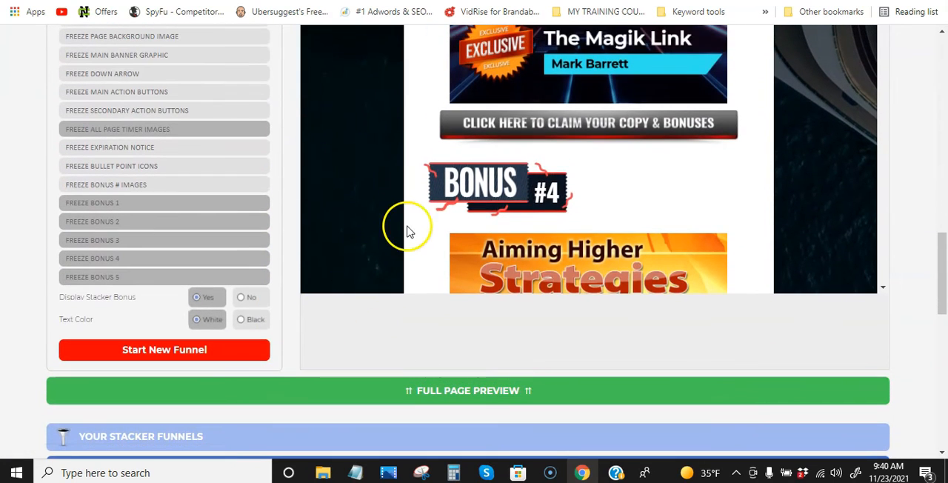
scroll(down, 3)
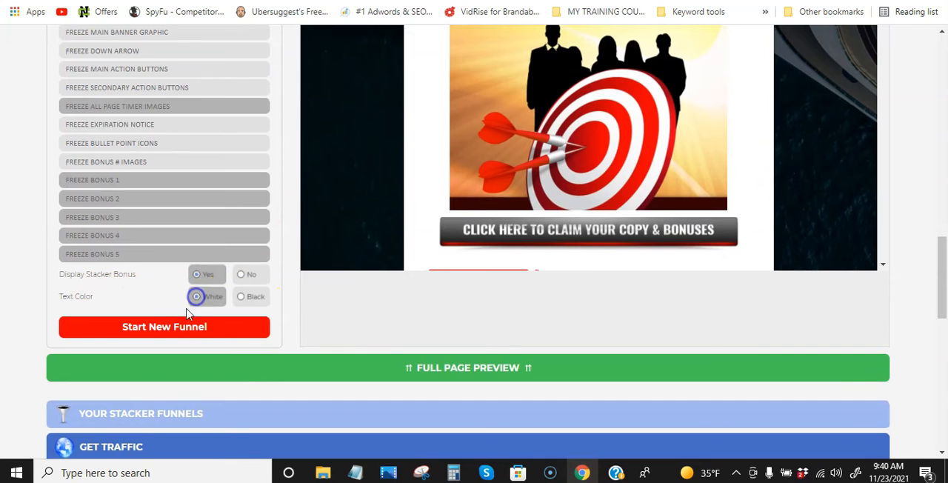
scroll(down, 3)
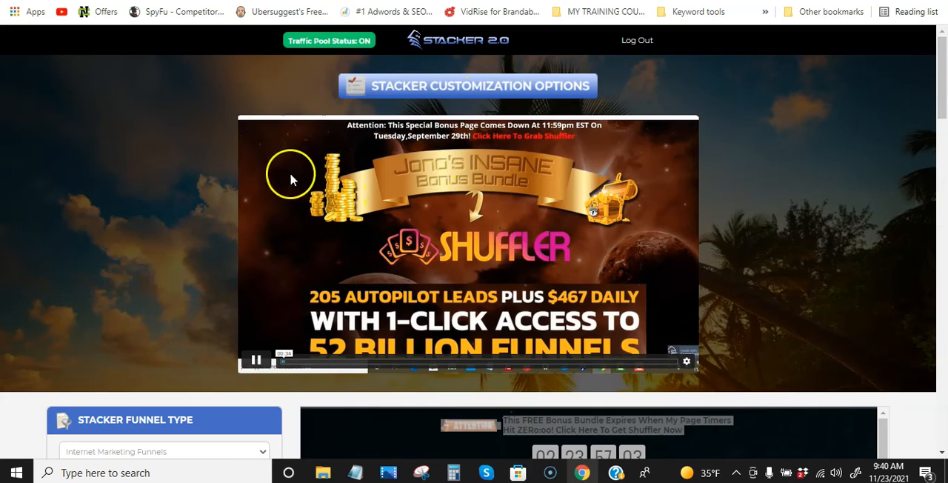
scroll(down, 3)
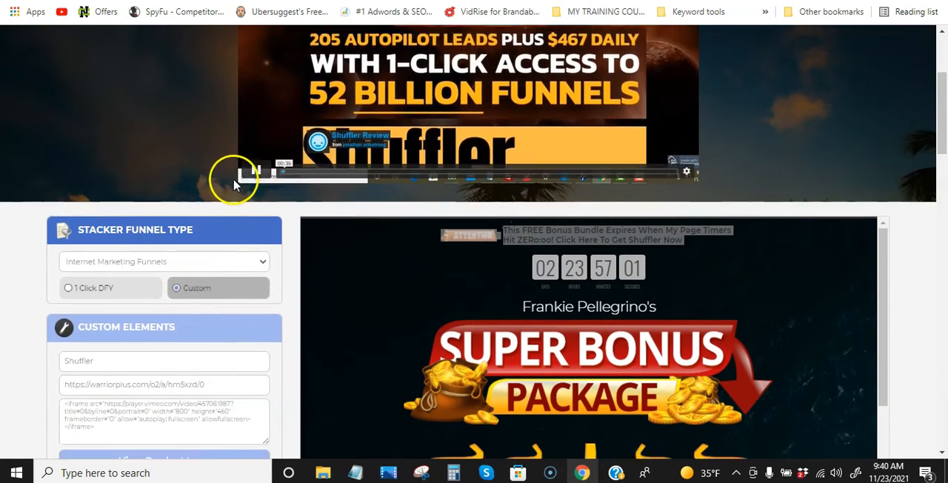
scroll(down, 3)
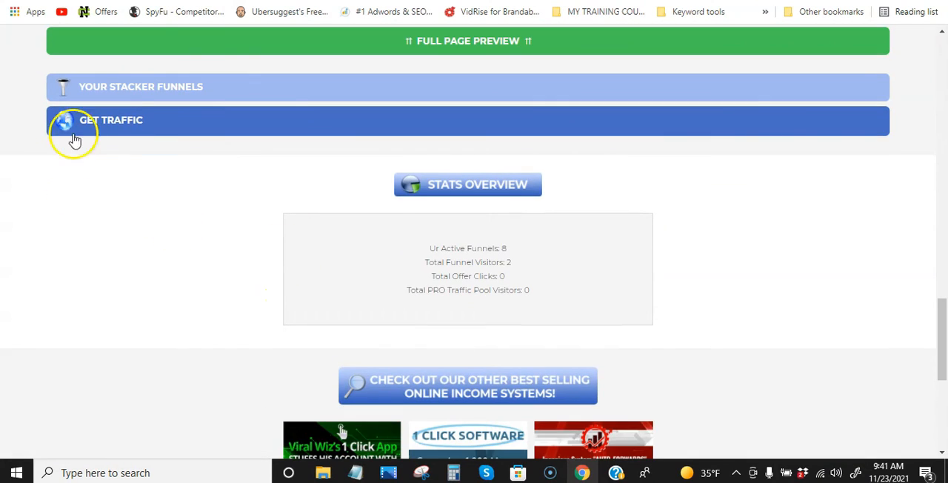
click(111, 120)
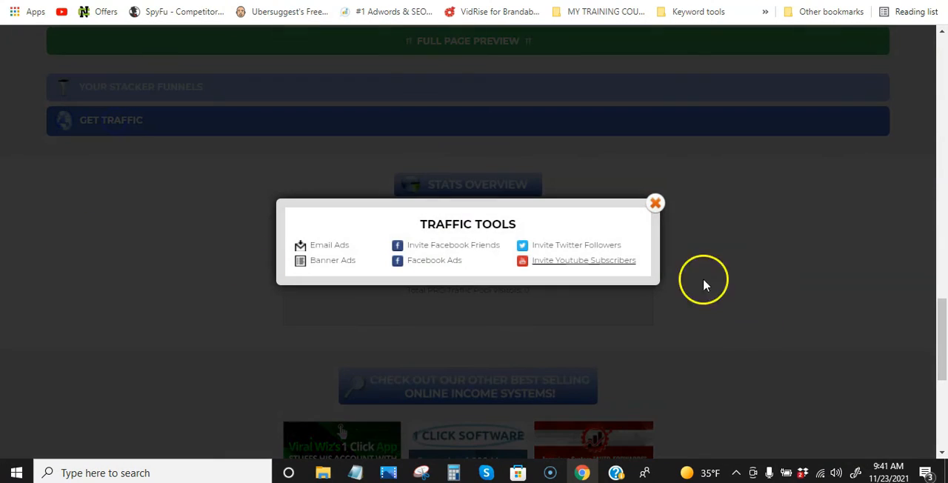
mouse_move(578, 270)
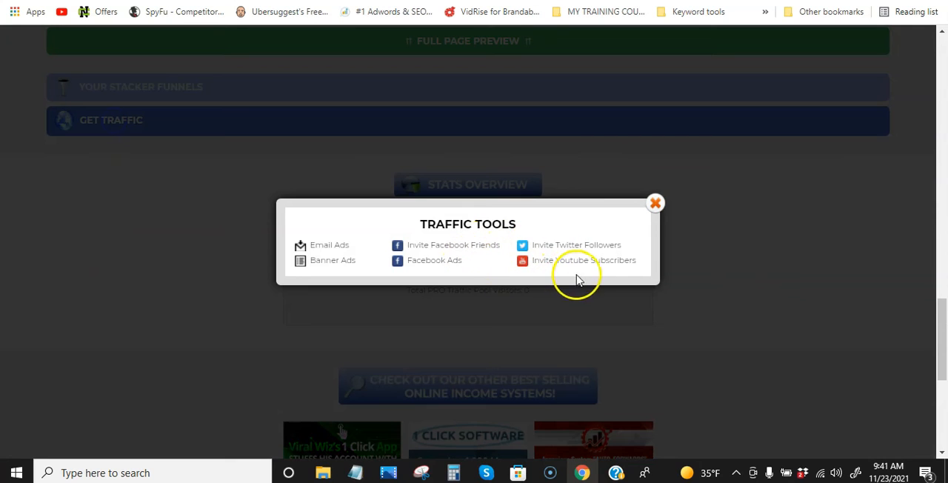
mouse_move(655, 203)
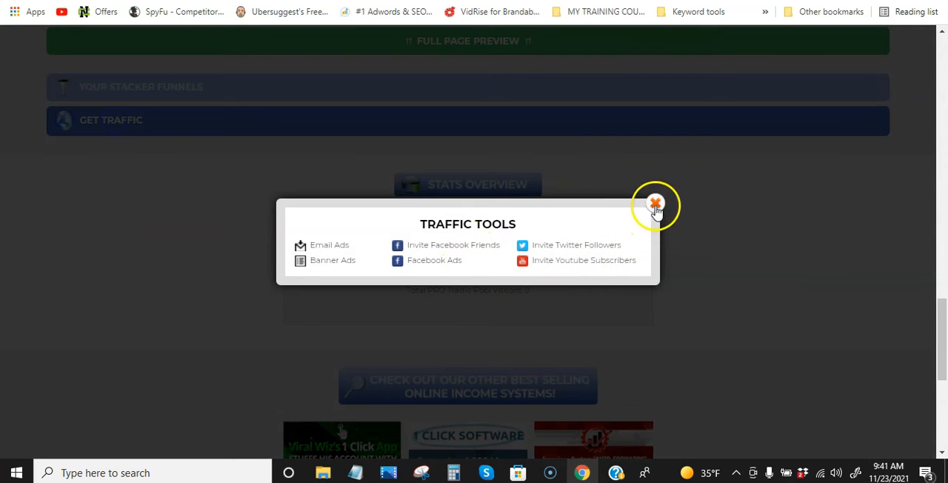
click(655, 203)
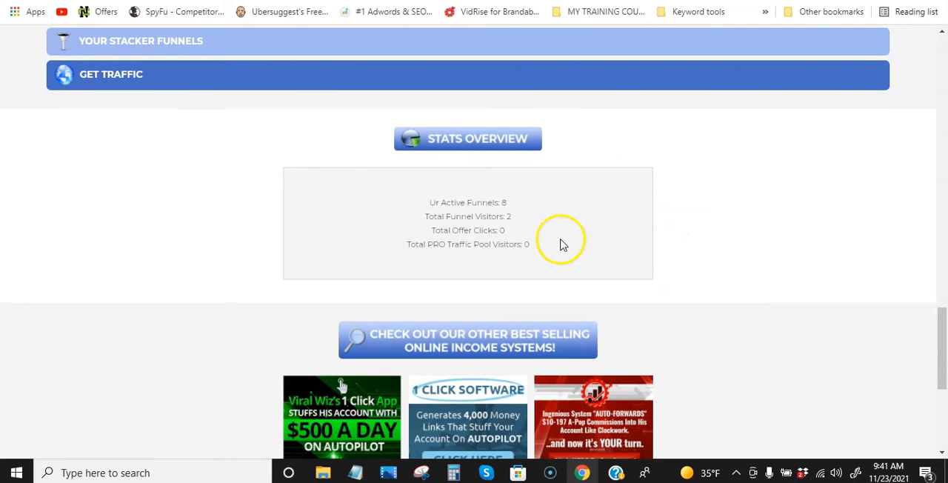
scroll(down, 3)
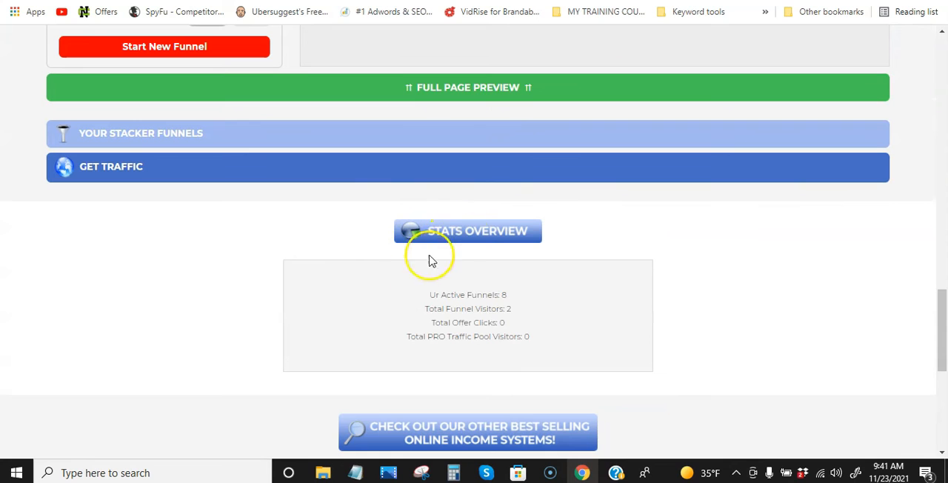
mouse_move(131, 141)
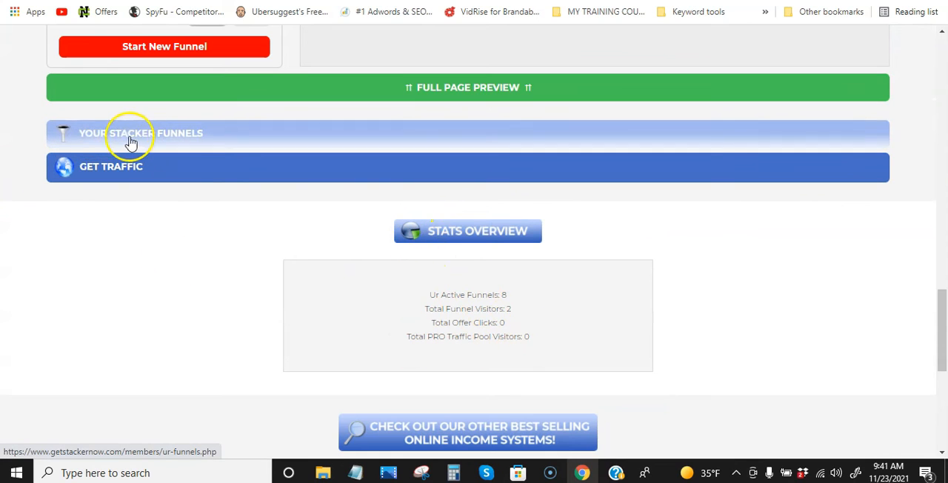
Delete the last old funnel from the Ur Stacker Funnels list and confirm it.
click(133, 138)
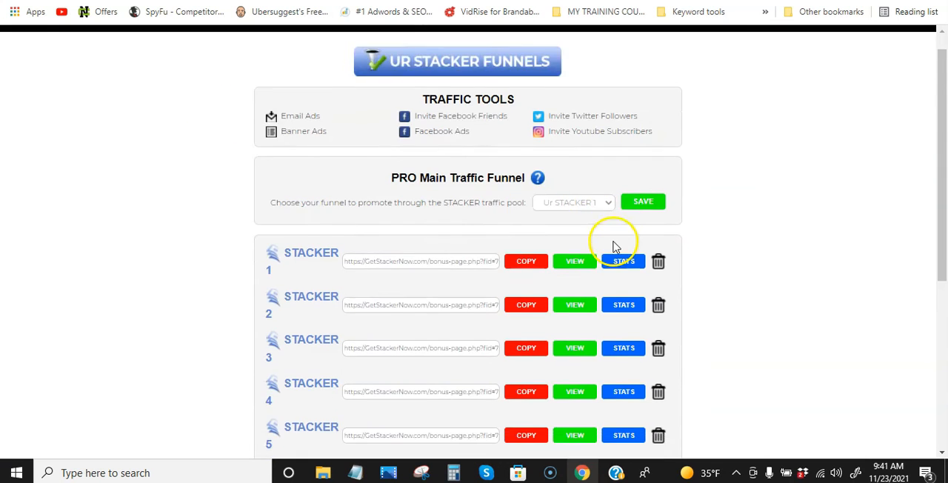
scroll(down, 3)
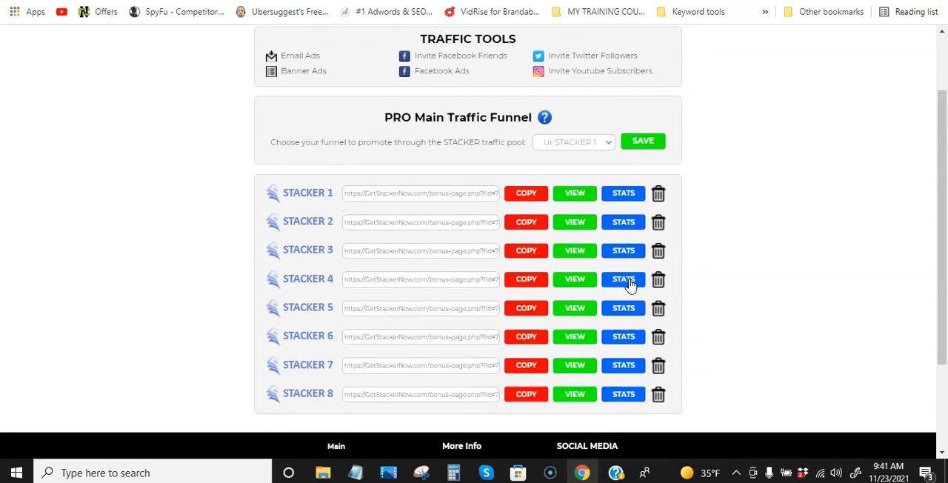
click(658, 397)
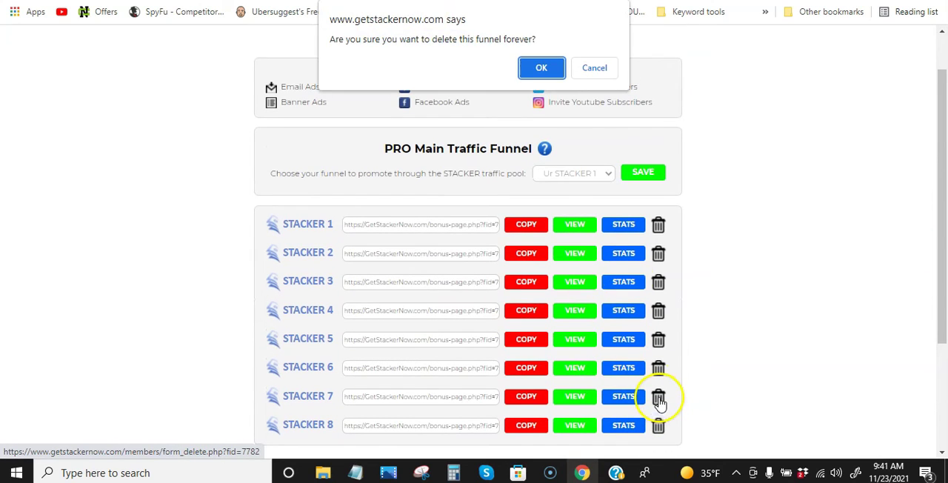
click(542, 68)
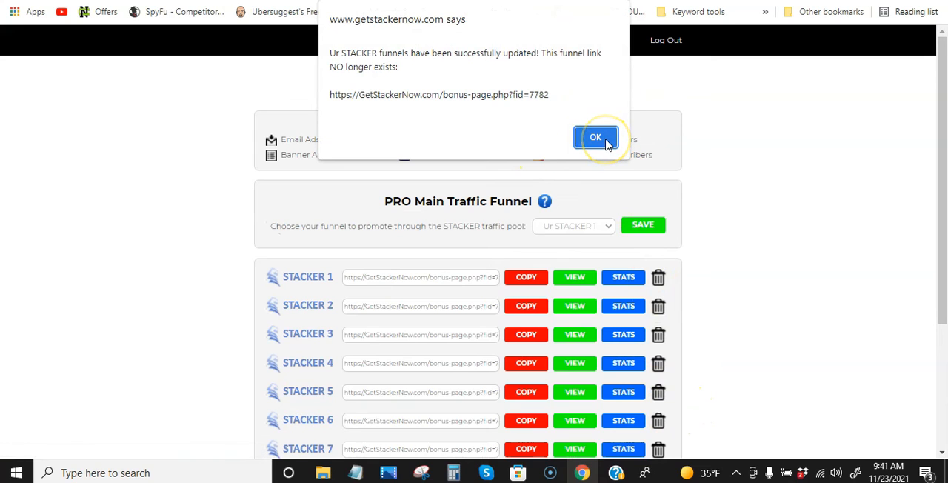
click(595, 138)
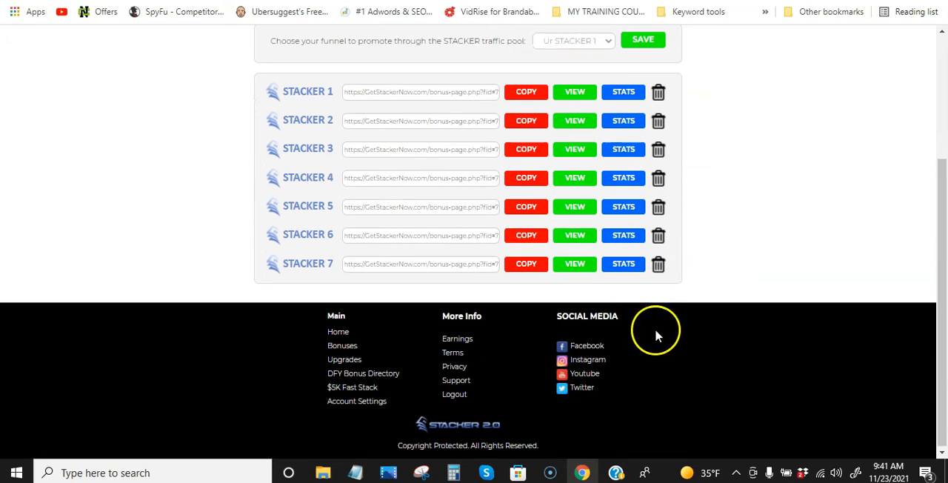
Delete the second old funnel, leaving STACKER 1 through STACKER 6.
click(658, 92)
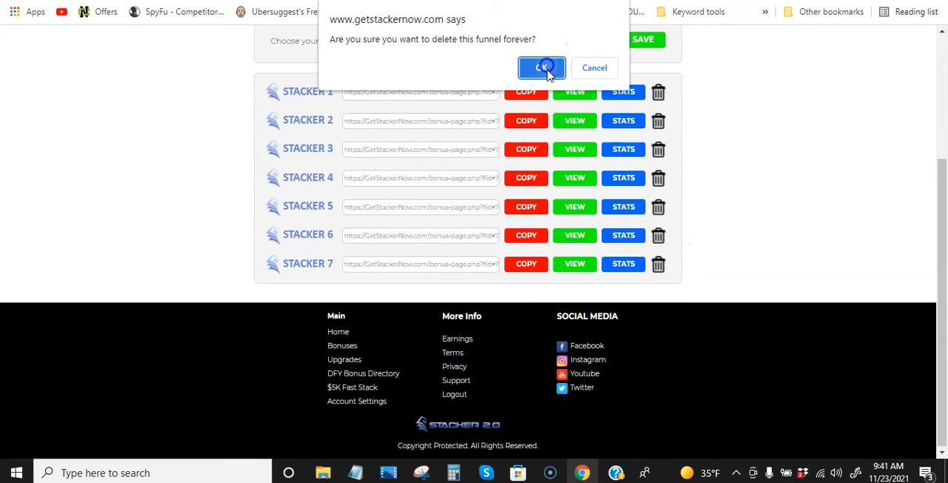
click(542, 68)
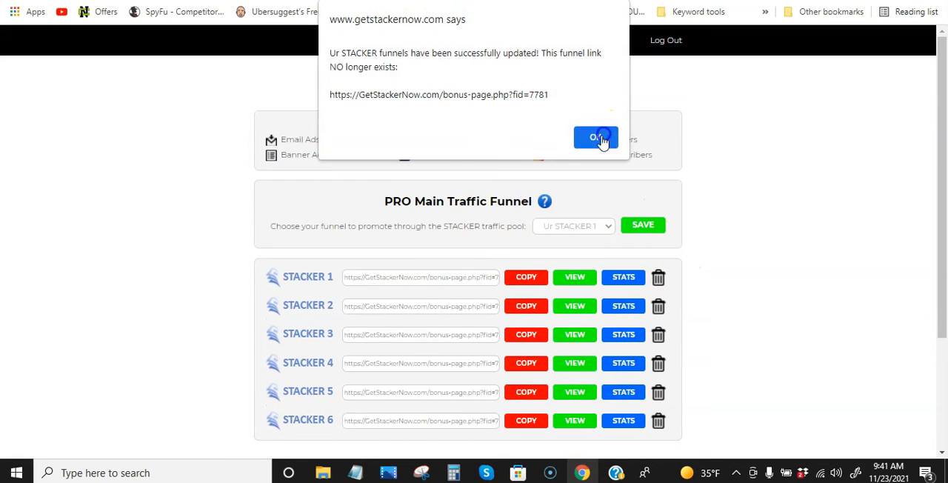
click(596, 138)
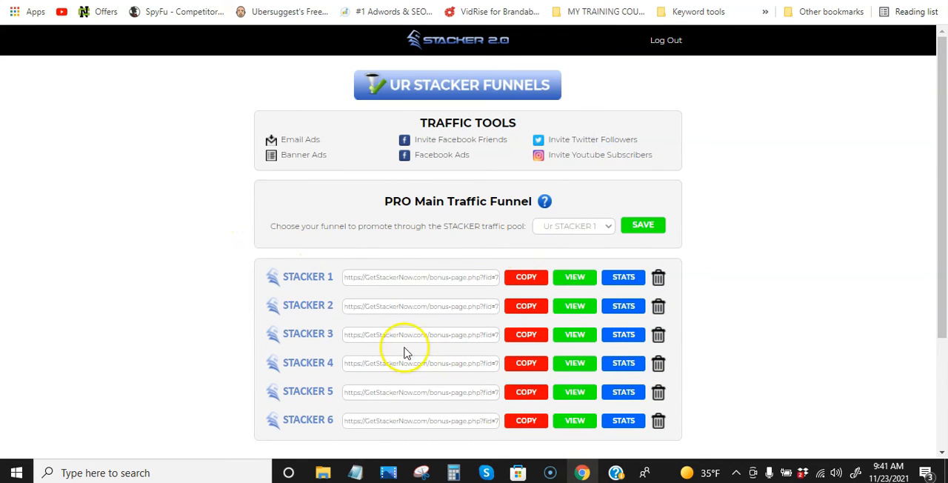
mouse_move(354, 191)
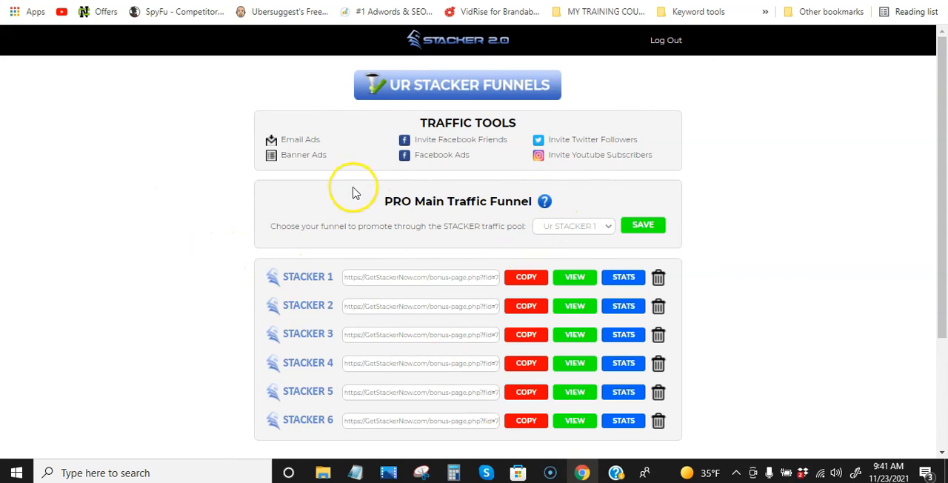
scroll(down, 3)
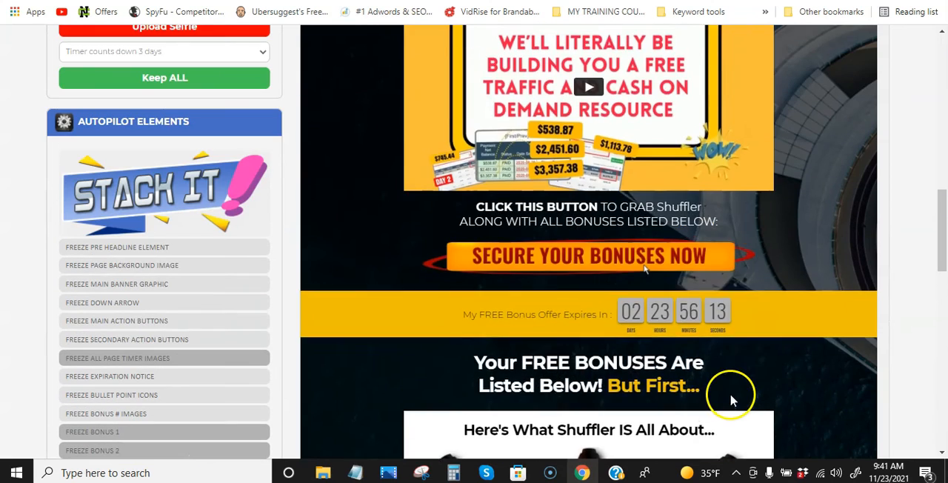
Scroll the Shuffler customization page through the Super Bonus Package preview.
scroll(up, 3)
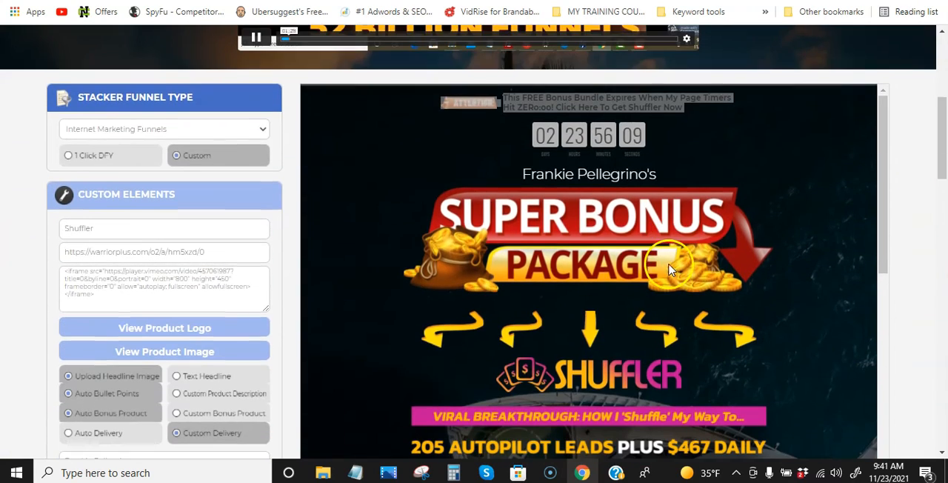
scroll(down, 3)
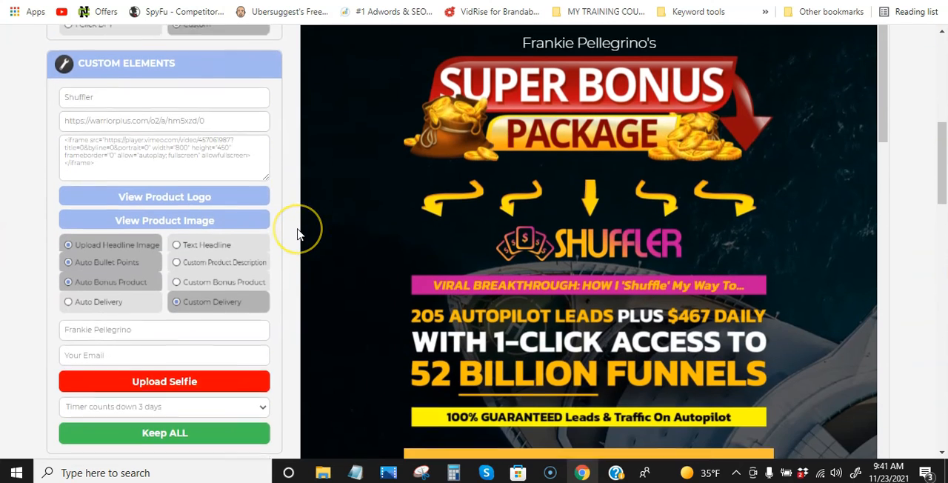
scroll(up, 3)
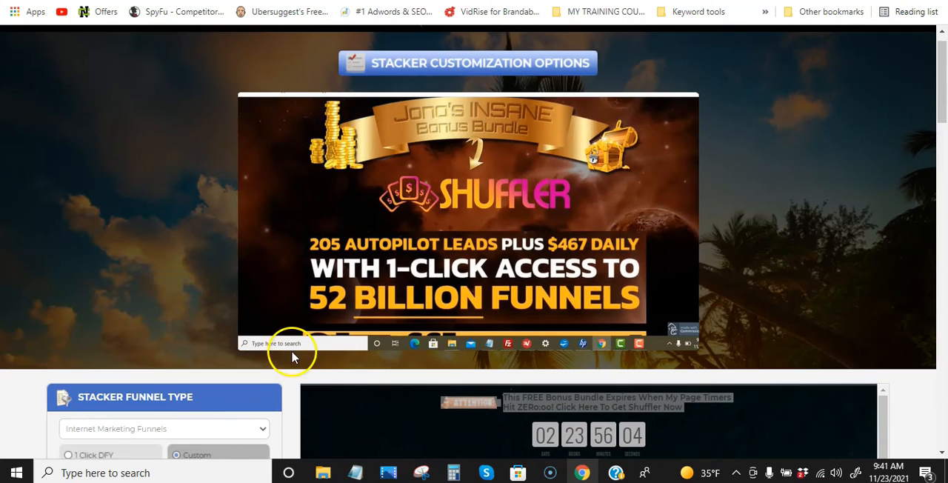
scroll(down, 3)
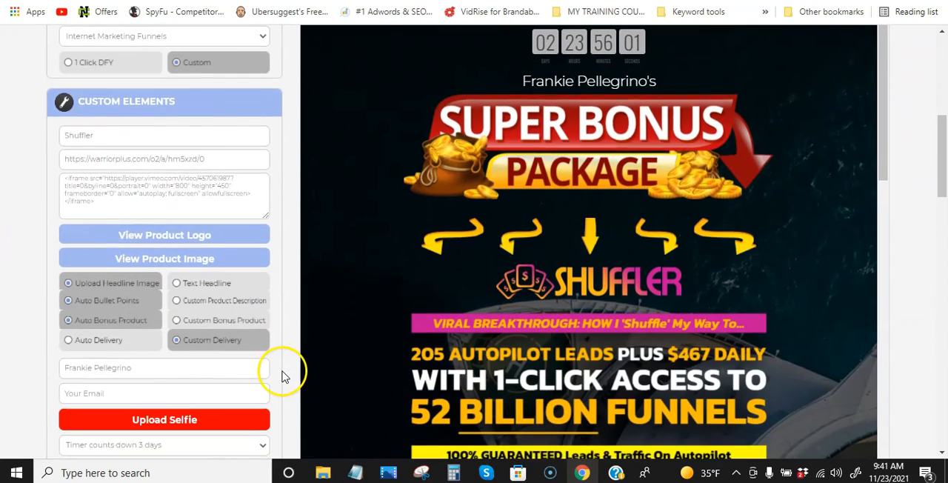
scroll(down, 3)
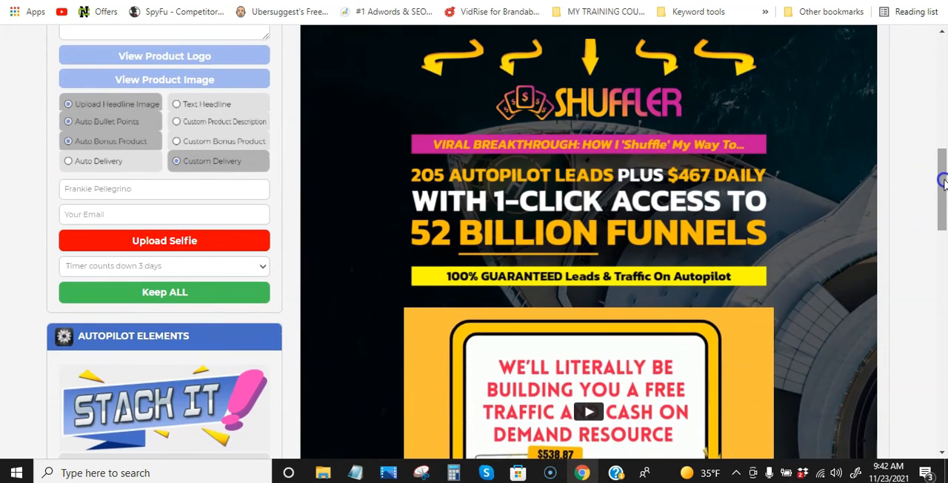
mouse_move(915, 193)
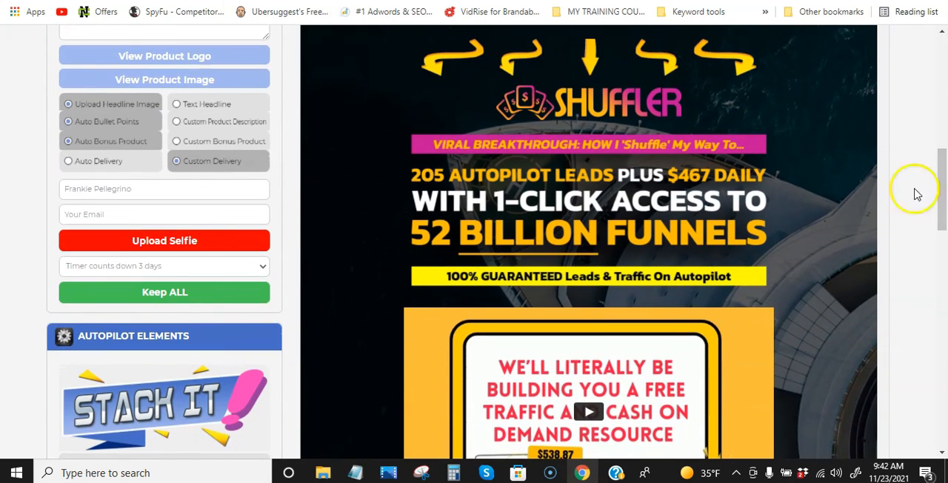
mouse_move(192, 151)
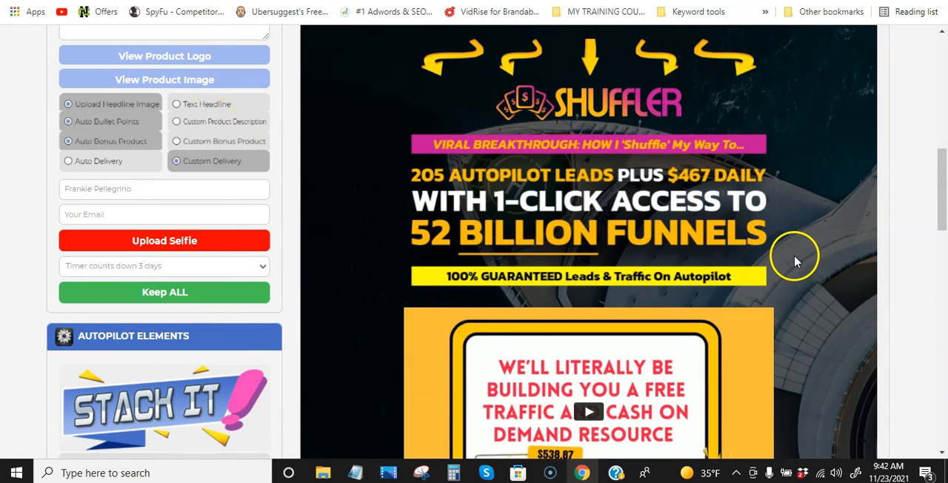
mouse_move(745, 270)
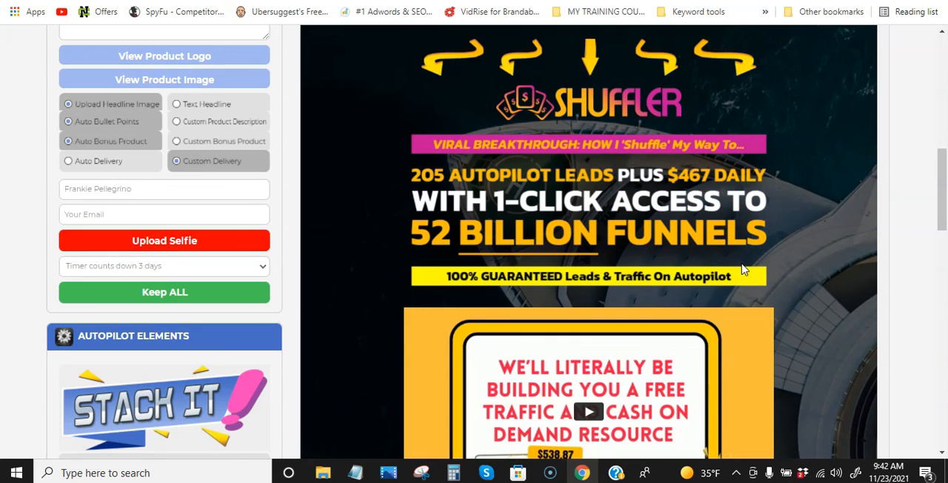
mouse_move(50, 31)
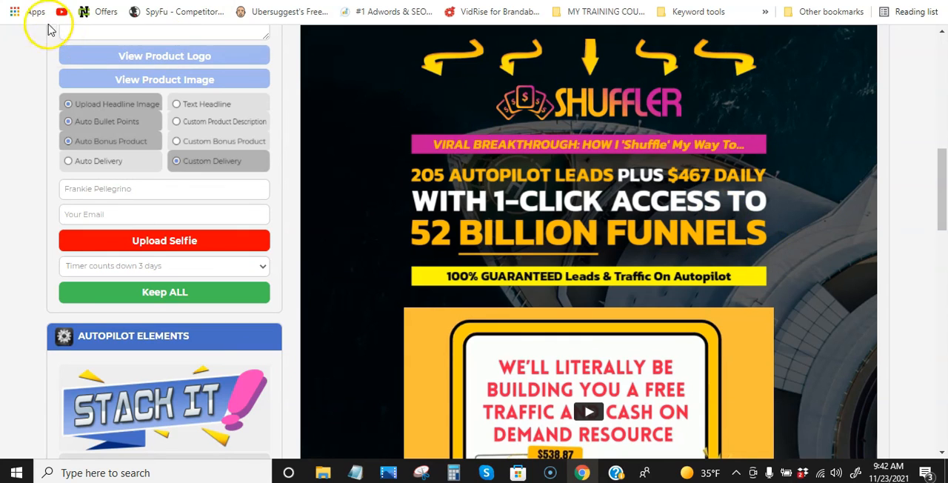